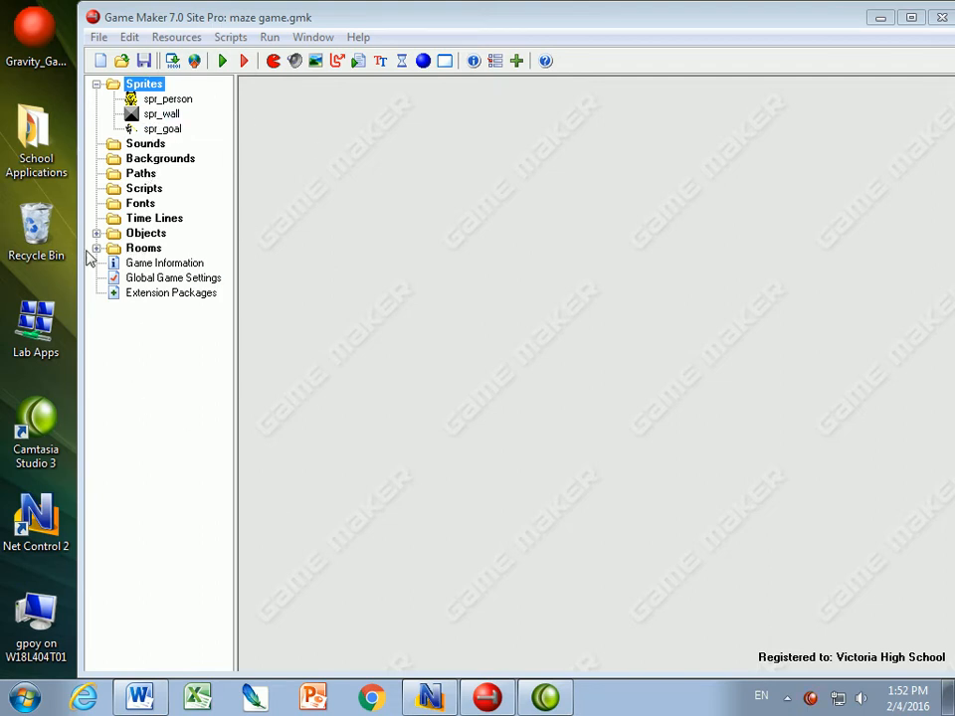
# - Review room0 and the obj_person and obj_wall objects before testing
pyautogui.doubleClick(157, 263)
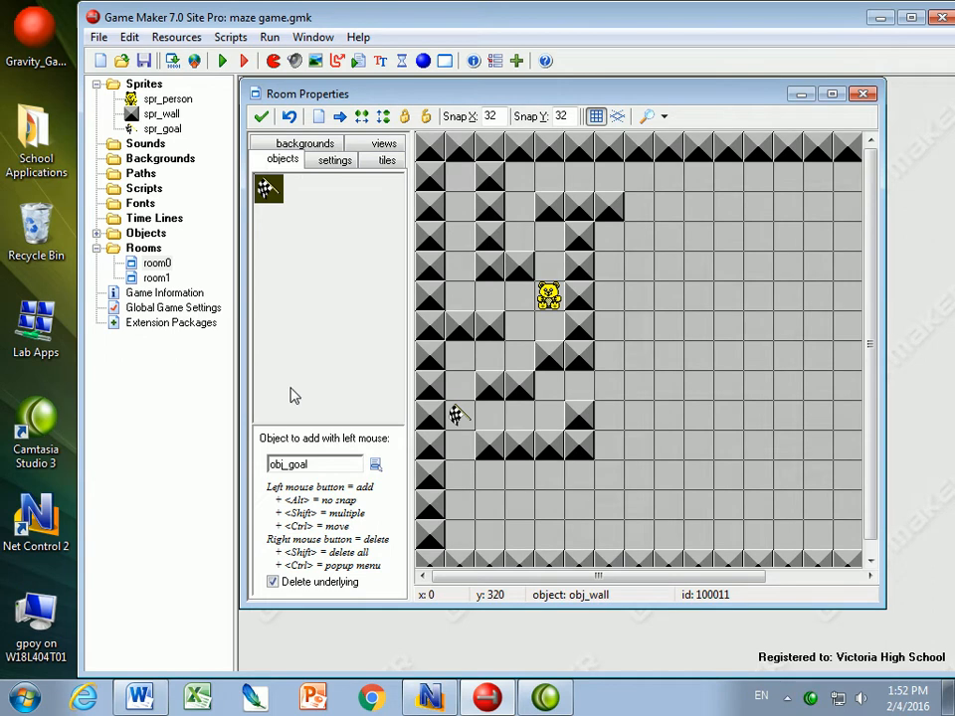
pyautogui.moveTo(75, 243)
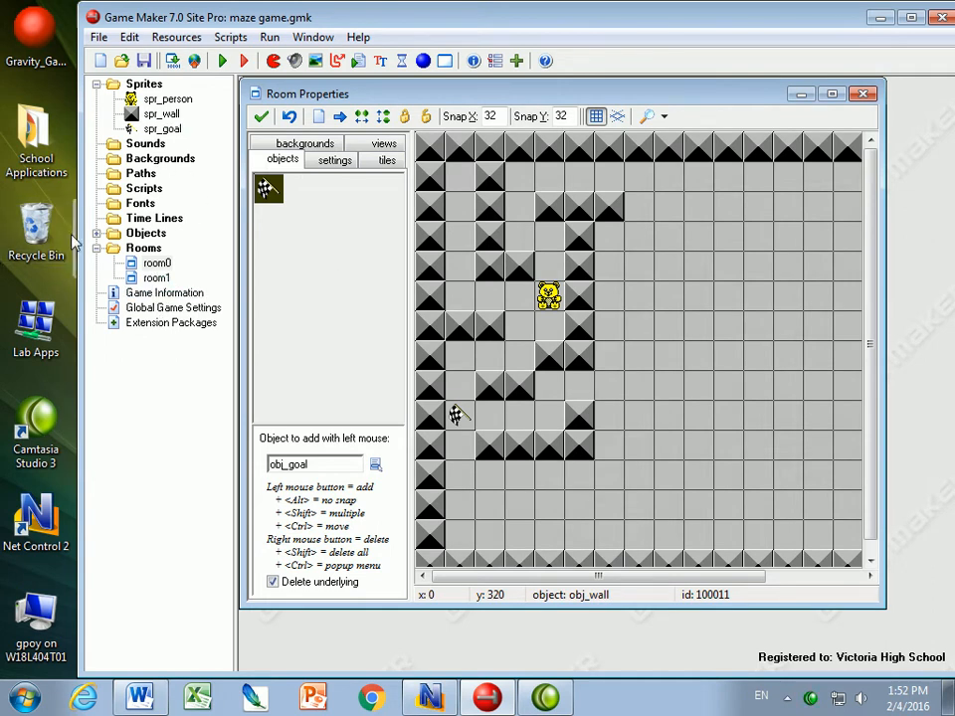
pyautogui.click(147, 233)
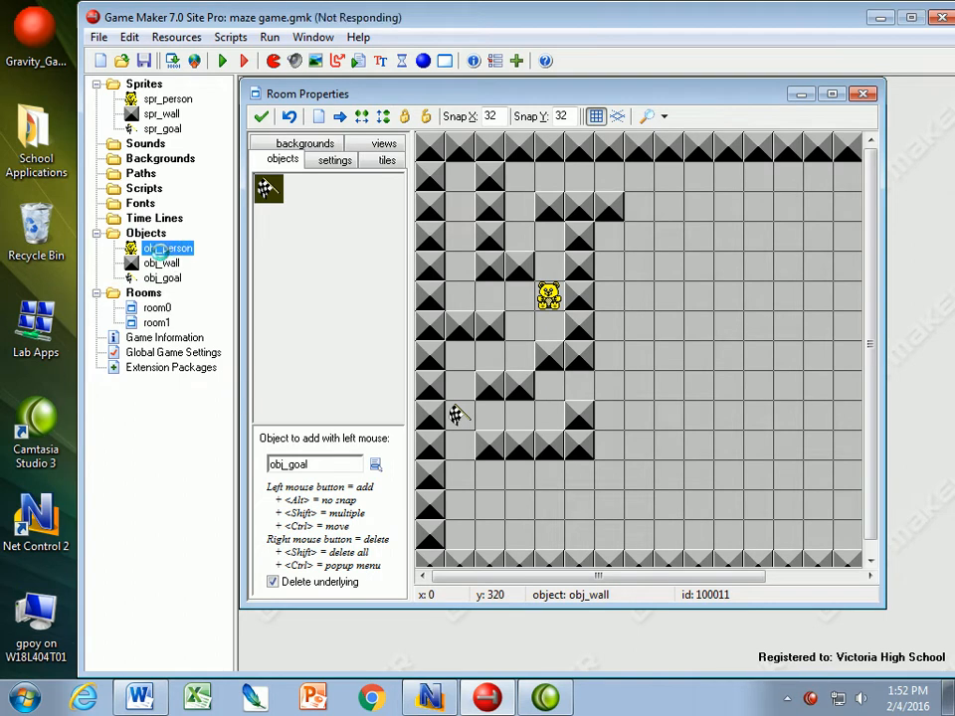
pyautogui.doubleClick(167, 246)
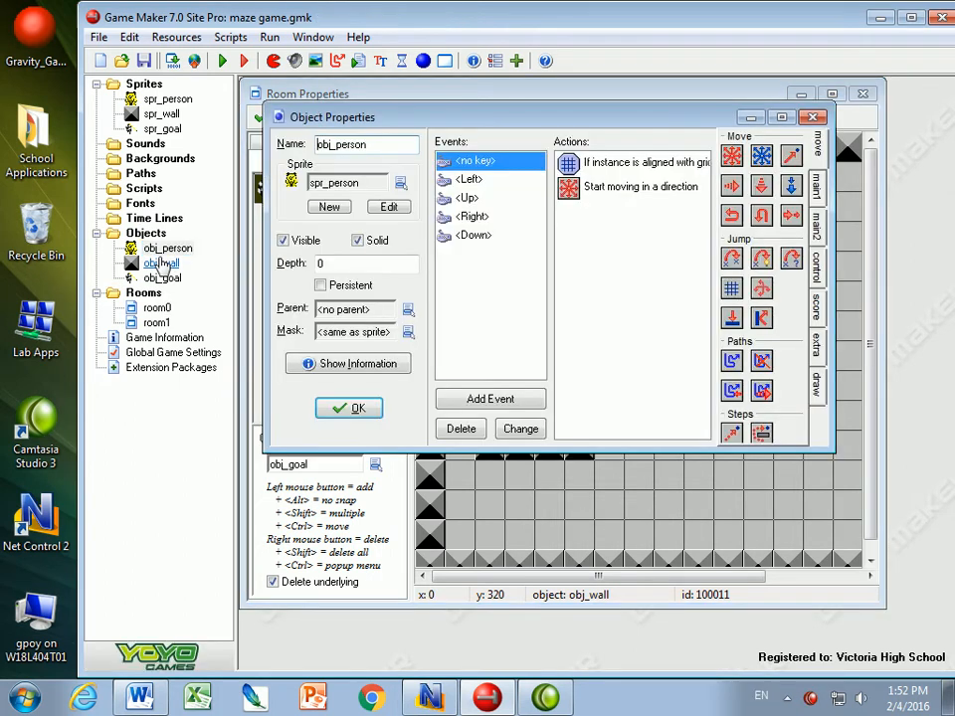
pyautogui.click(161, 263)
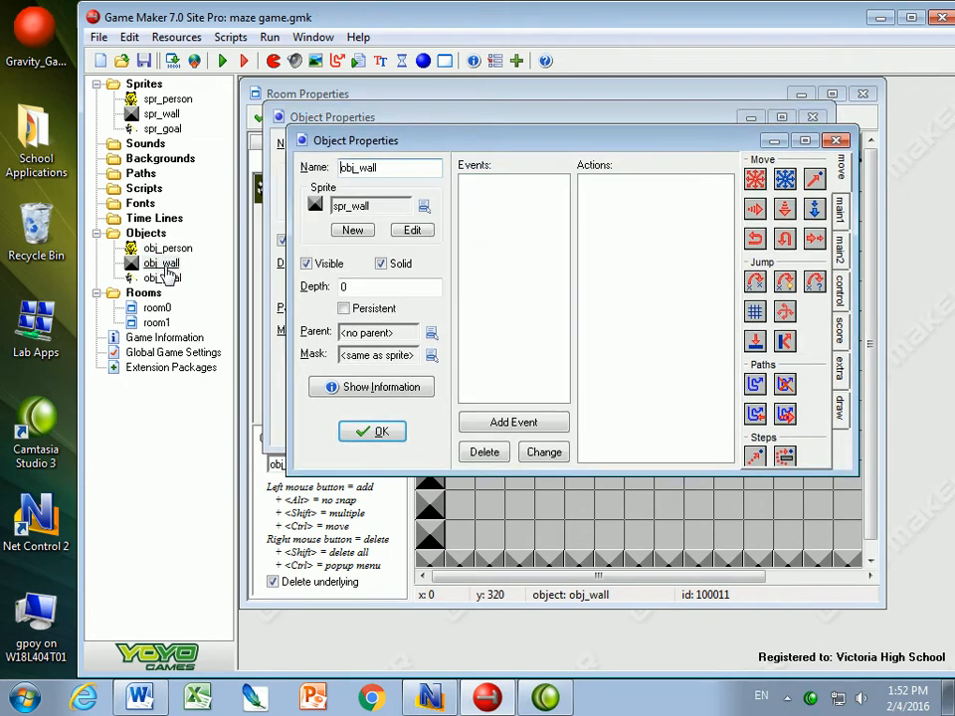
# - Run the game and steer the person through the maze with the arrow keys
pyautogui.click(382, 262)
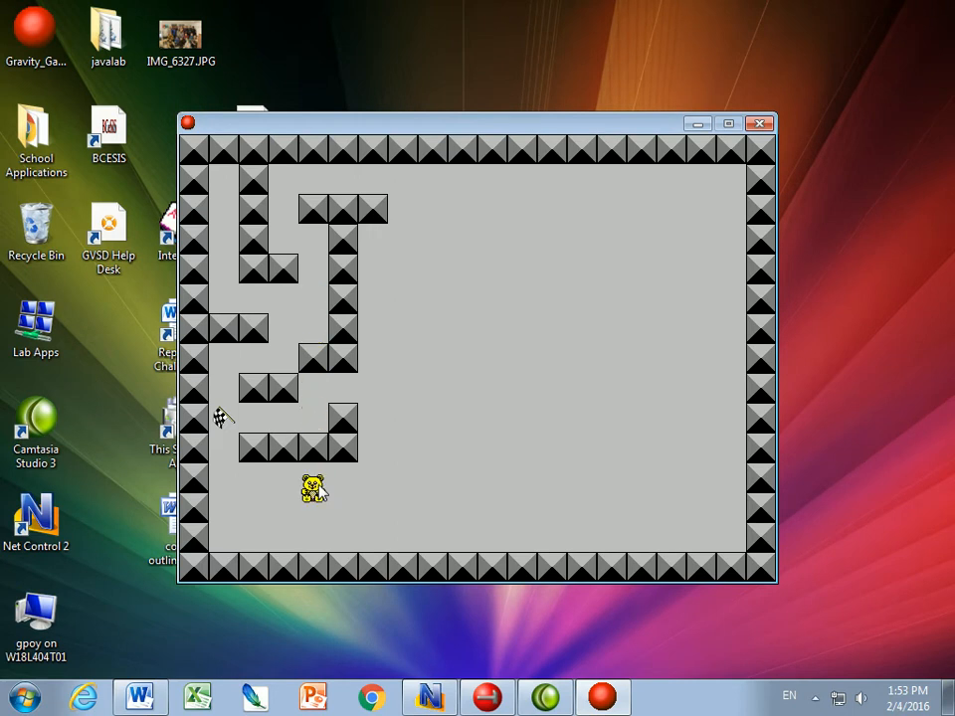
pyautogui.press('Up')
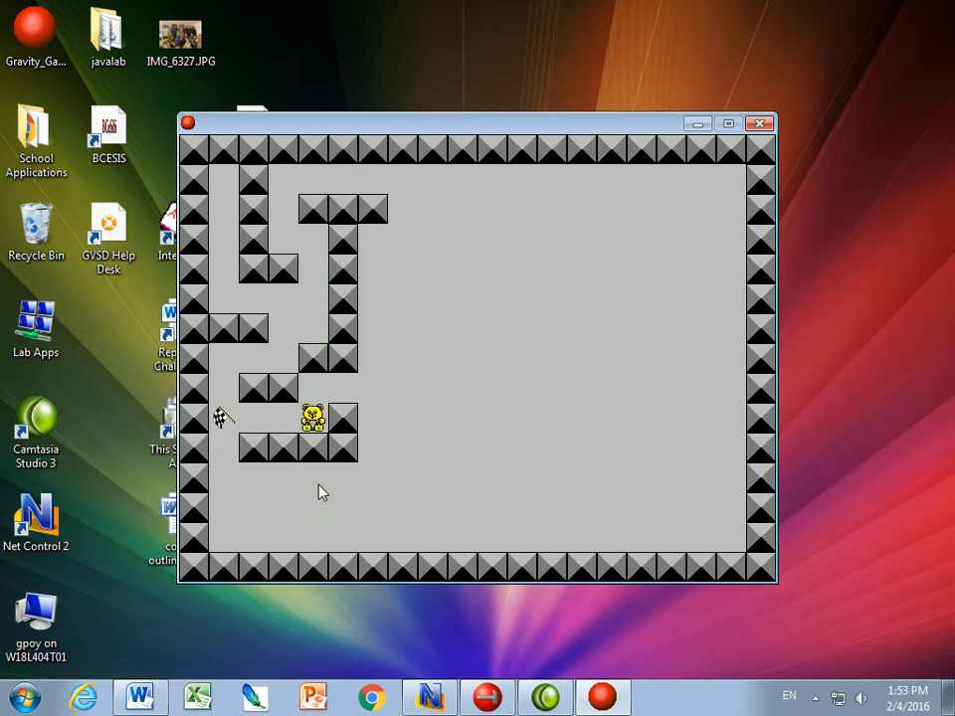
pyautogui.moveTo(760, 124)
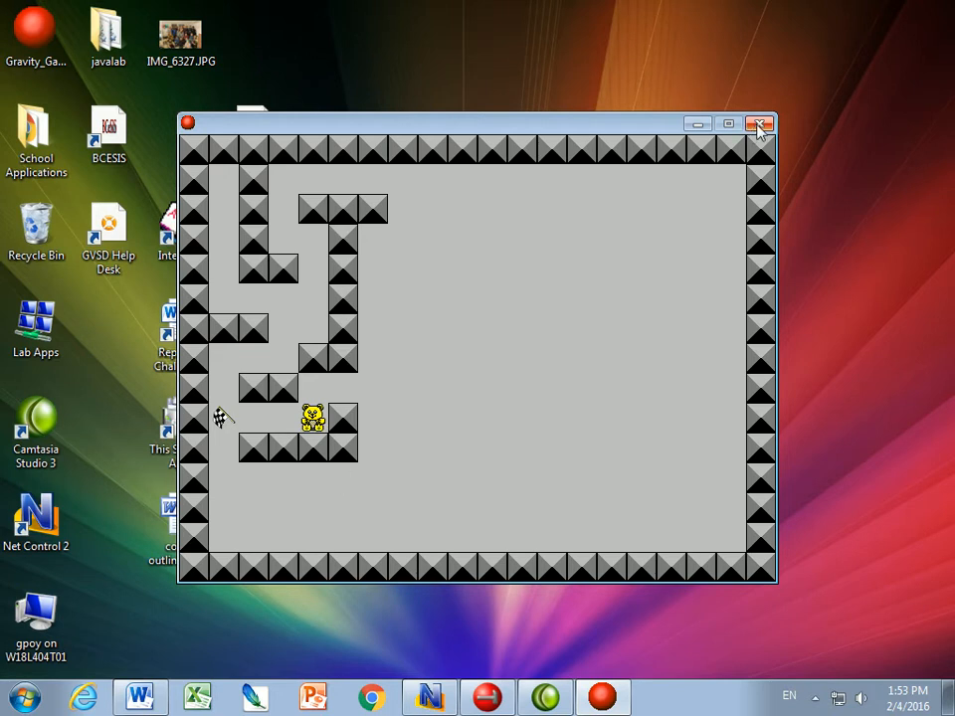
# - Stop the test run and add a collision event with obj_wall to obj_person
pyautogui.click(760, 123)
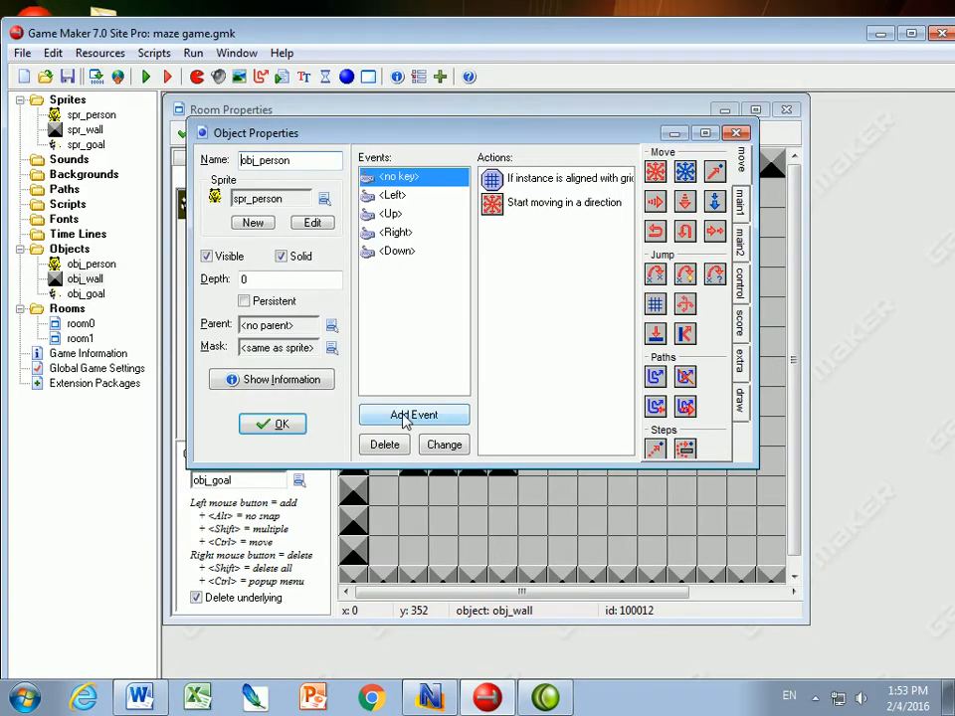
pyautogui.click(414, 416)
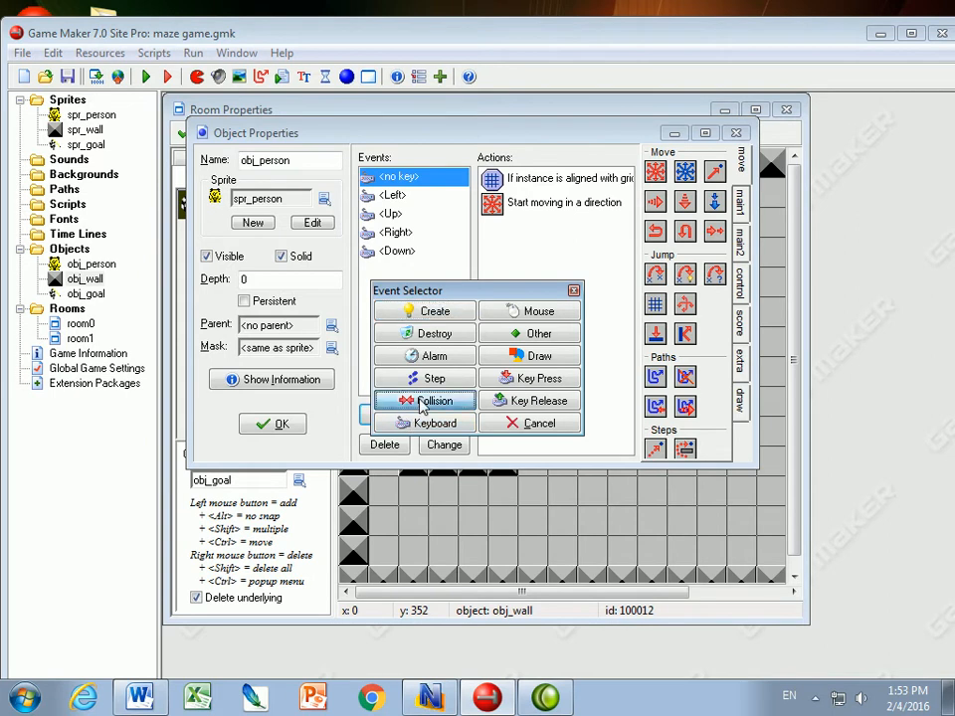
pyautogui.click(424, 400)
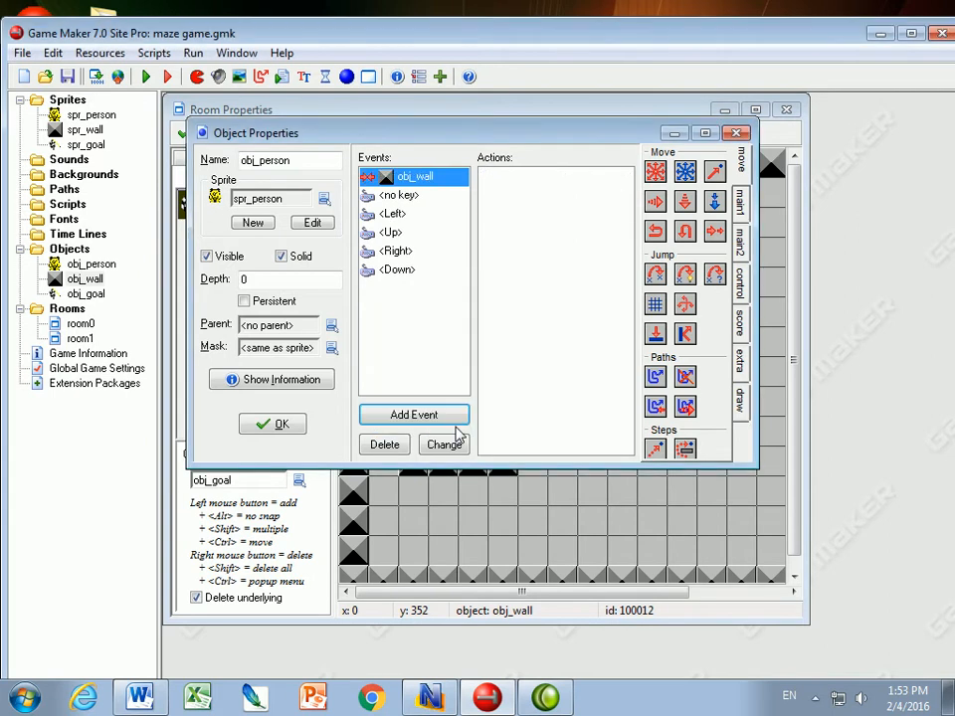
pyautogui.moveTo(428, 189)
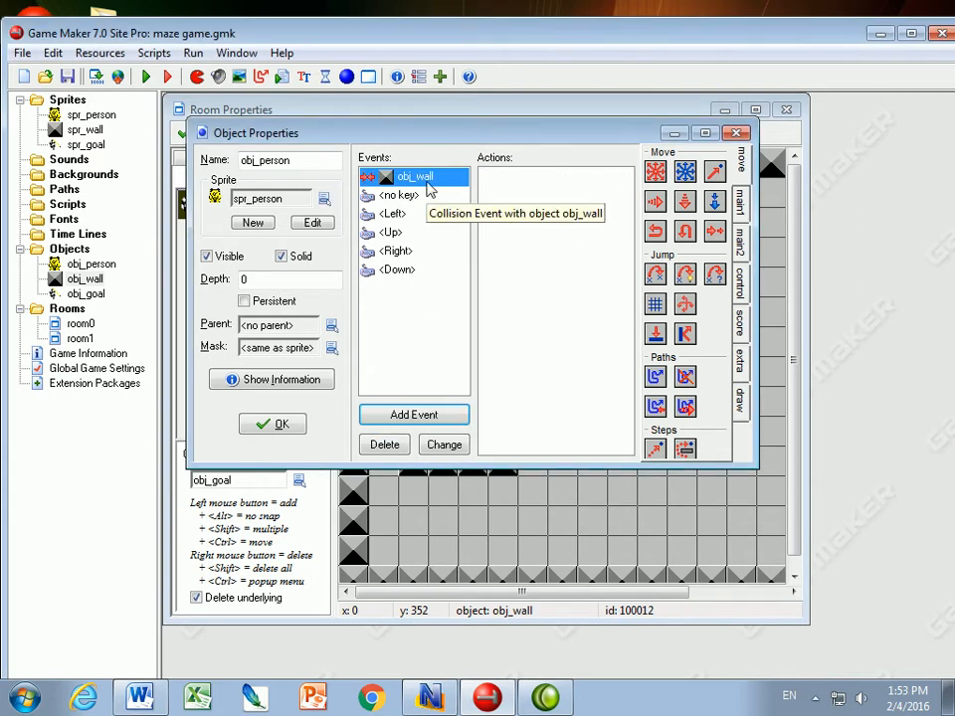
pyautogui.moveTo(744, 205)
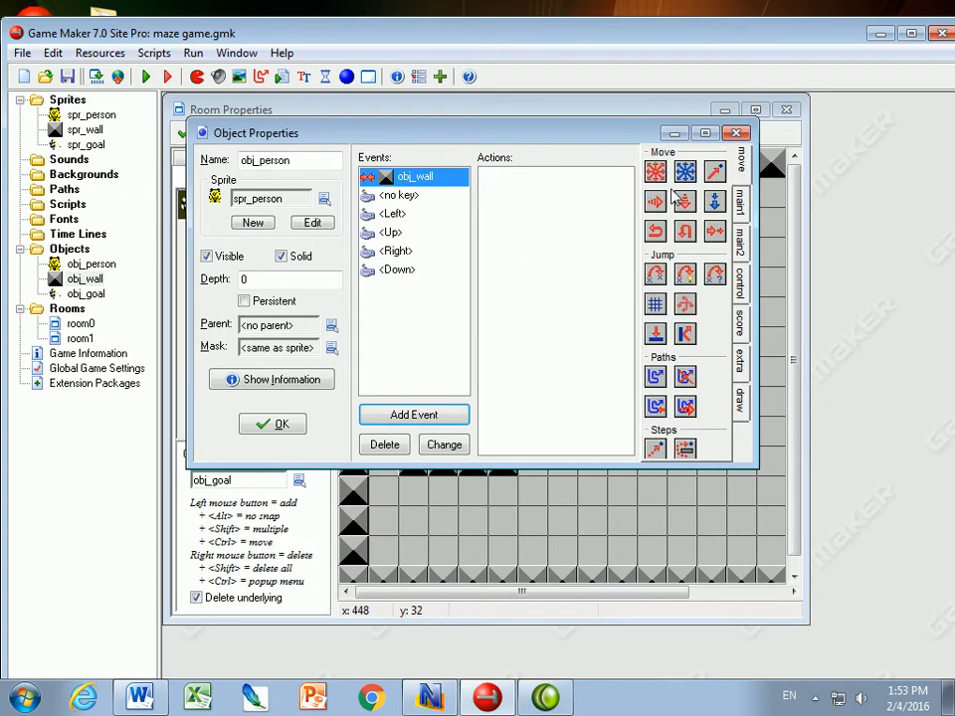
# - On wall collision, stop movement (Move Fixed speed 0) and align to a 32 by 32 grid
pyautogui.click(654, 171)
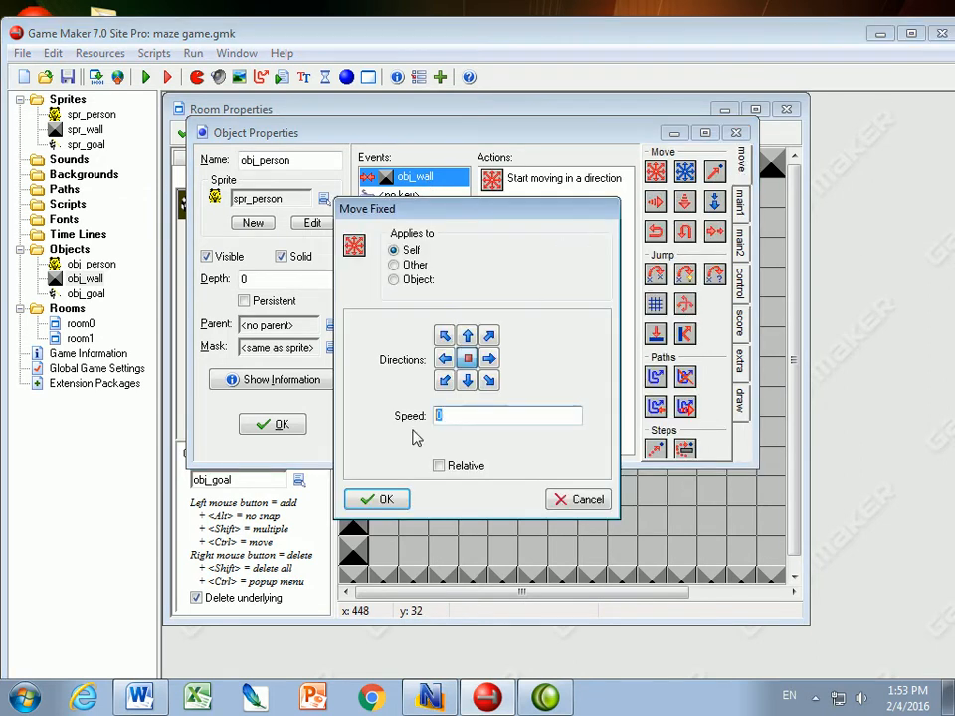
pyautogui.click(378, 497)
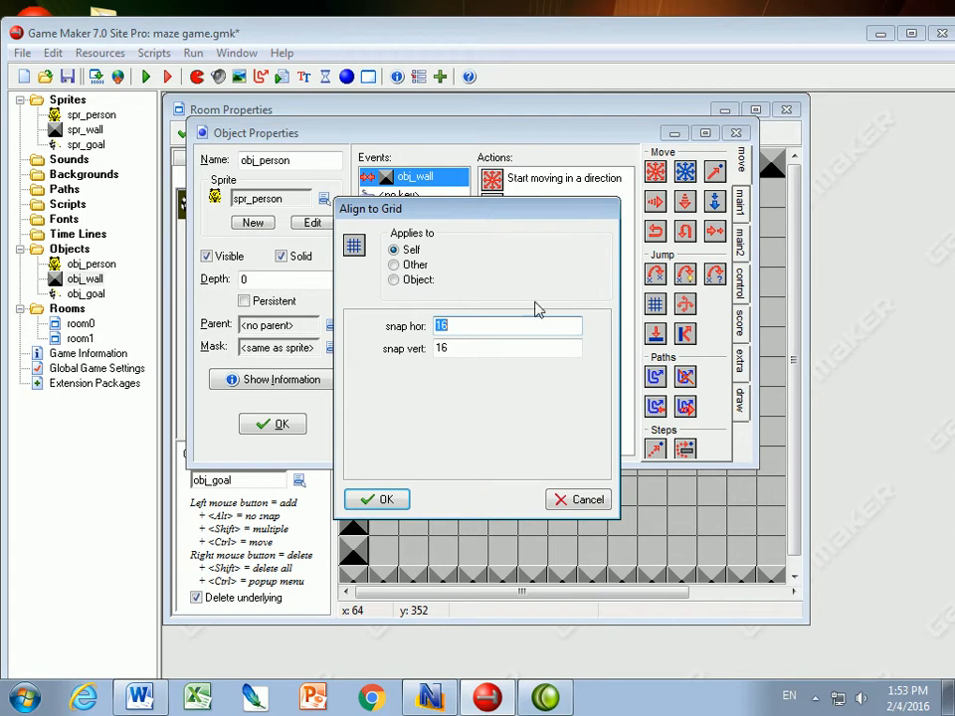
pyautogui.write('32')
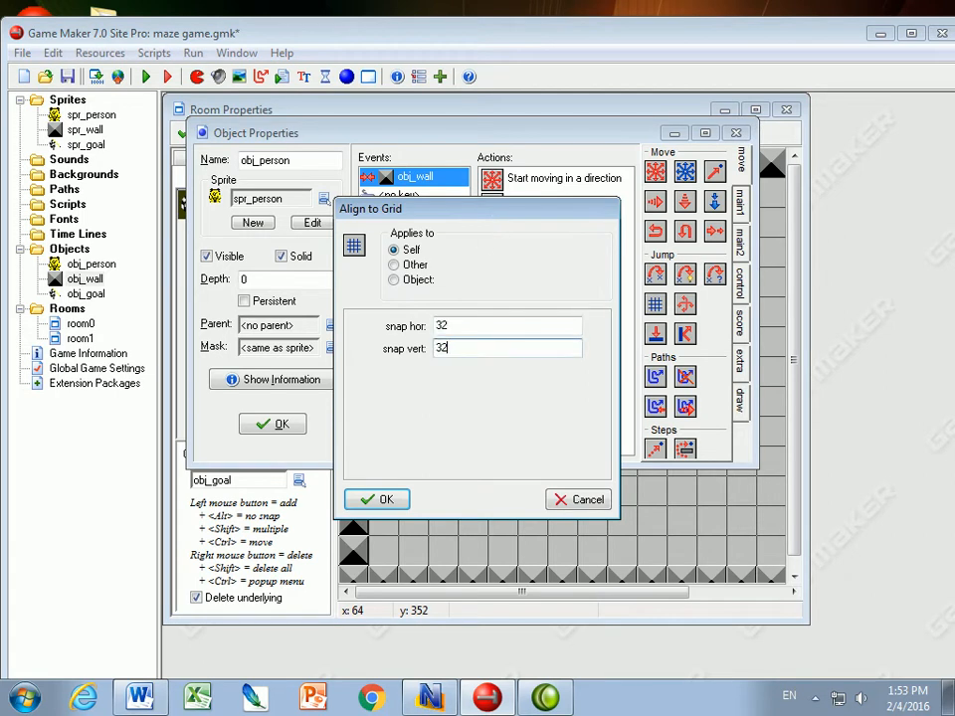
pyautogui.click(376, 498)
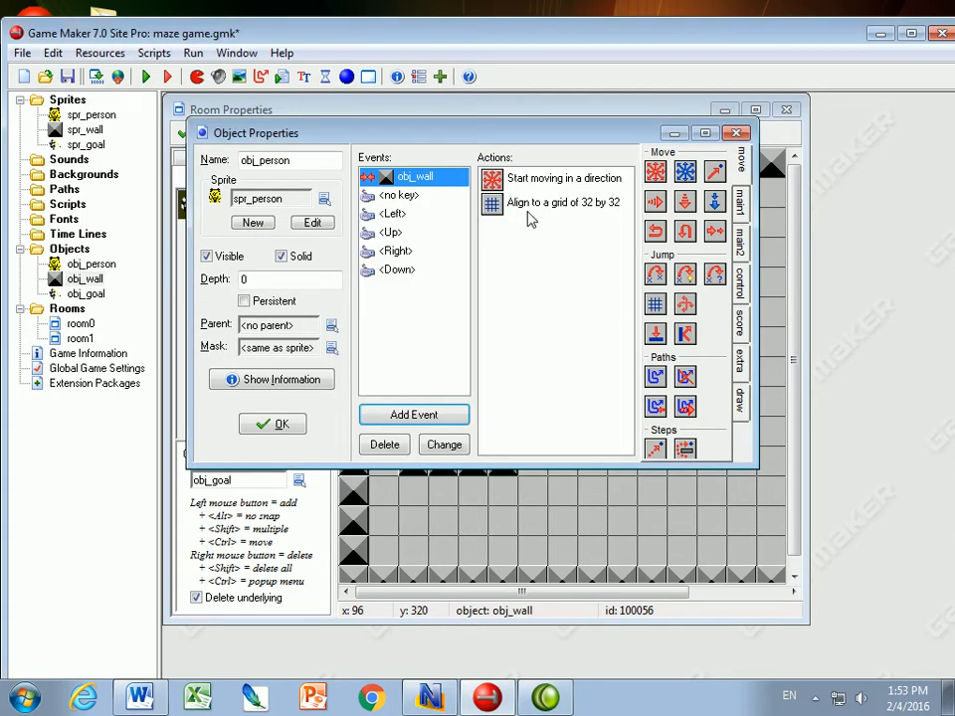
pyautogui.click(565, 203)
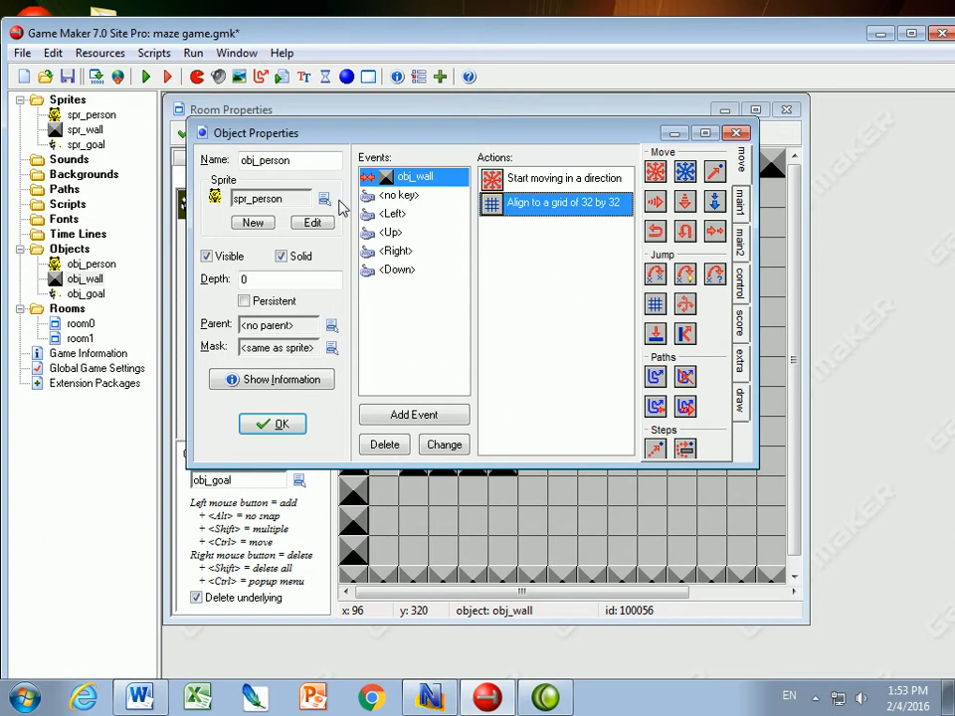
pyautogui.moveTo(521, 210)
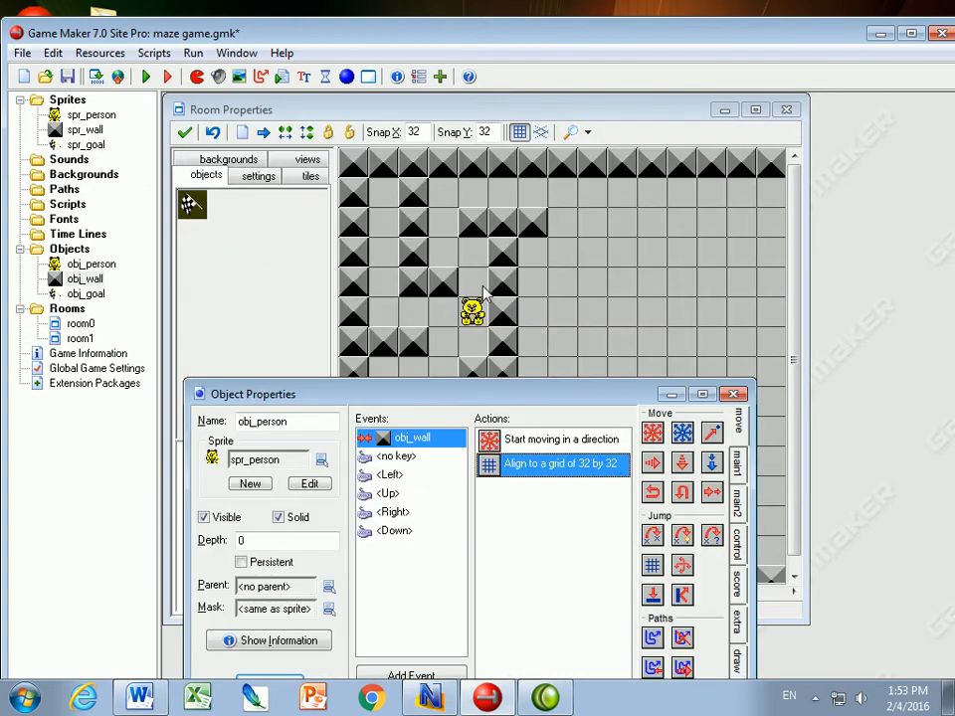
pyautogui.moveTo(487, 314)
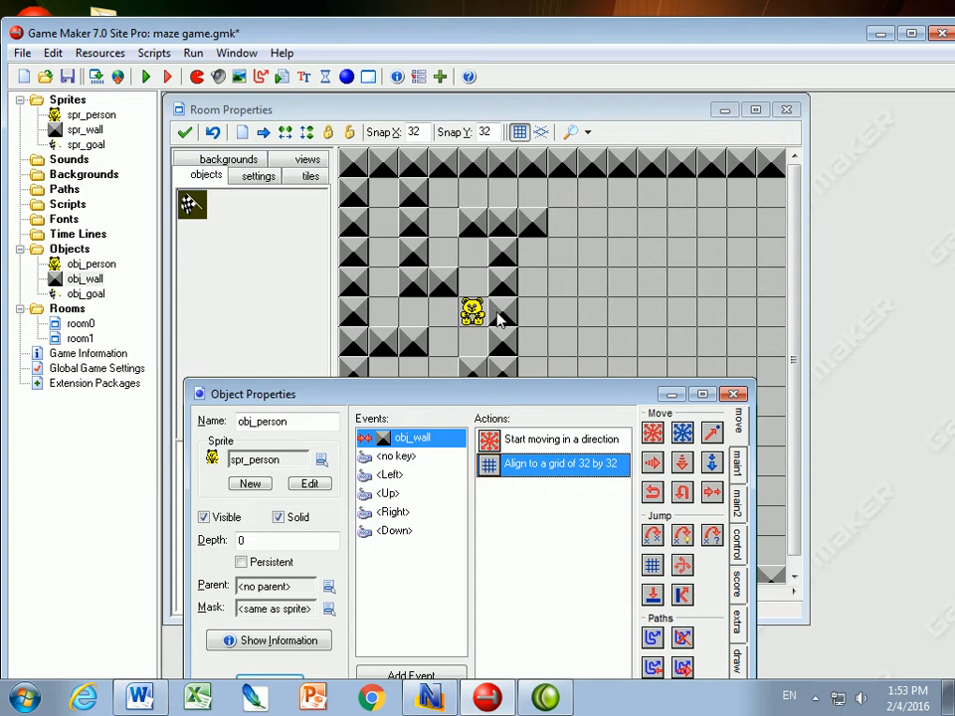
pyautogui.moveTo(489, 316)
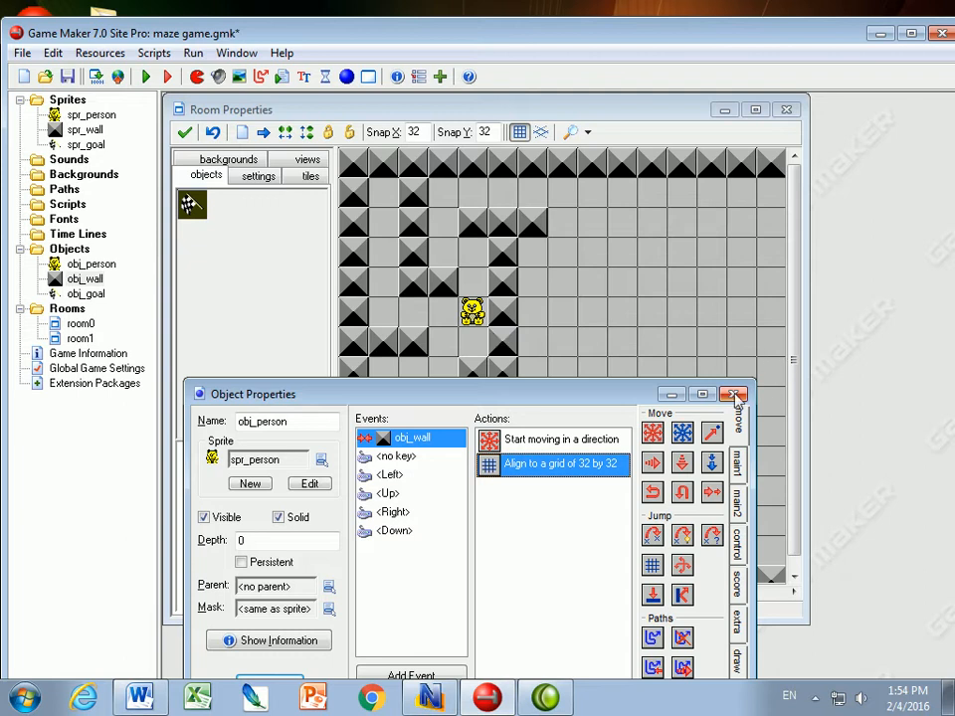
# - Close obj_person, keeping the changes, and start a new sprite named spr_door
pyautogui.click(734, 394)
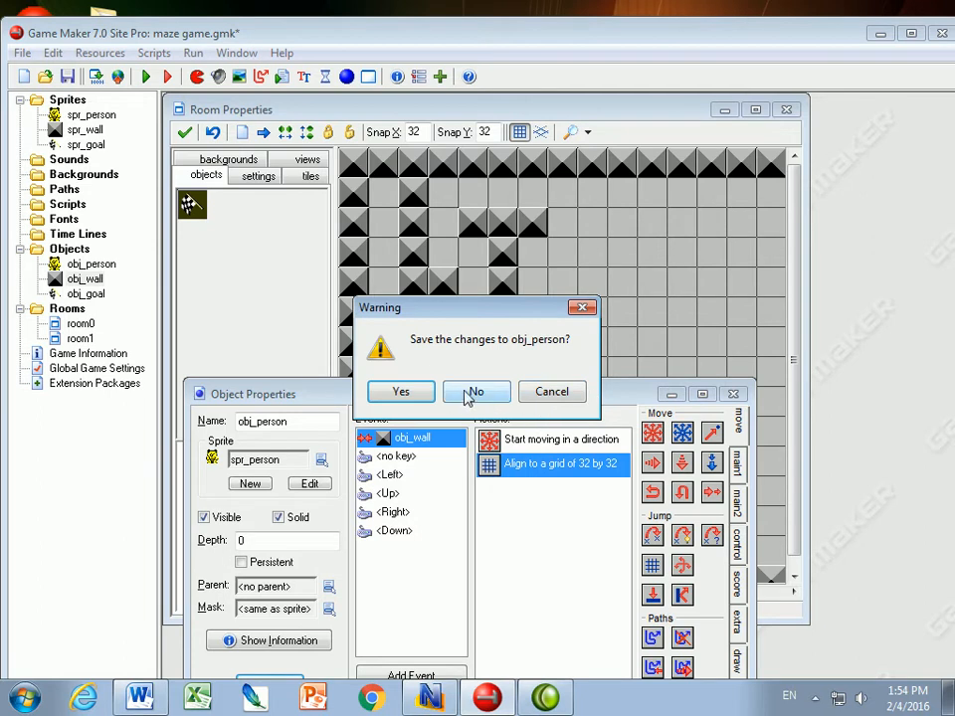
pyautogui.click(476, 390)
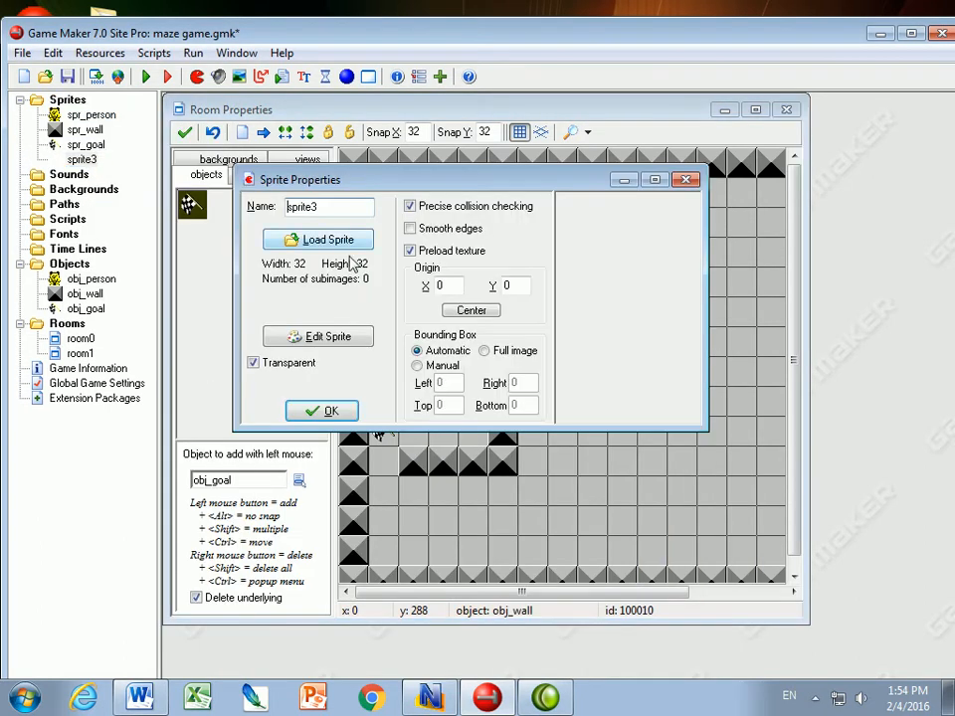
pyautogui.write('spr_door')
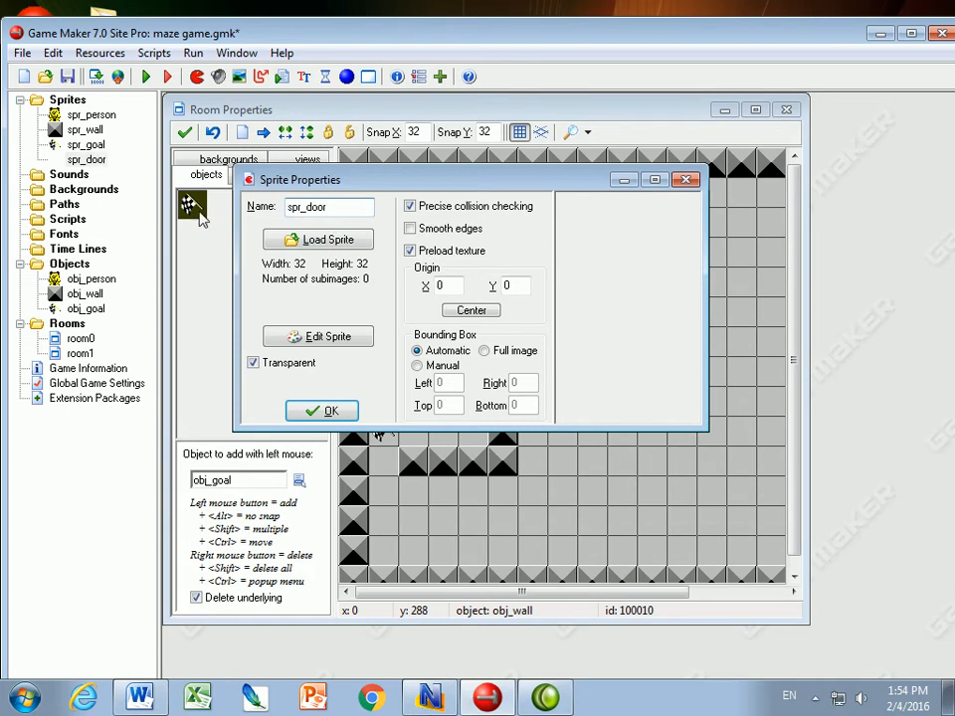
# - Load door.gif into spr_door as a 32 by 32 image with a full-image bounding box
pyautogui.click(319, 238)
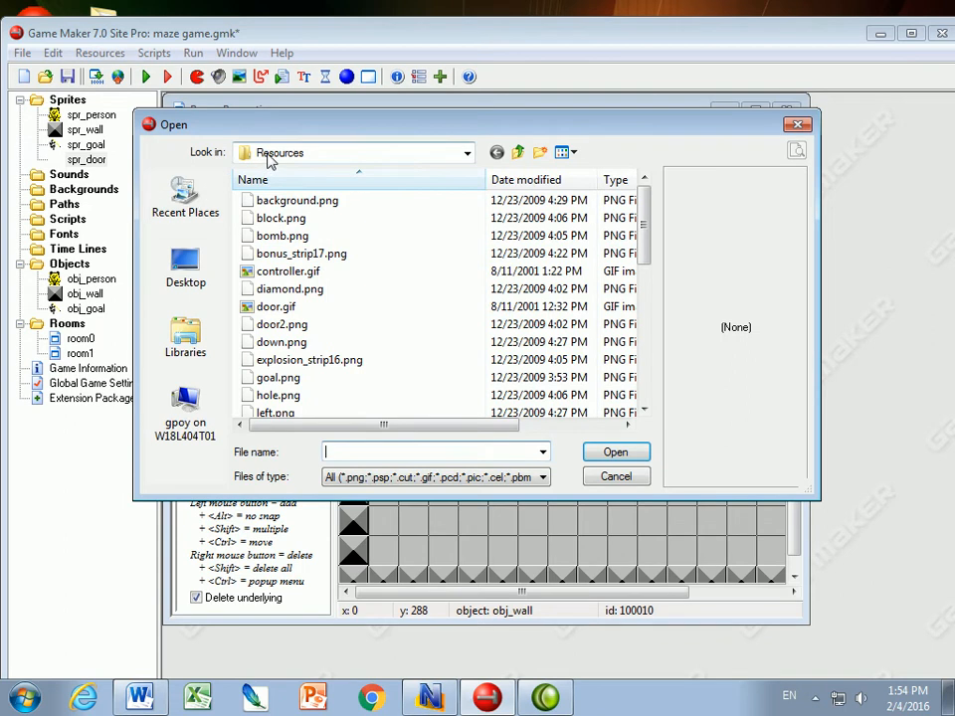
pyautogui.click(275, 307)
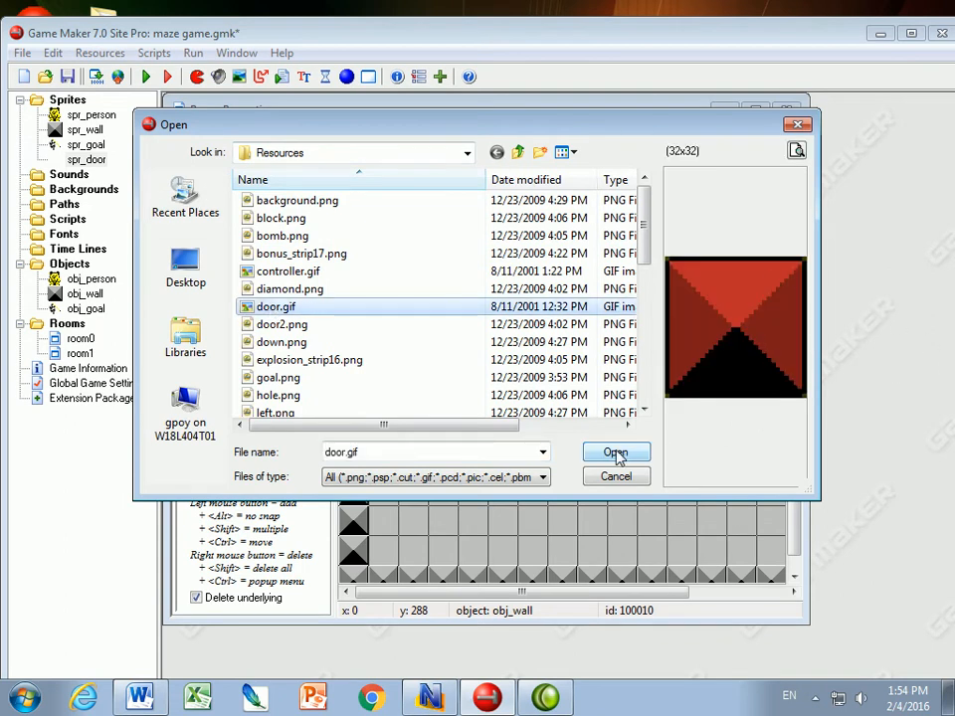
pyautogui.click(616, 453)
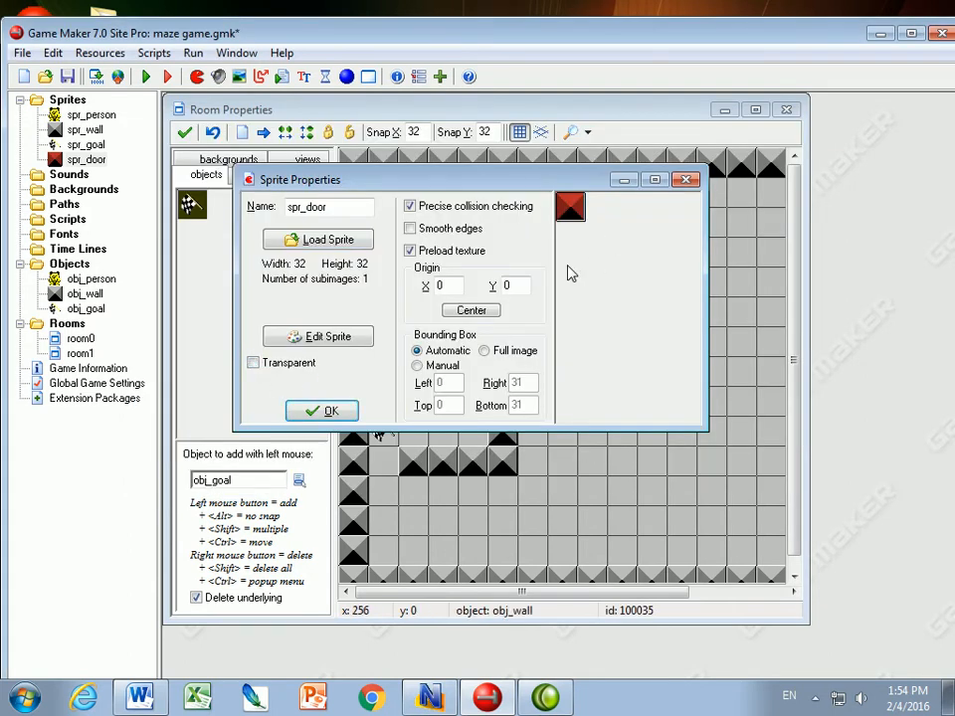
pyautogui.moveTo(283, 310)
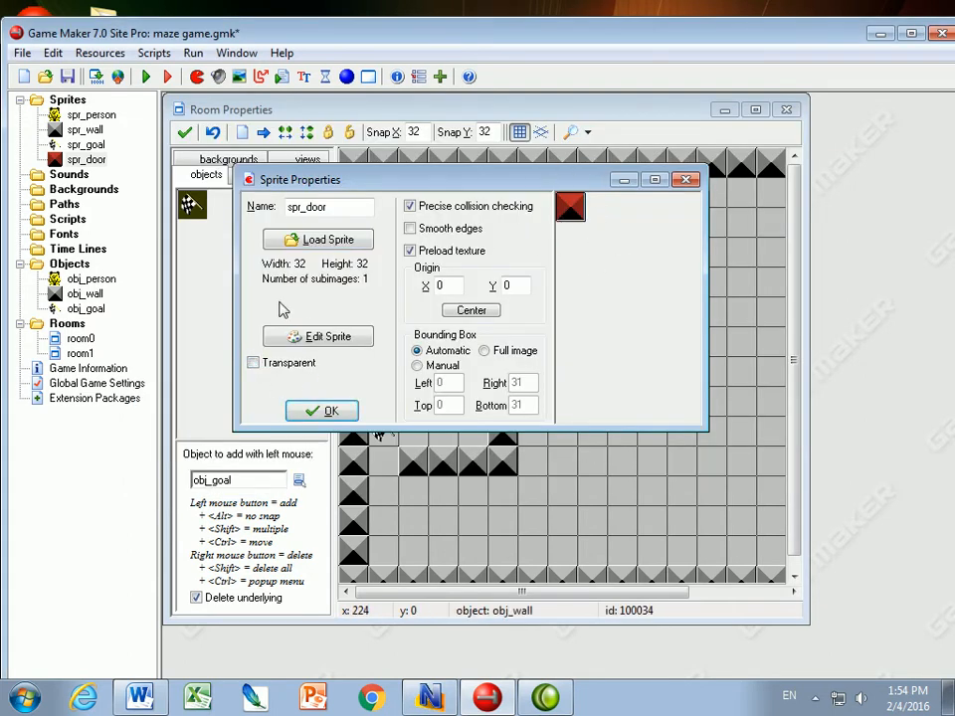
pyautogui.click(318, 239)
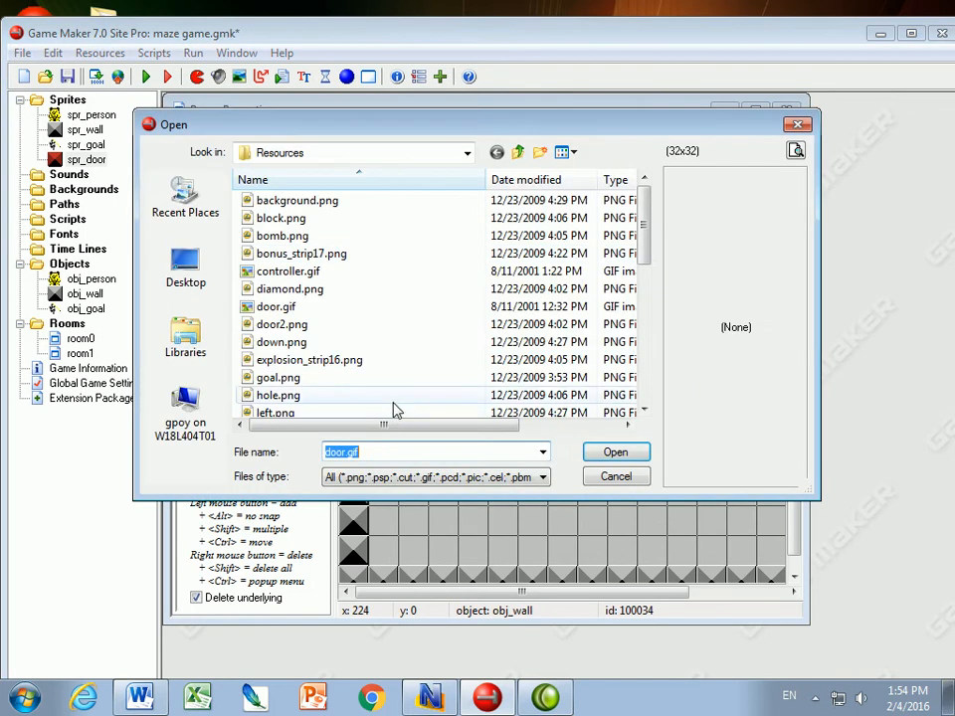
pyautogui.click(283, 324)
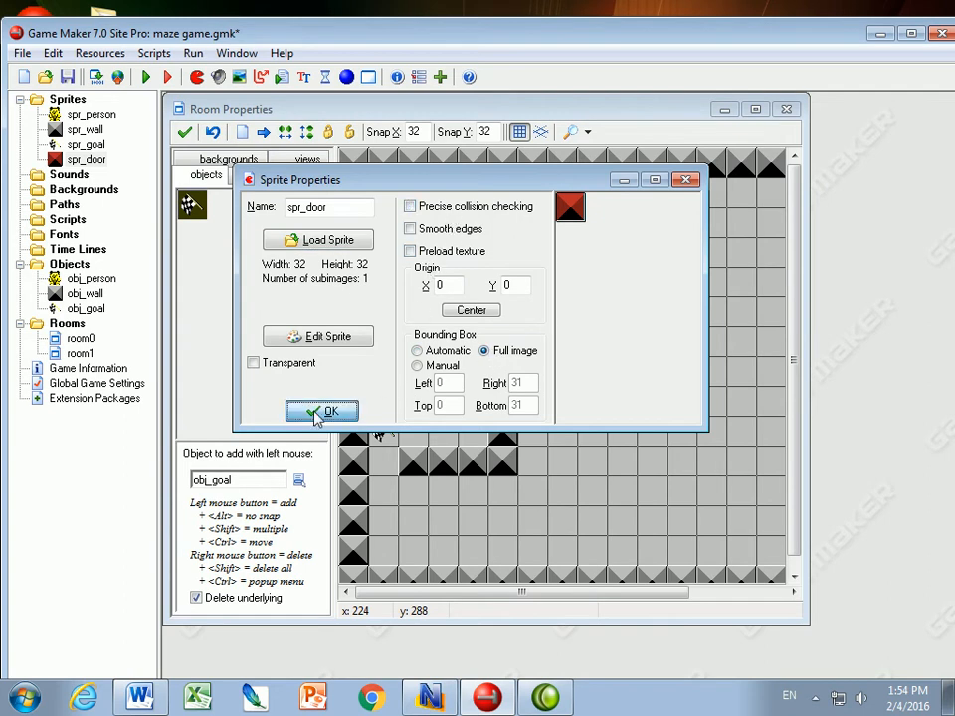
pyautogui.click(320, 410)
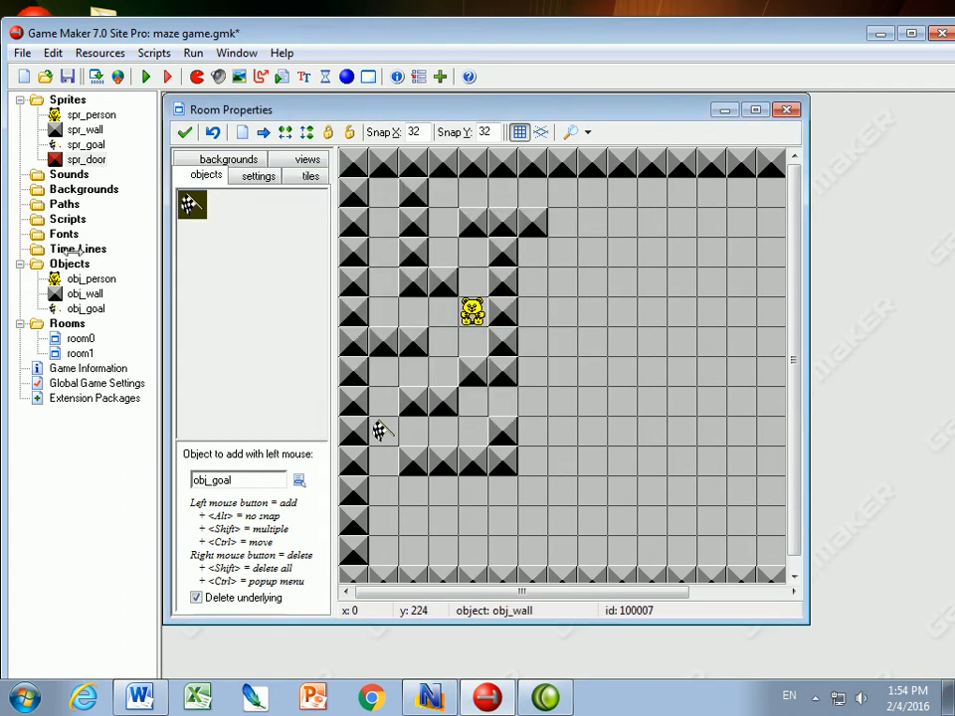
# - Create sprite spr_diamond with the diamond image, 32 by 32, non-transparent, full-image bounding box
pyautogui.rightClick(67, 100)
pyautogui.write('s')
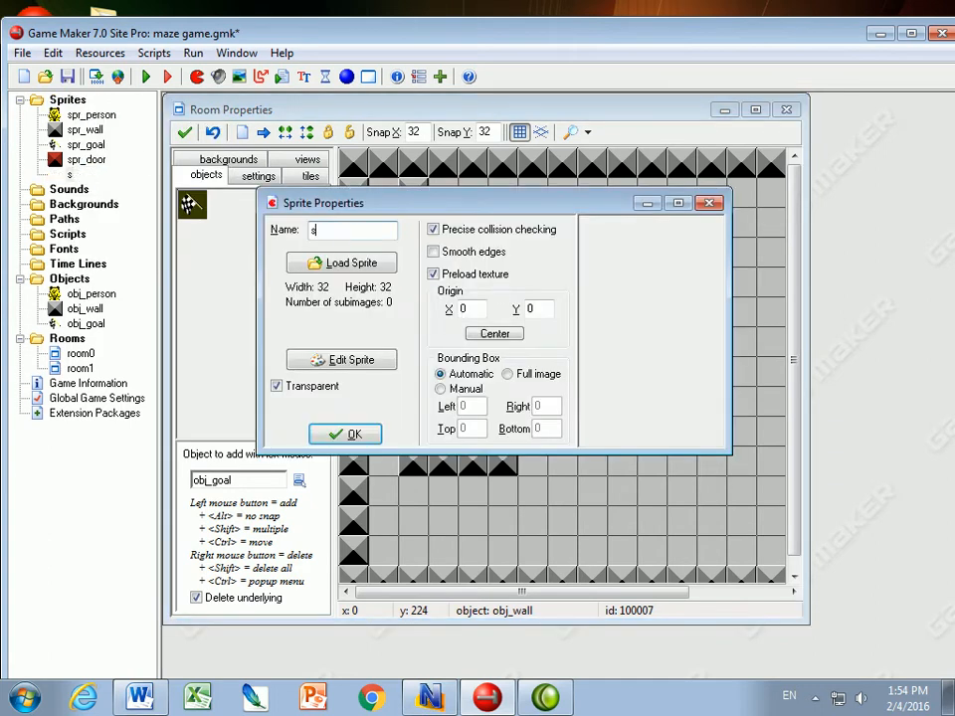
pyautogui.write('pr_diamon')
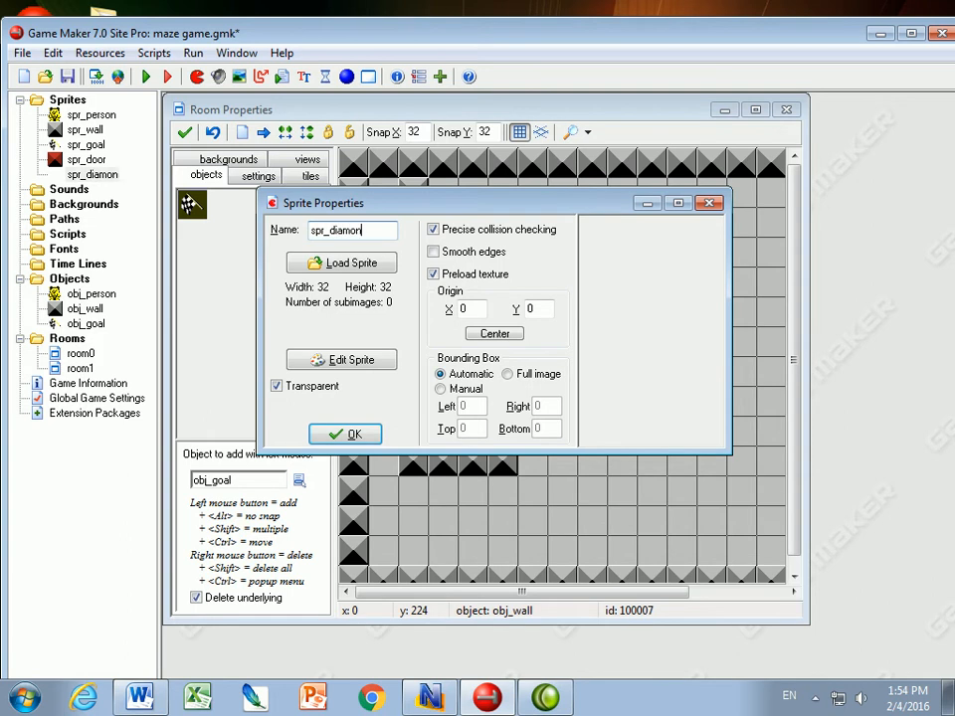
pyautogui.click(343, 262)
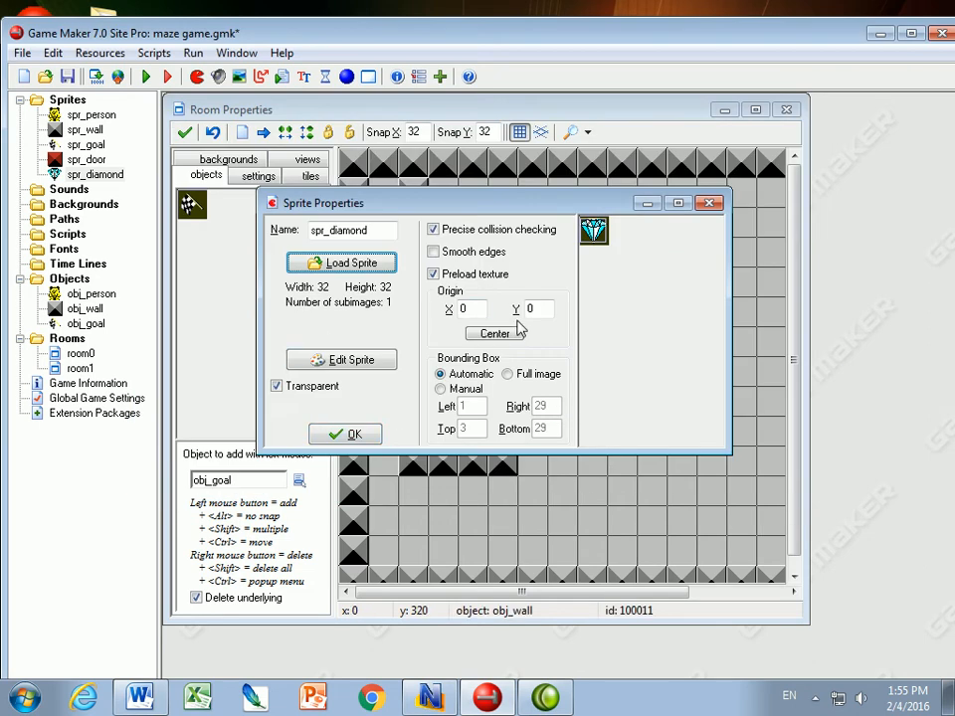
pyautogui.click(509, 374)
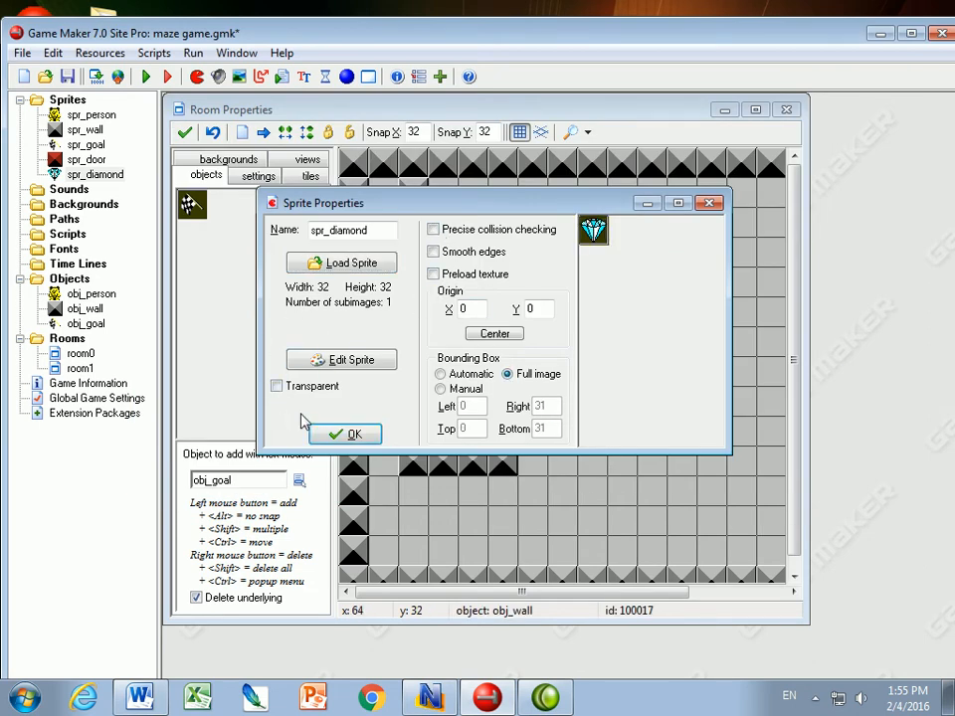
pyautogui.click(346, 434)
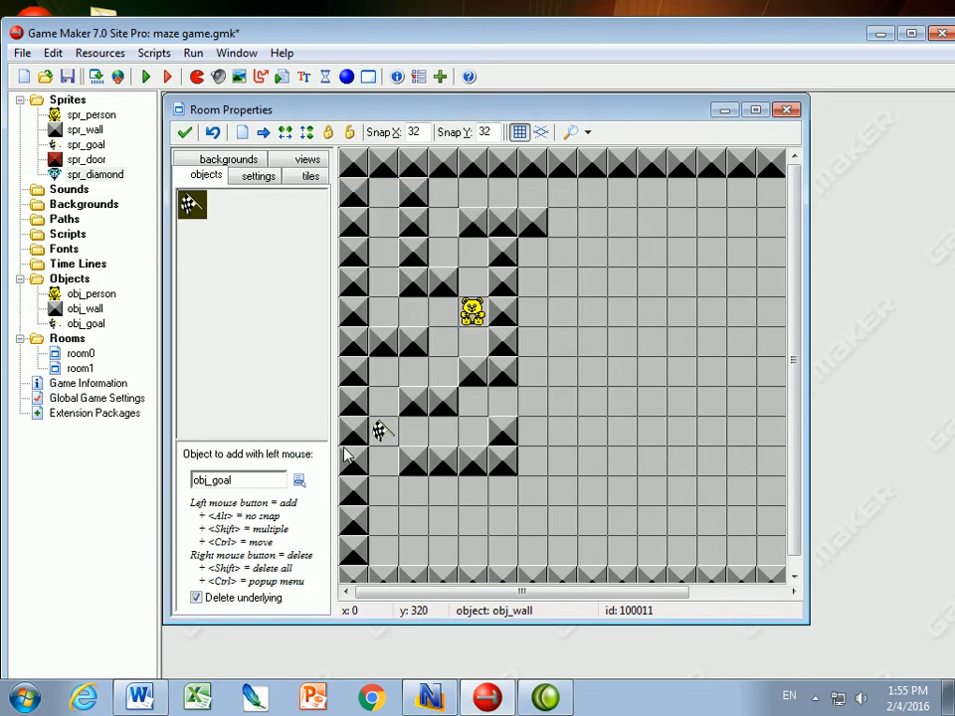
# - Create a normal sound snd_diamond loaded from smb_coin.wav
pyautogui.rightClick(68, 189)
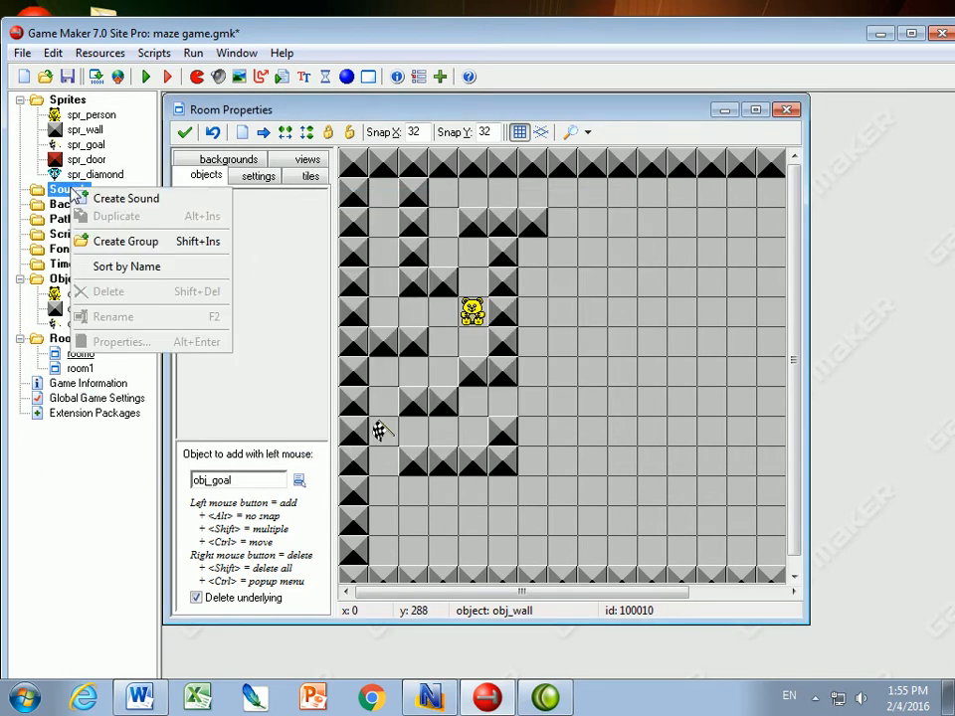
pyautogui.click(125, 199)
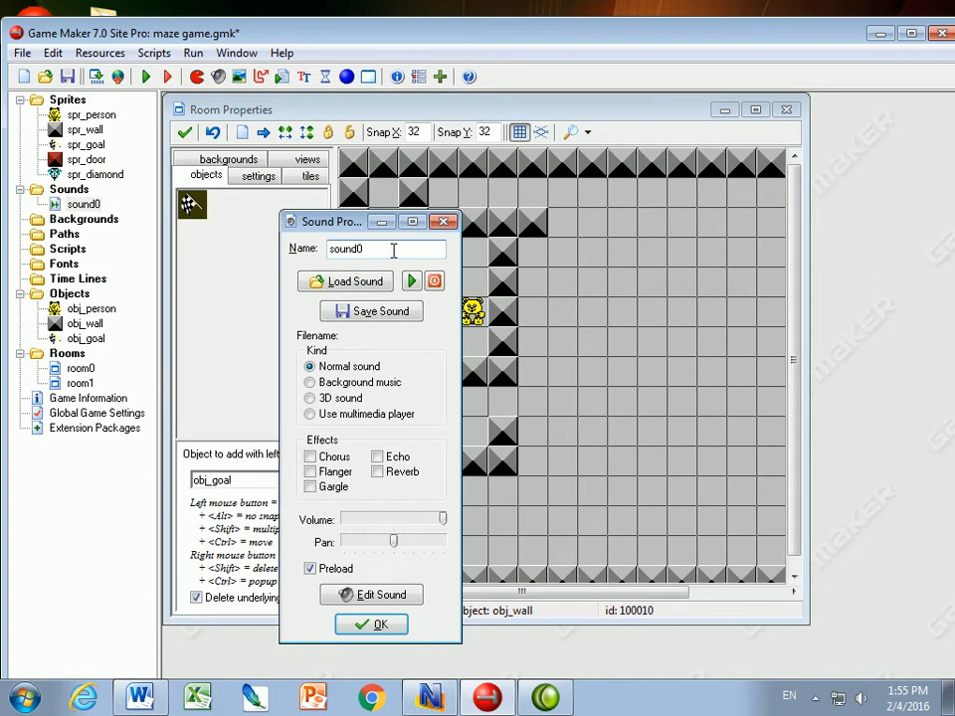
pyautogui.write('snd_')
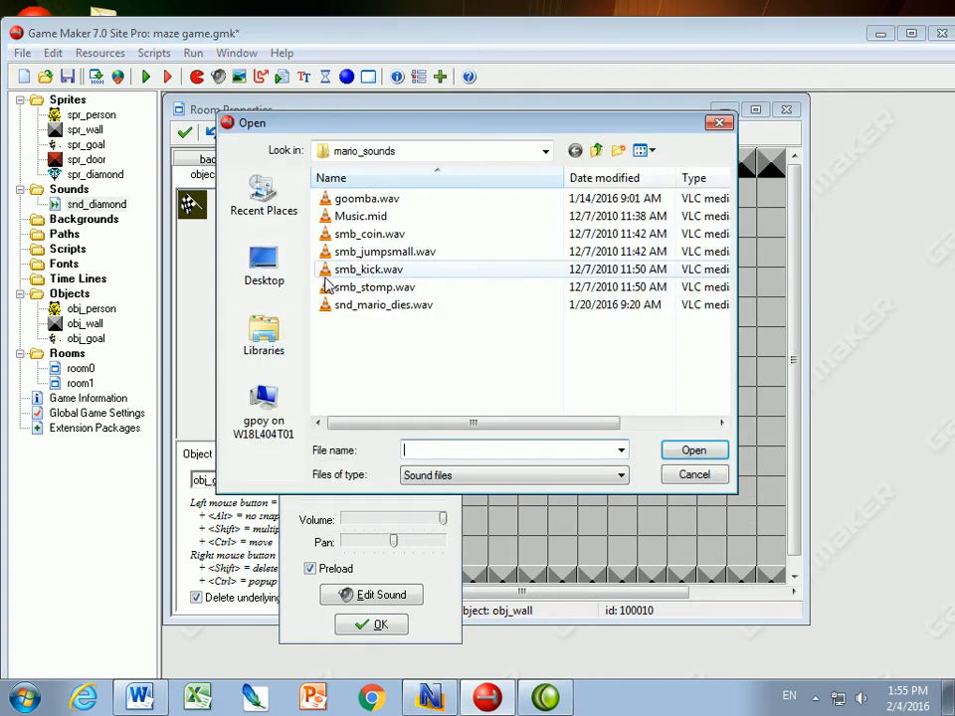
pyautogui.click(545, 151)
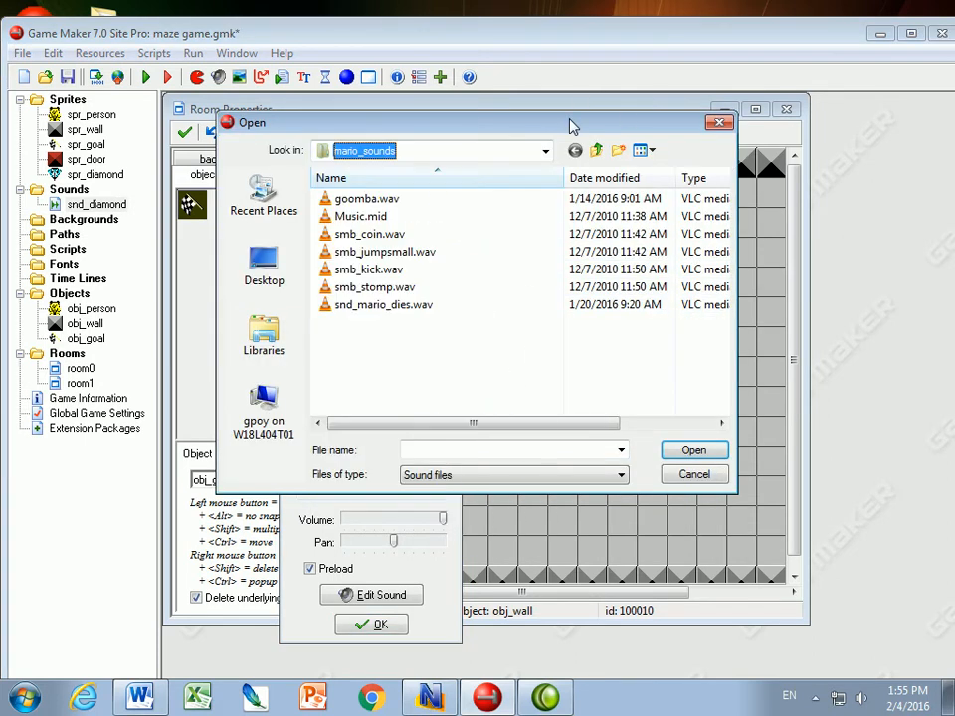
pyautogui.click(370, 232)
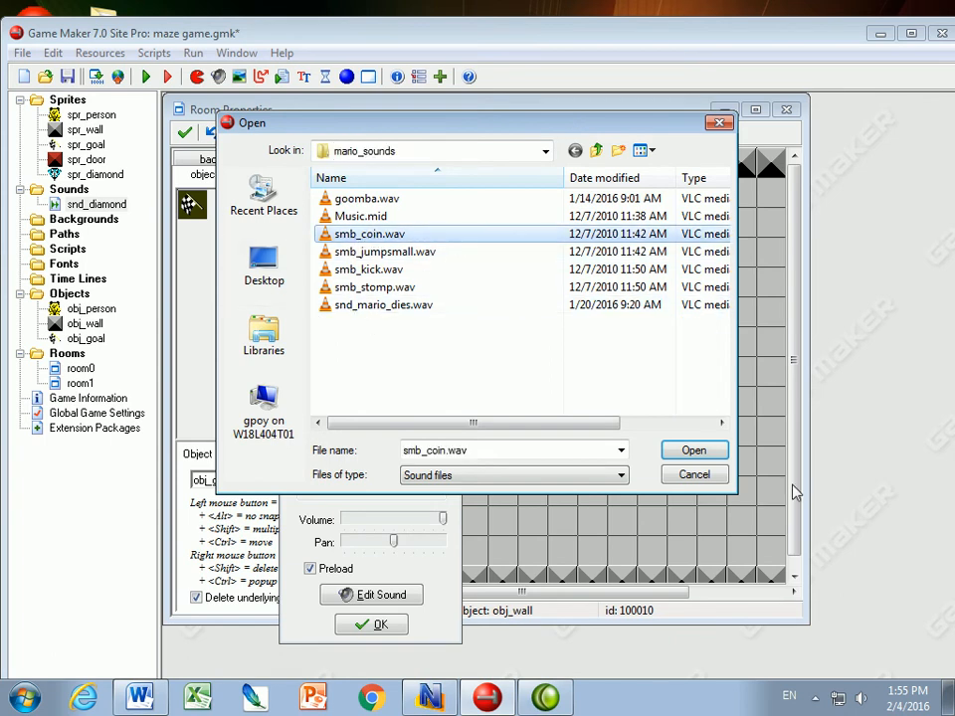
pyautogui.click(692, 450)
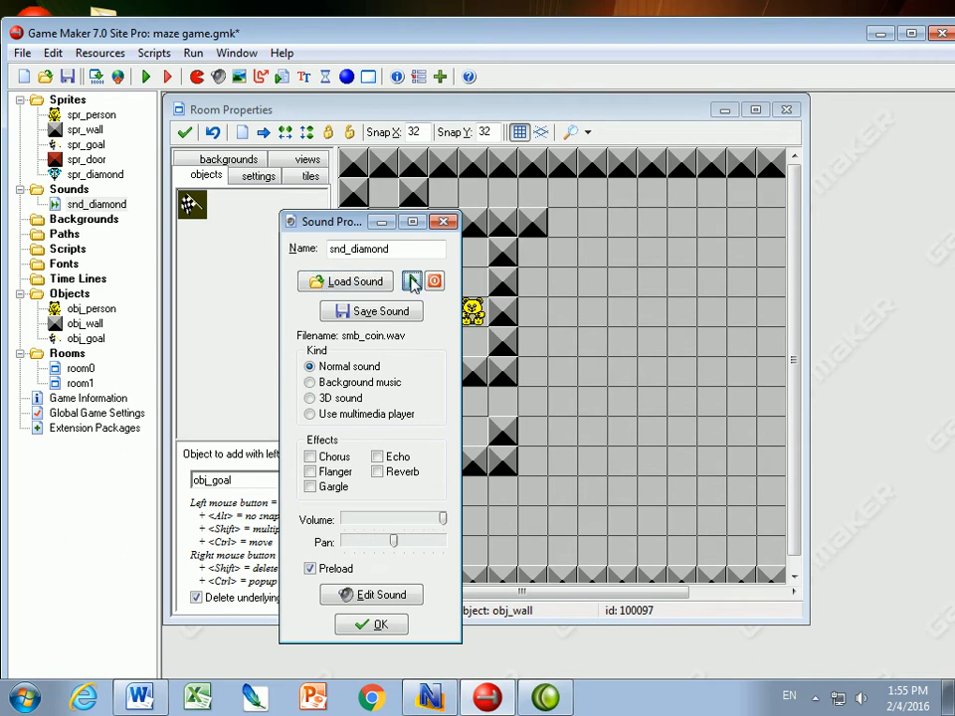
pyautogui.click(370, 625)
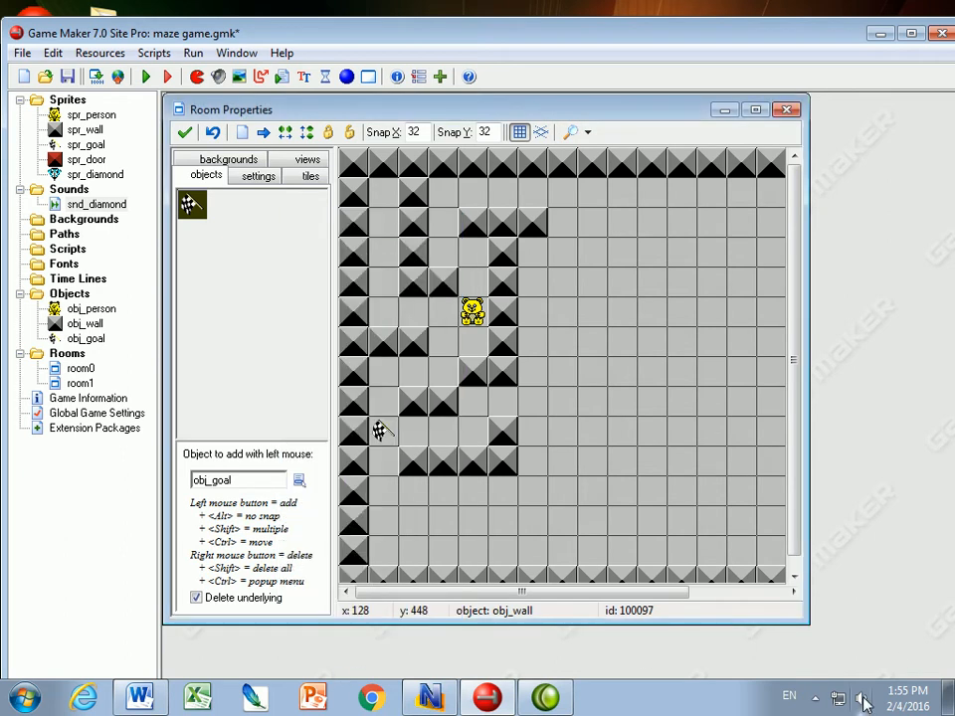
# - Create object obj_diamond using the spr_diamond sprite
pyautogui.click(861, 698)
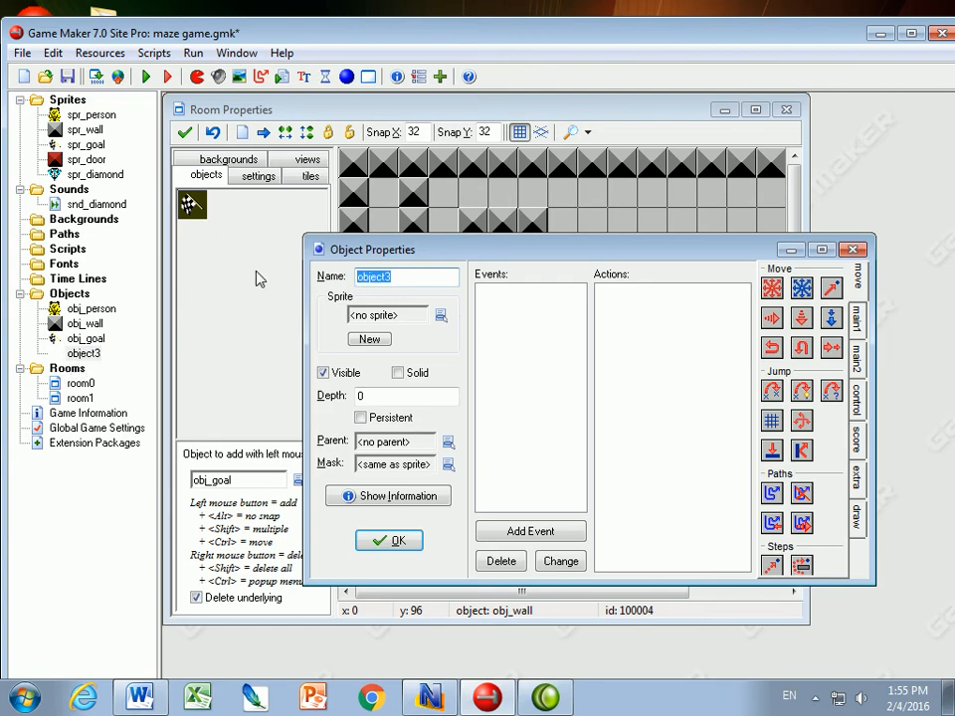
pyautogui.write('obj_diam')
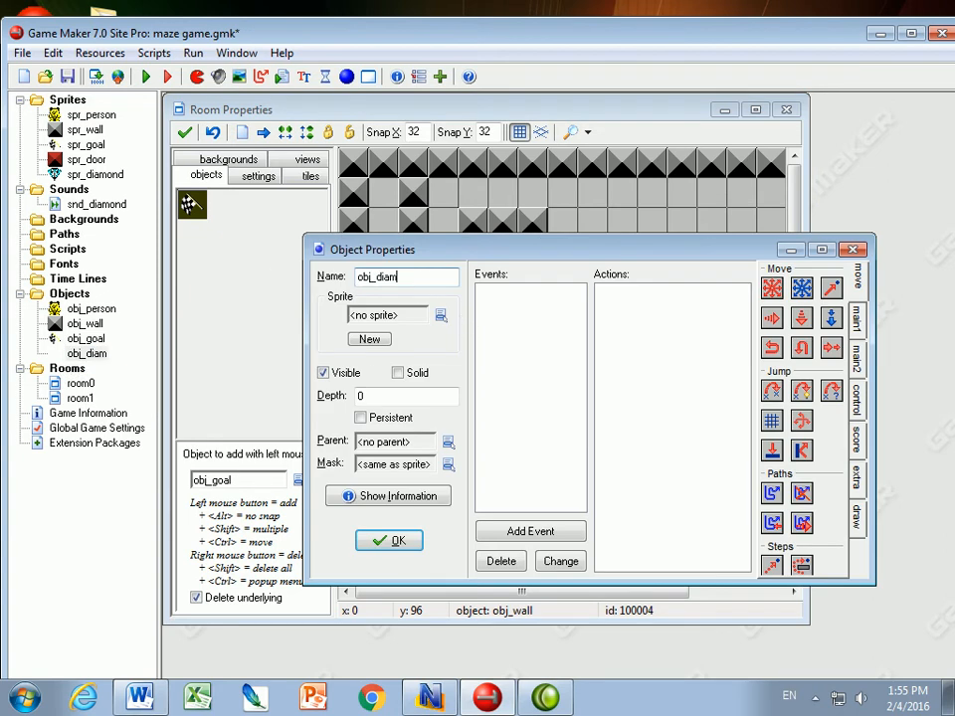
pyautogui.click(386, 314)
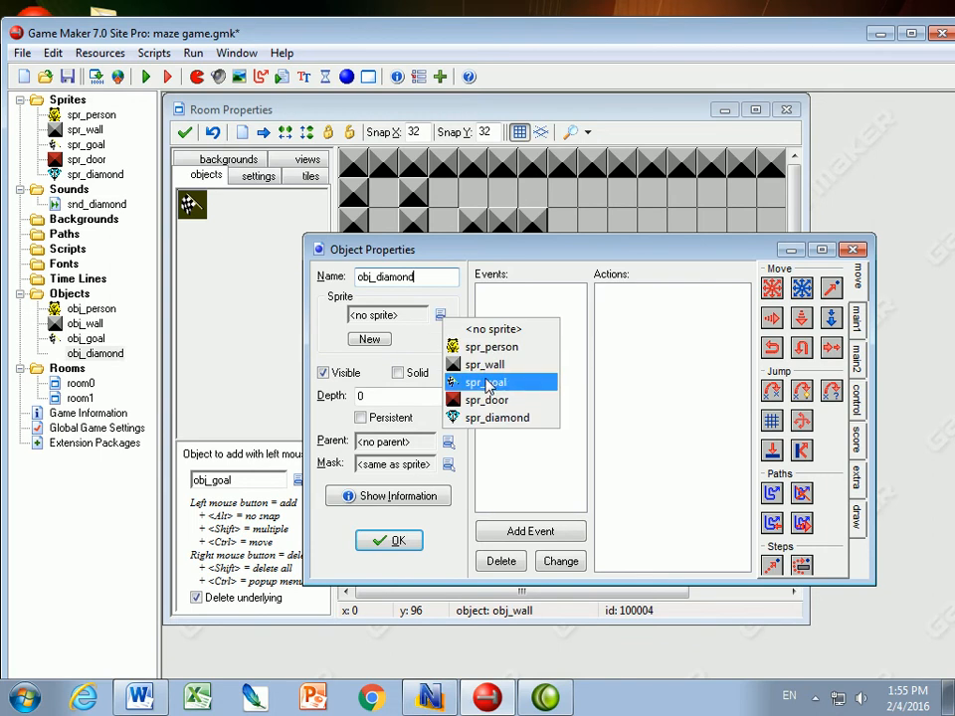
pyautogui.click(497, 418)
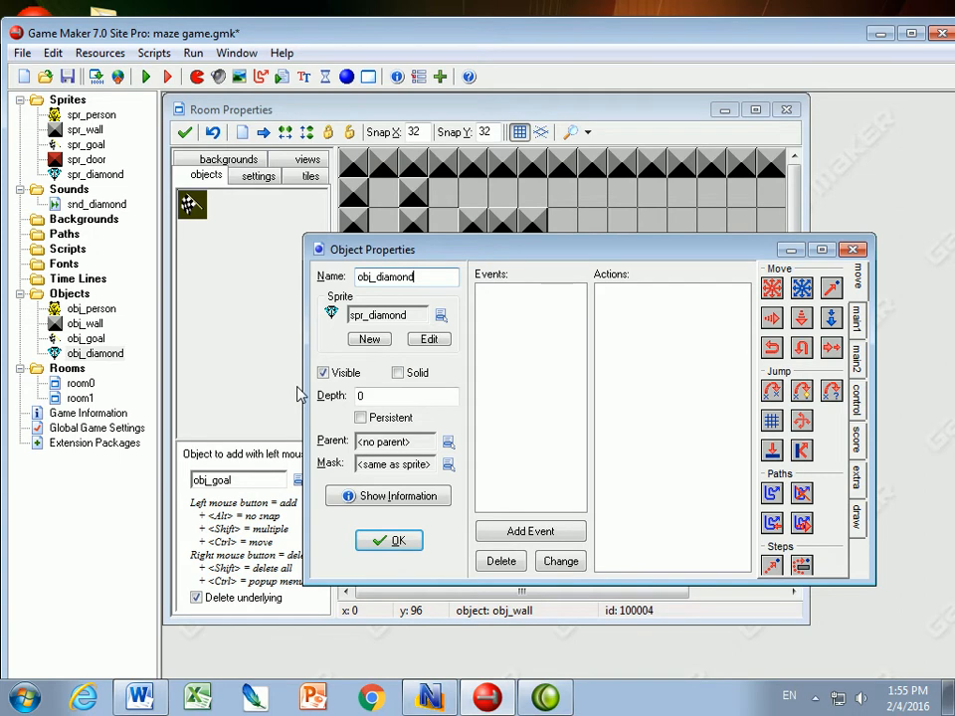
# - Give obj_diamond a collision event with obj_person
pyautogui.click(529, 531)
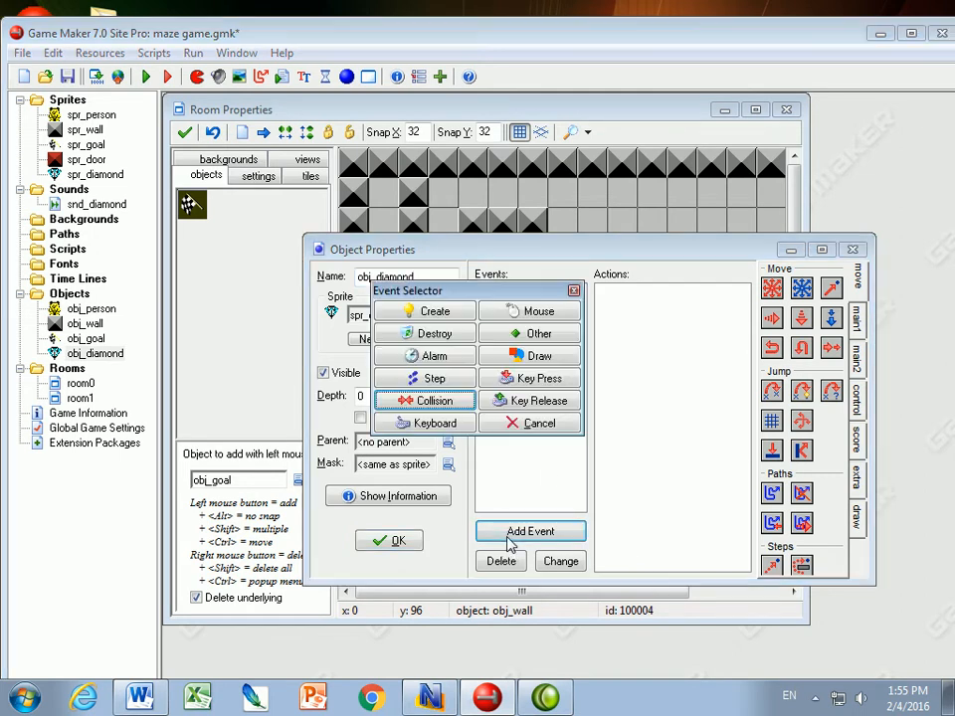
pyautogui.click(422, 400)
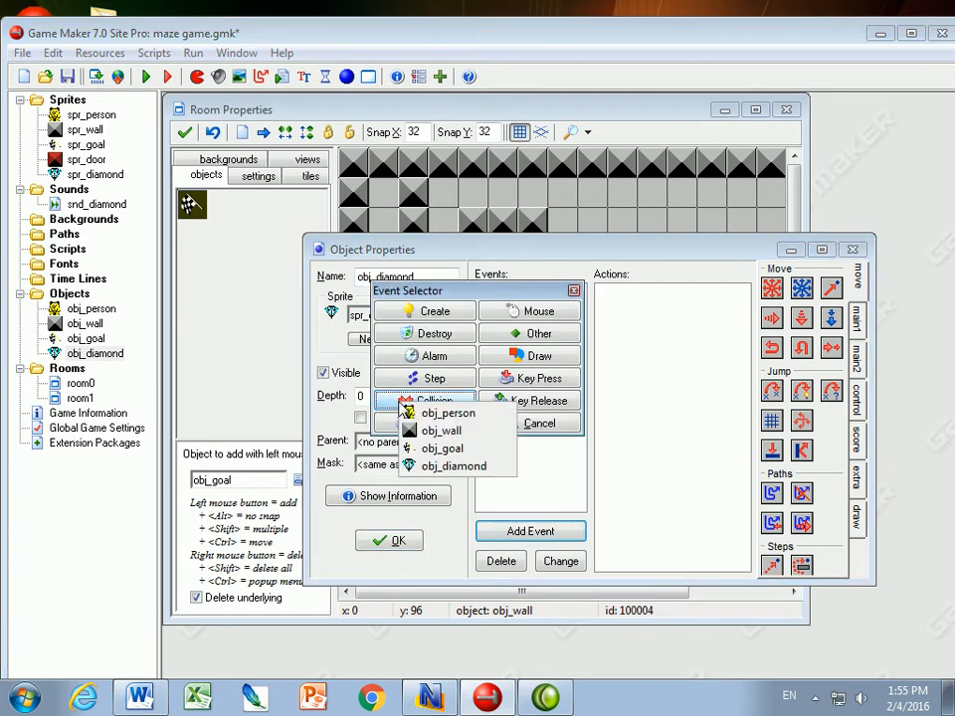
pyautogui.click(446, 412)
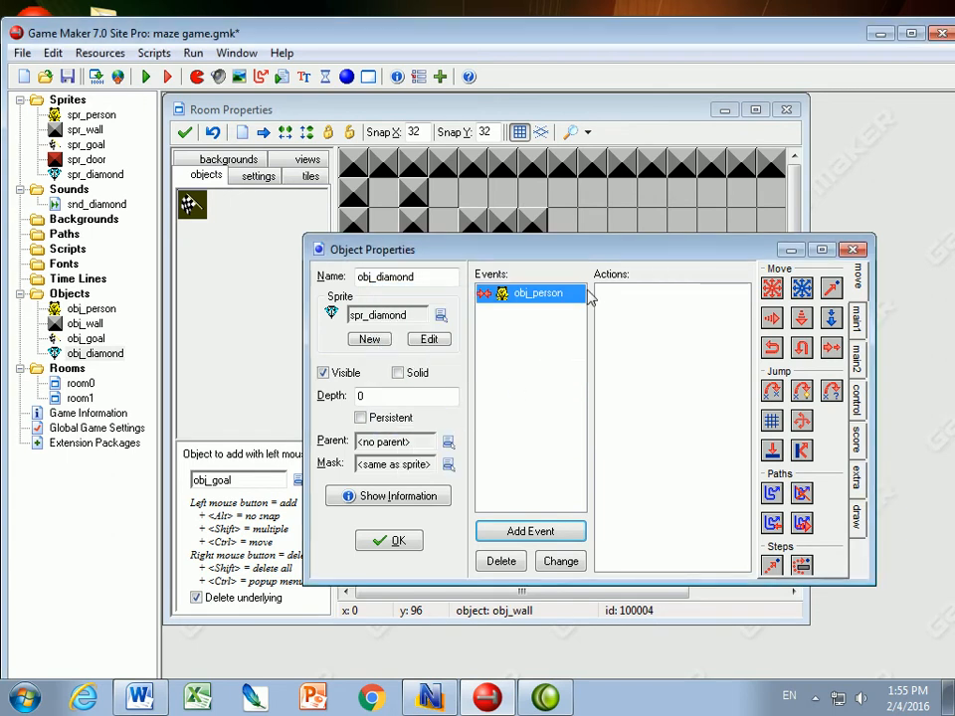
pyautogui.moveTo(541, 298)
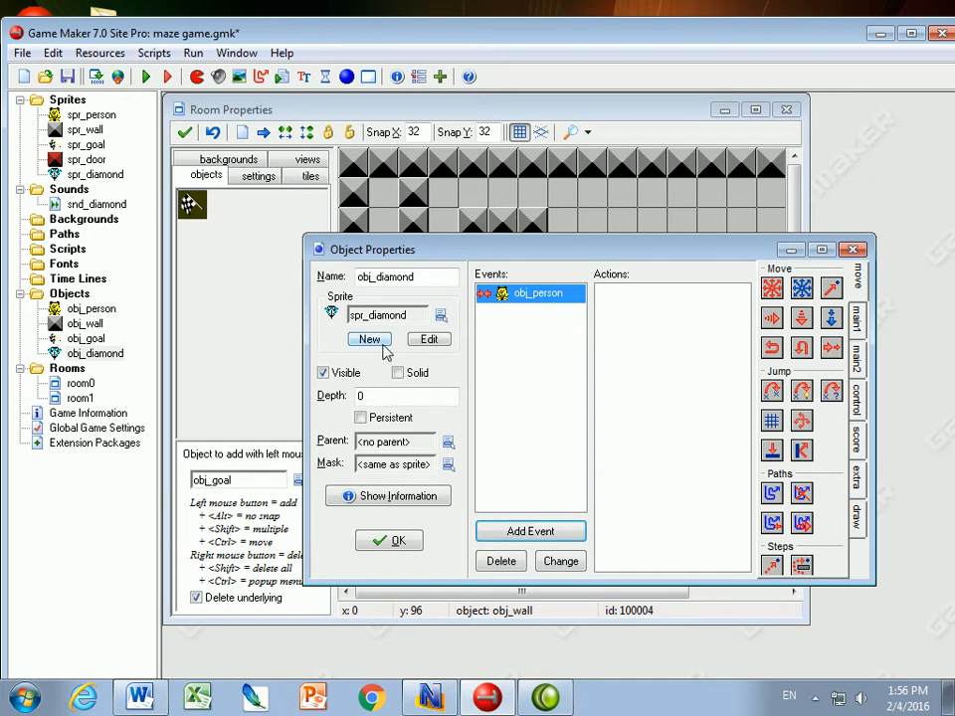
pyautogui.moveTo(537, 295)
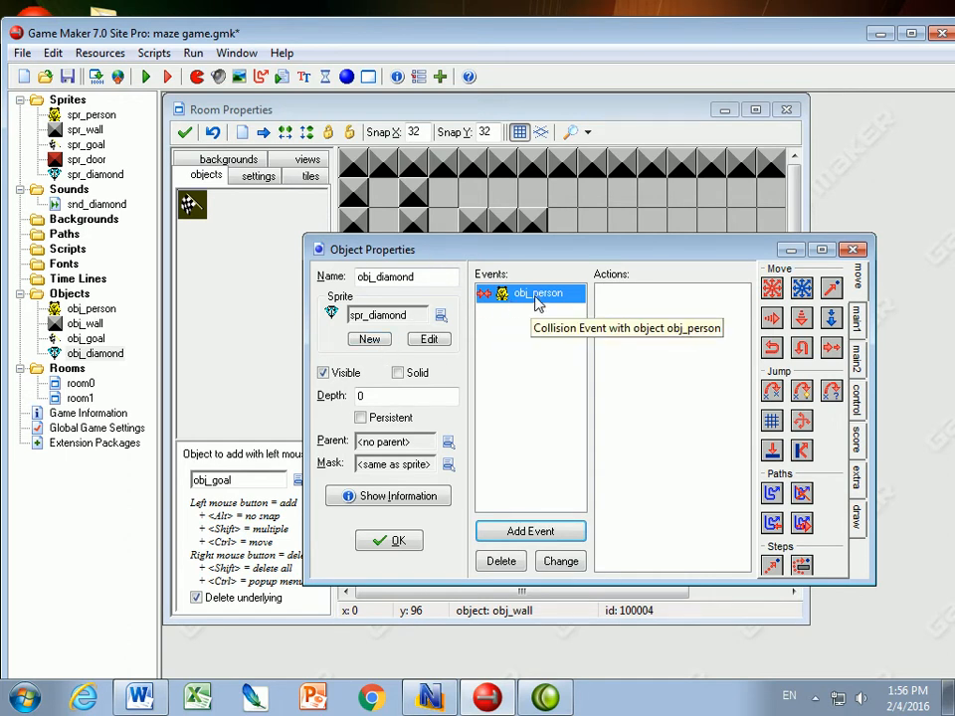
pyautogui.moveTo(632, 368)
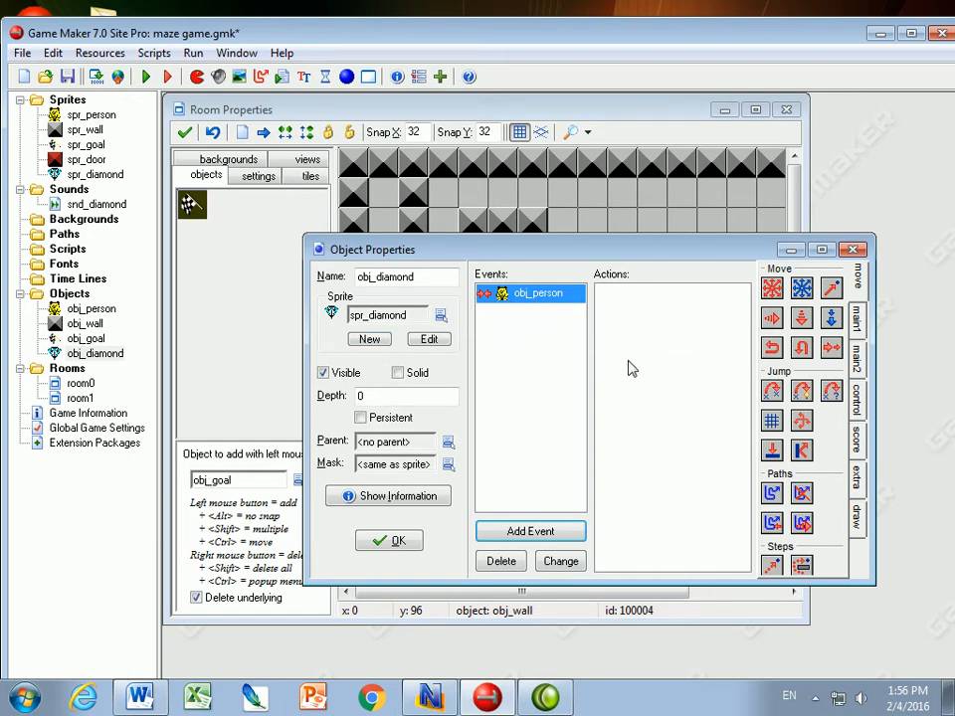
pyautogui.moveTo(541, 290)
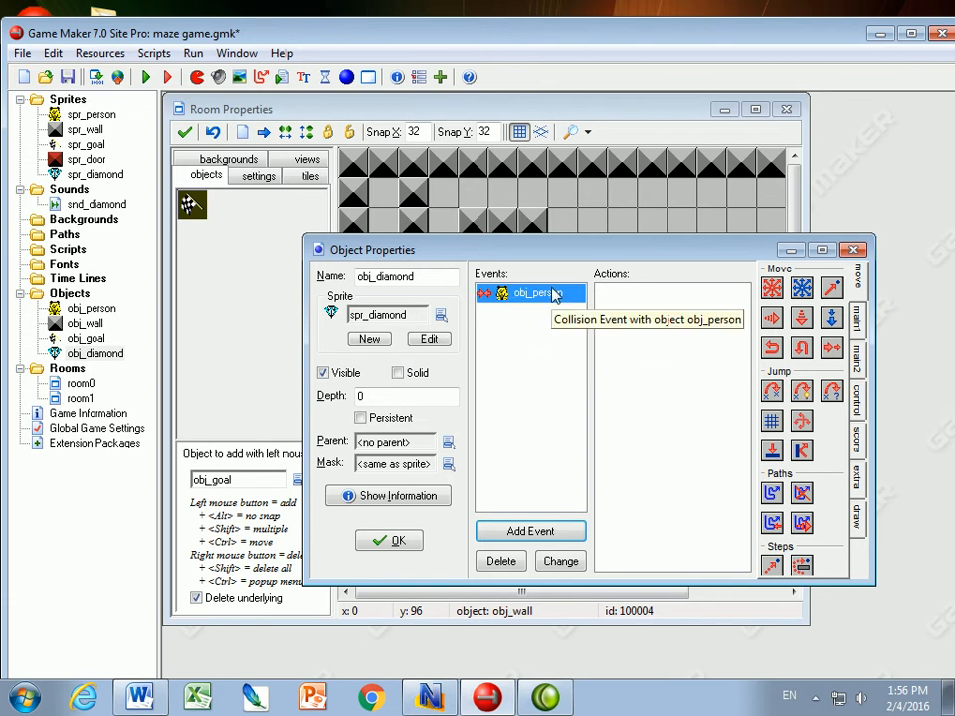
pyautogui.moveTo(859, 402)
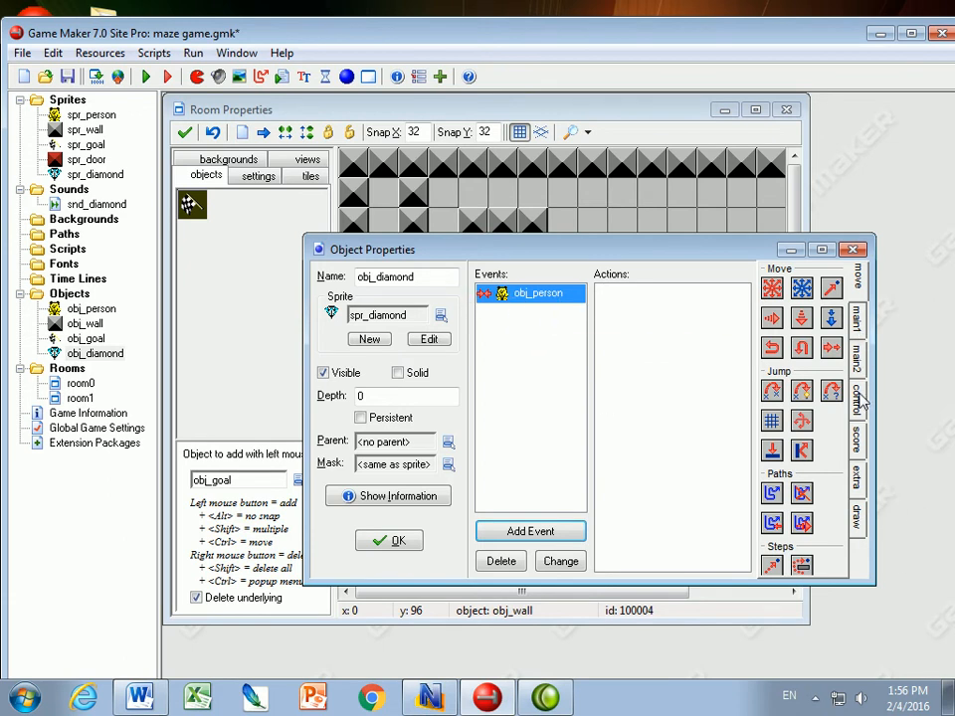
# - Add a Play Sound action for snd_diamond to the obj_person collision event
pyautogui.click(857, 360)
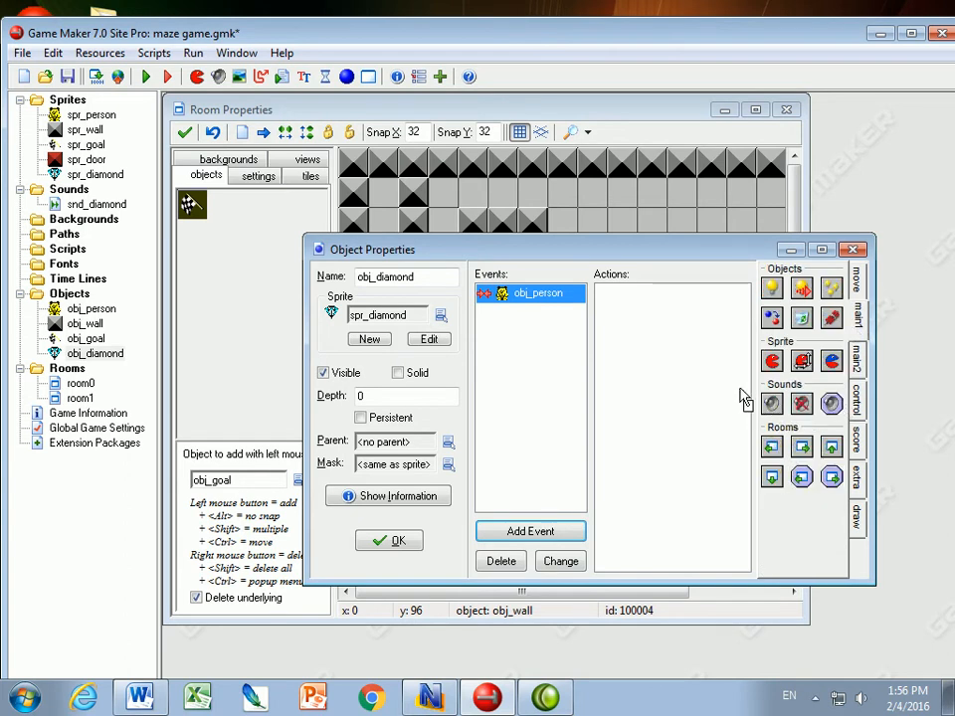
pyautogui.click(595, 326)
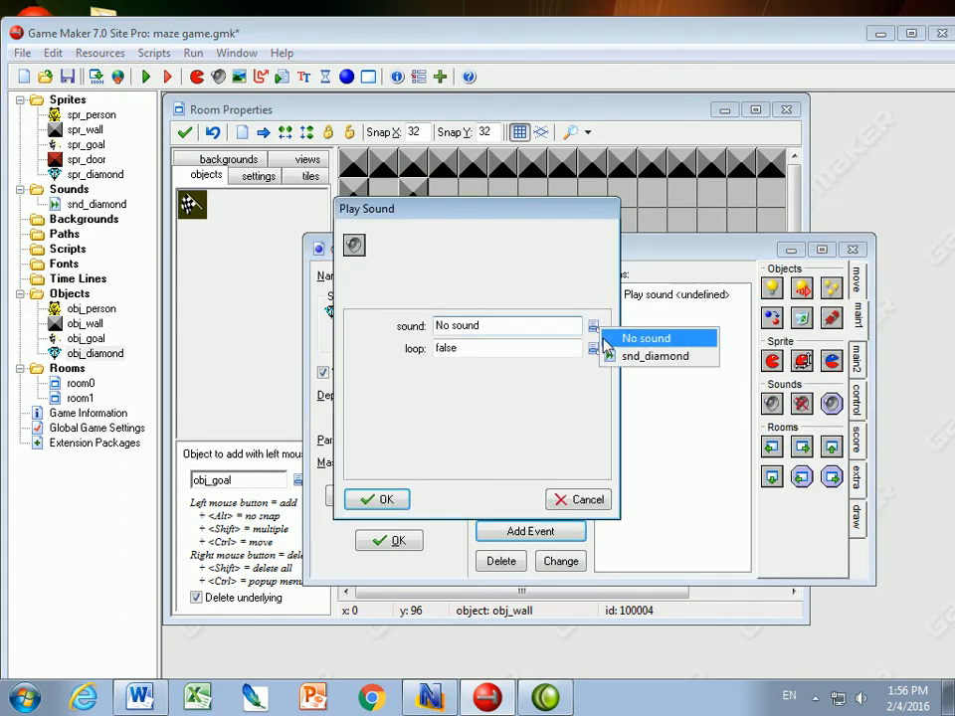
pyautogui.click(657, 356)
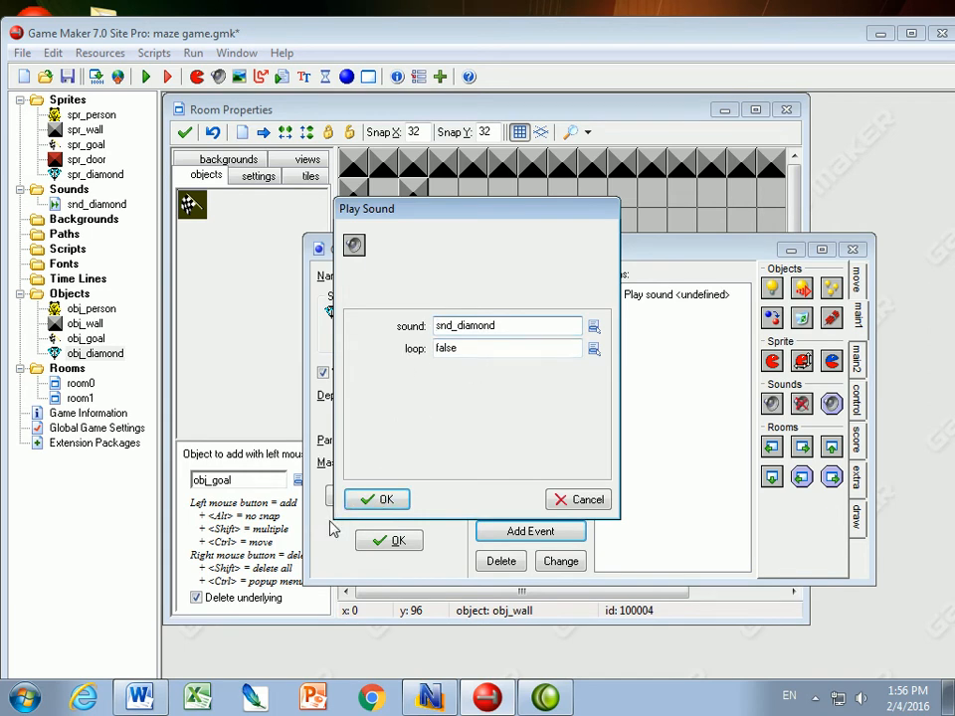
pyautogui.click(376, 497)
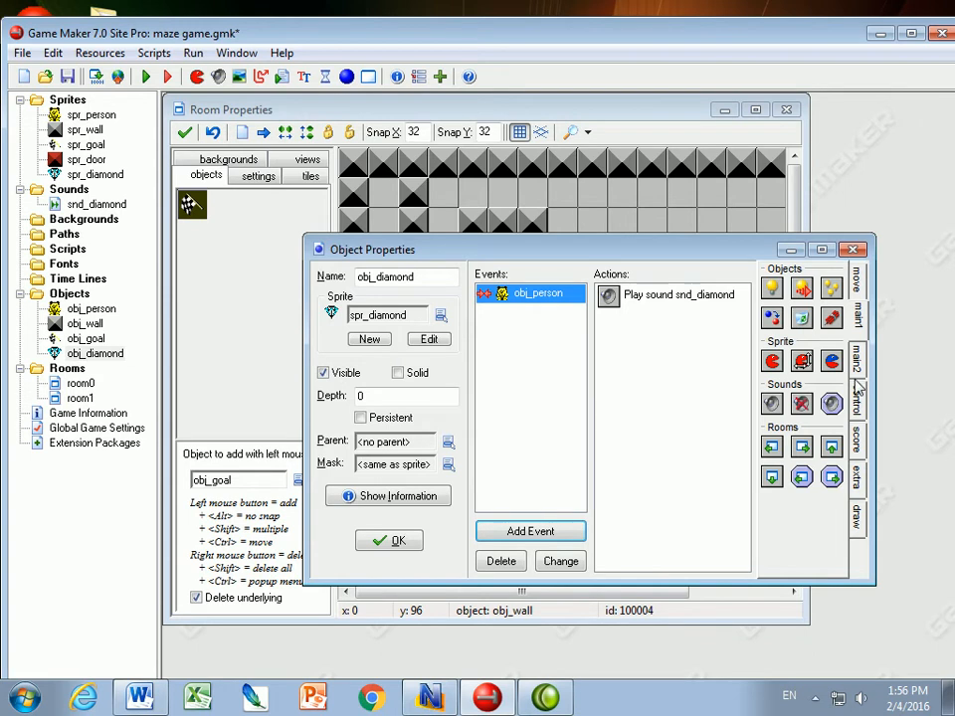
# - Add a Set Score action of 10, relative, so each diamond adds to the score
pyautogui.click(860, 441)
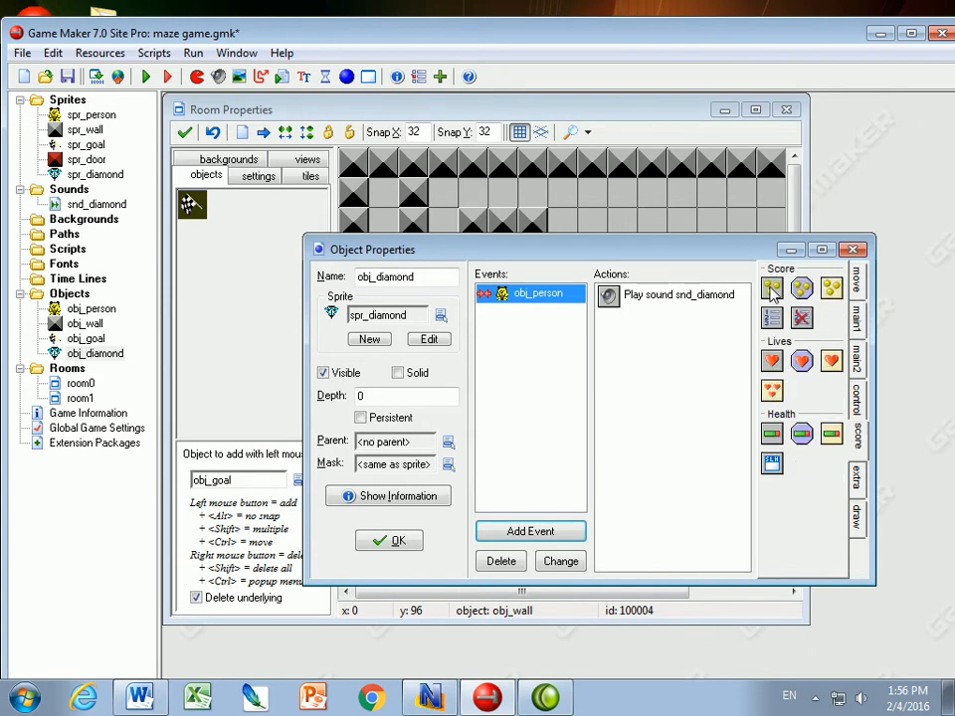
pyautogui.click(772, 288)
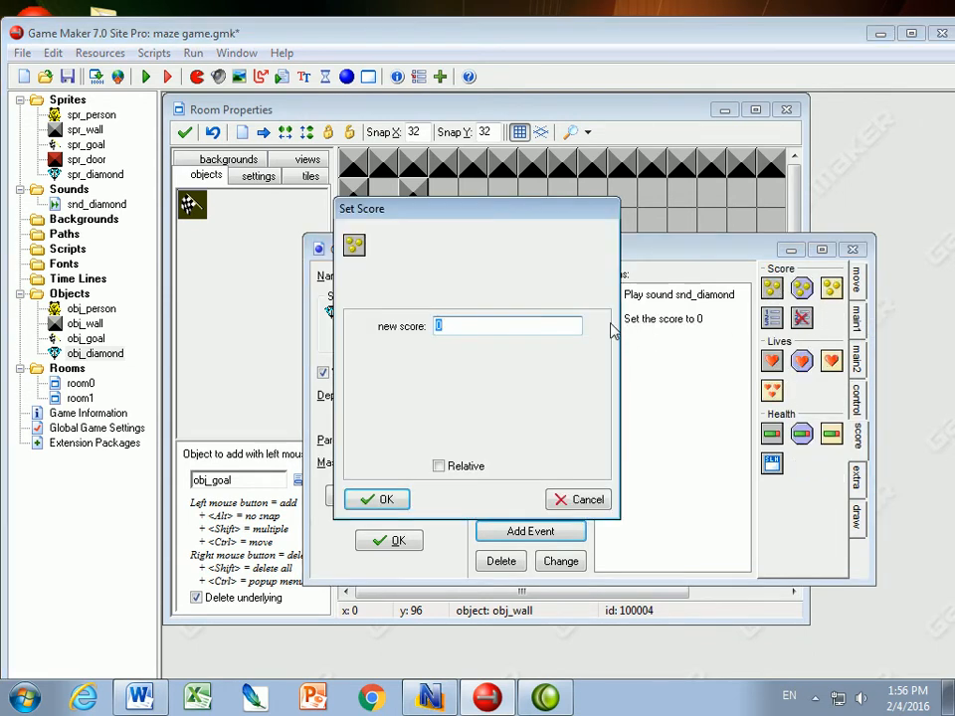
pyautogui.write('10')
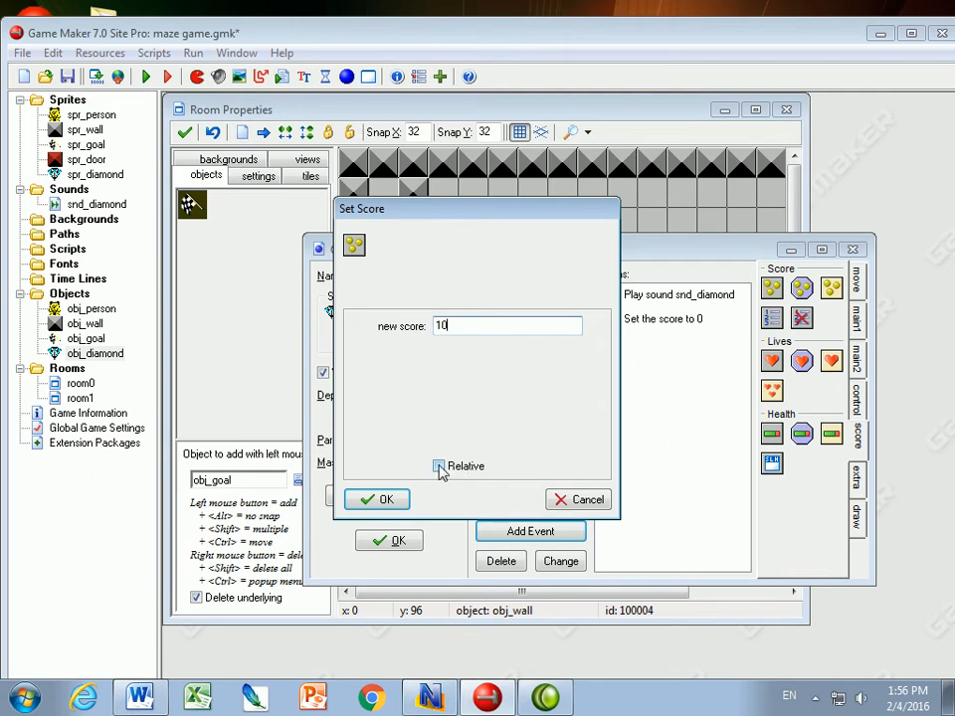
pyautogui.click(437, 466)
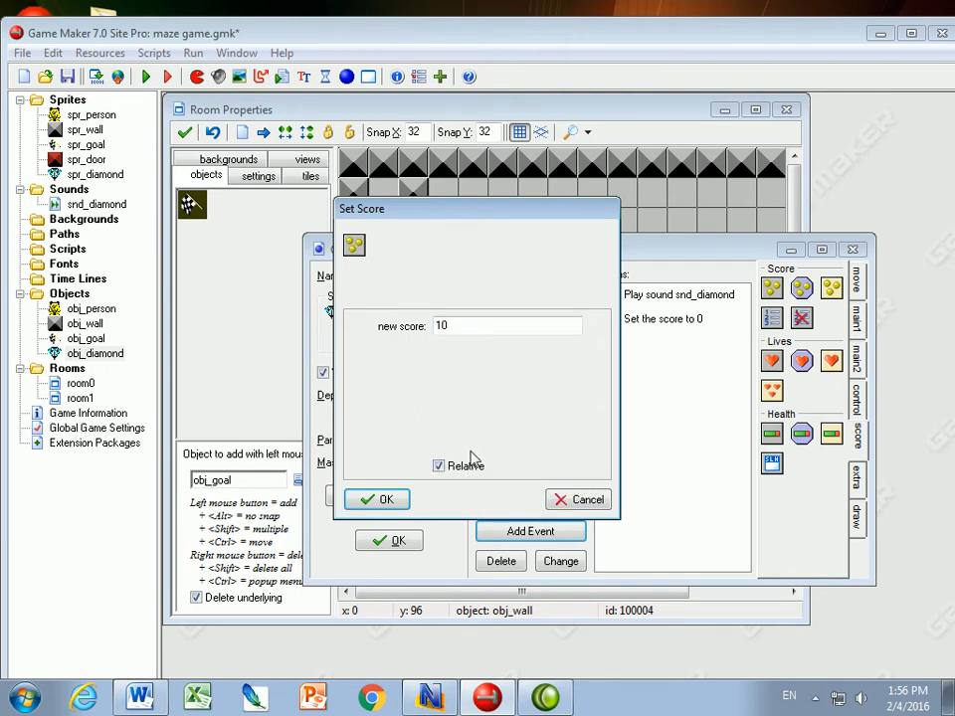
pyautogui.moveTo(494, 418)
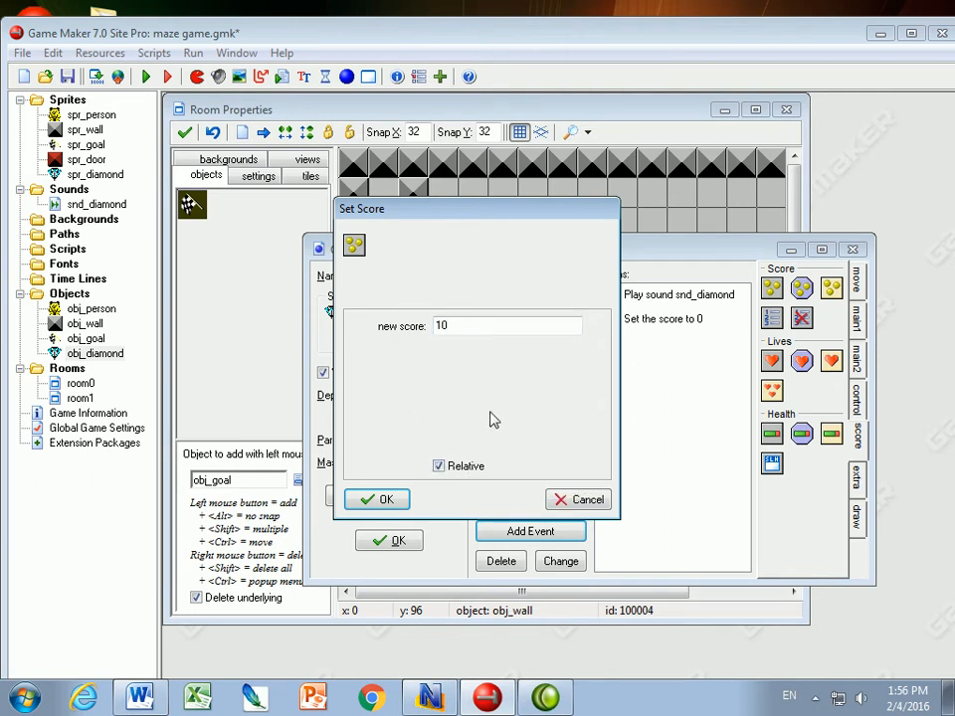
pyautogui.moveTo(498, 417)
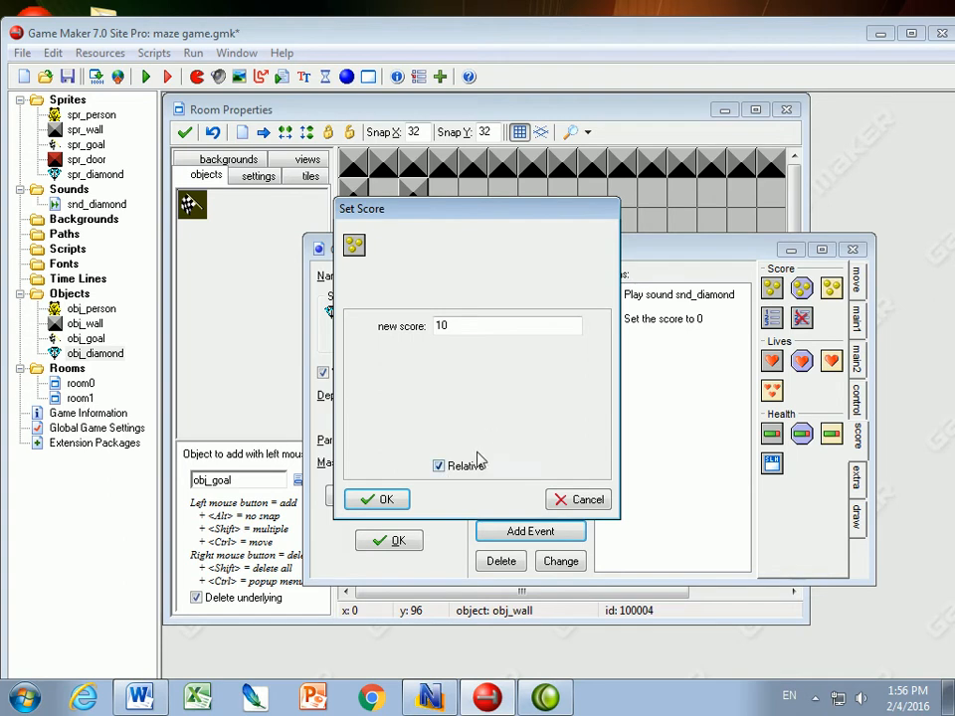
pyautogui.click(507, 326)
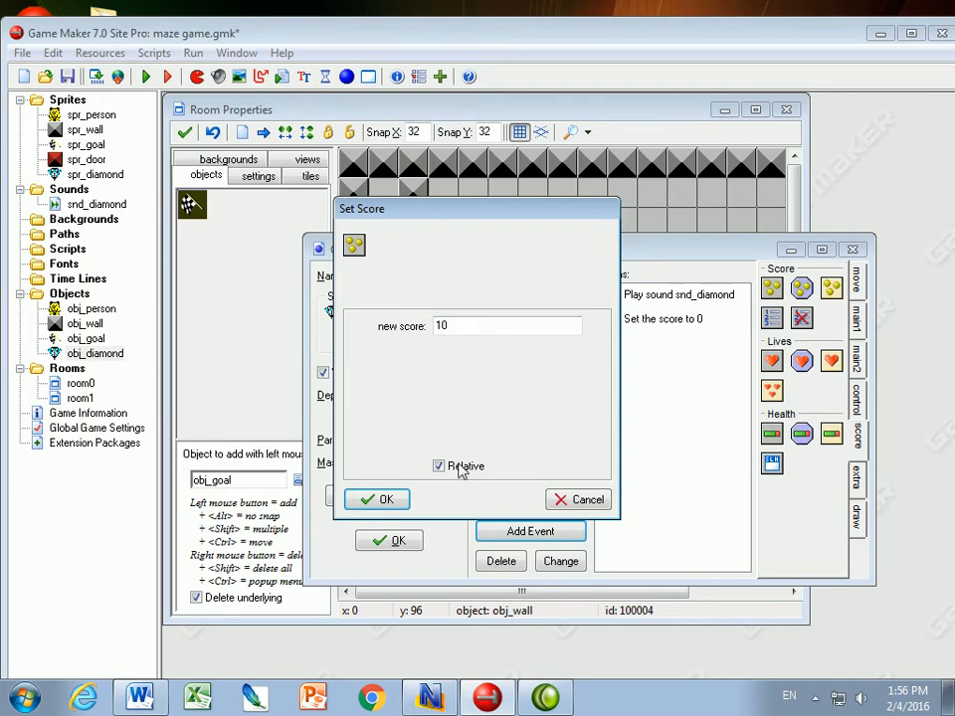
pyautogui.click(437, 466)
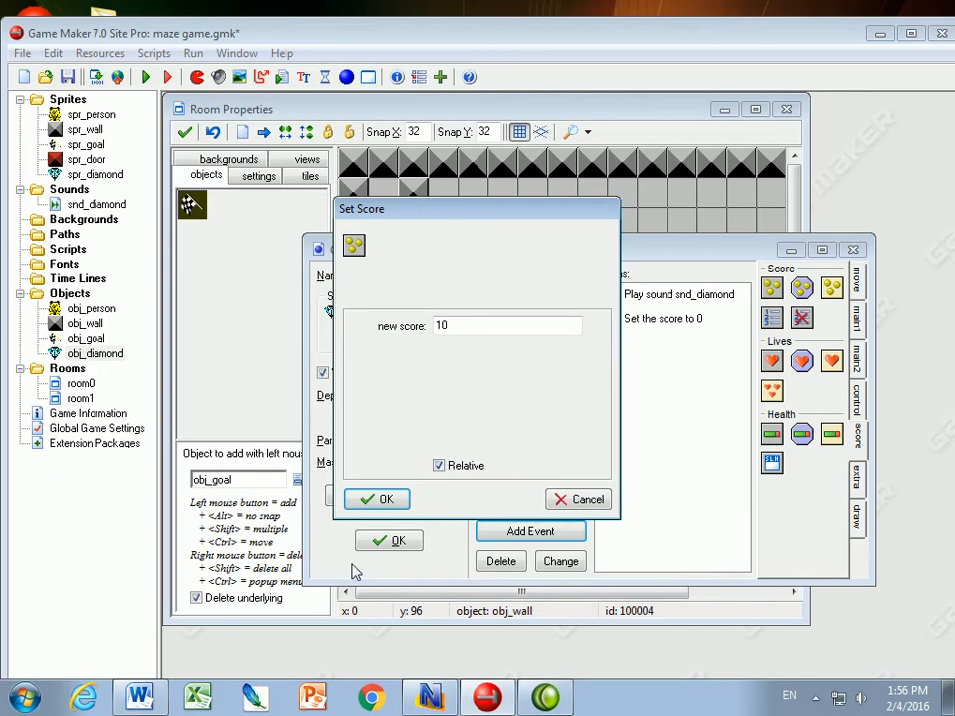
pyautogui.click(376, 497)
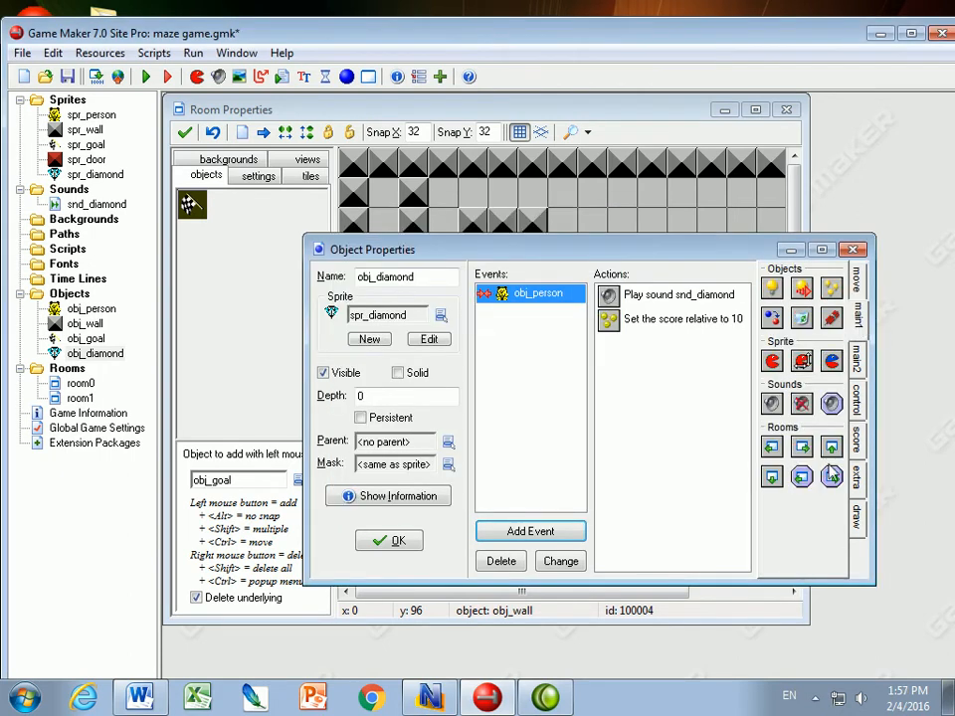
pyautogui.moveTo(806, 326)
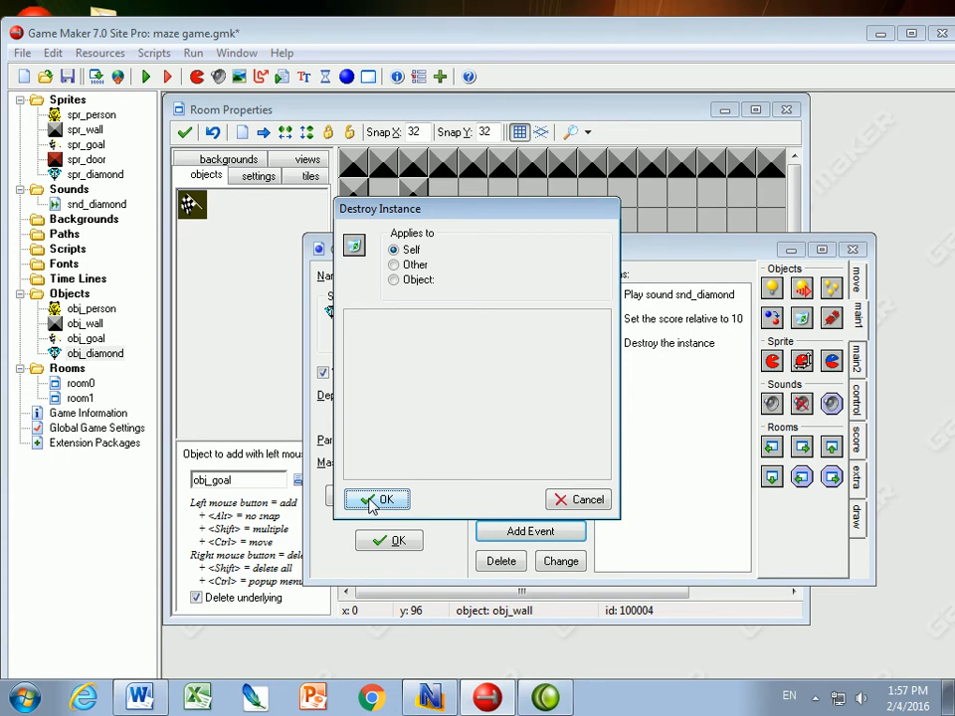
# - Add Destroy Instance applied to Self and close the obj_diamond properties
pyautogui.click(378, 497)
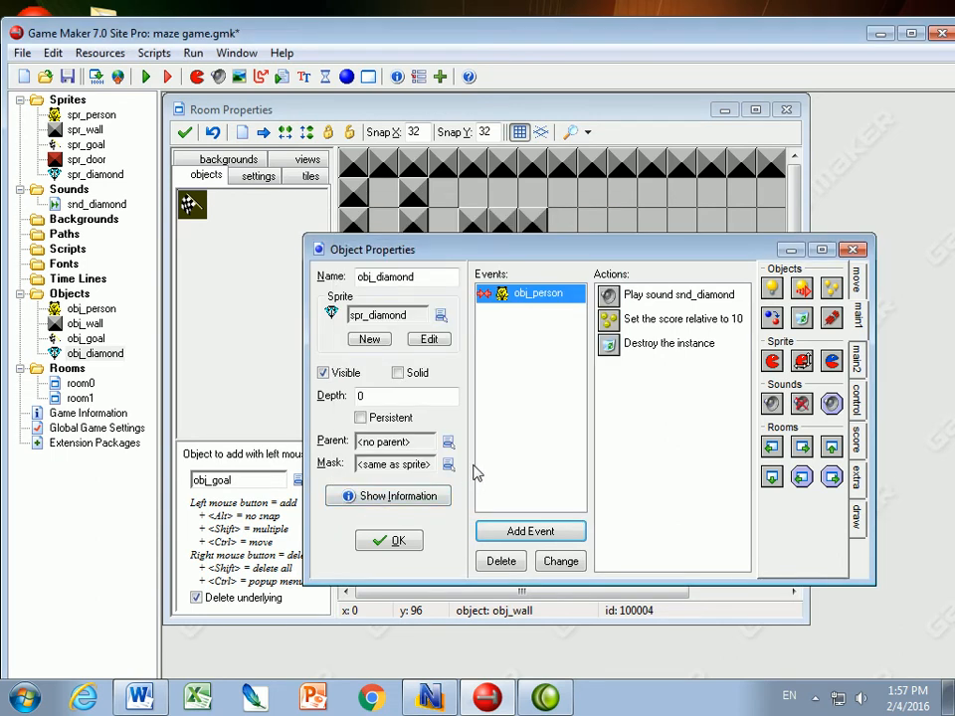
pyautogui.click(390, 541)
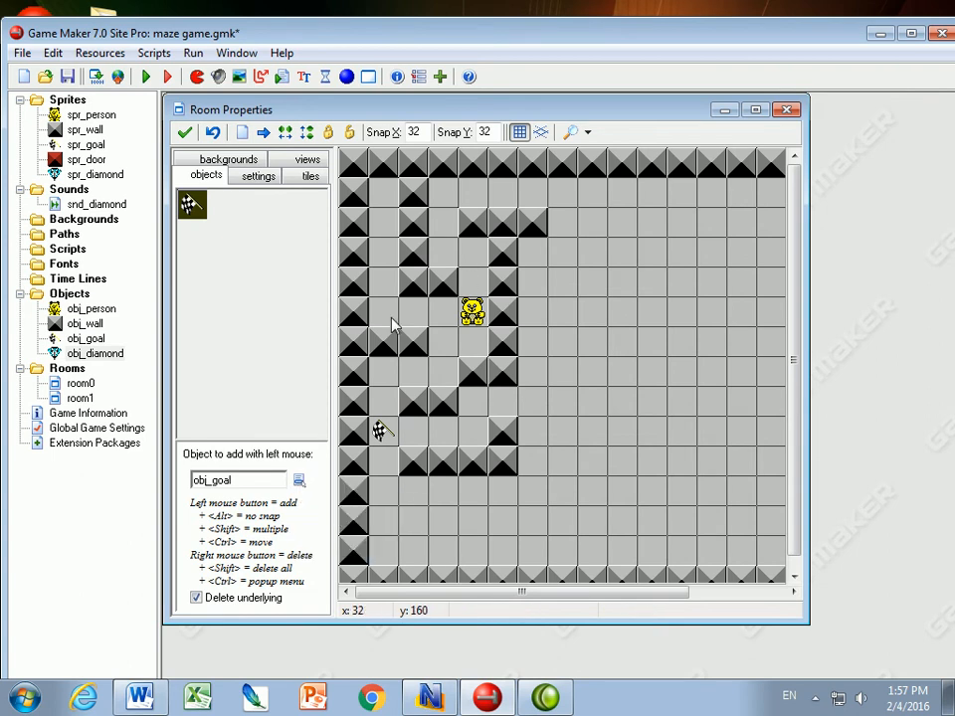
pyautogui.moveTo(303, 448)
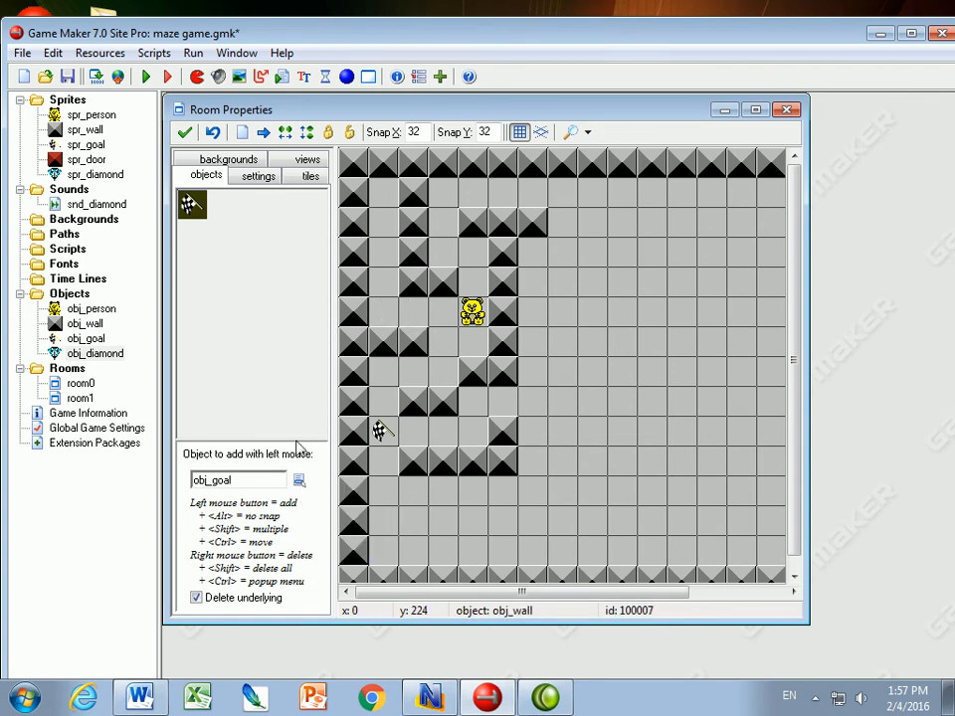
# - Select obj_diamond as the object to place in the room and run the game to test collecting
pyautogui.click(299, 479)
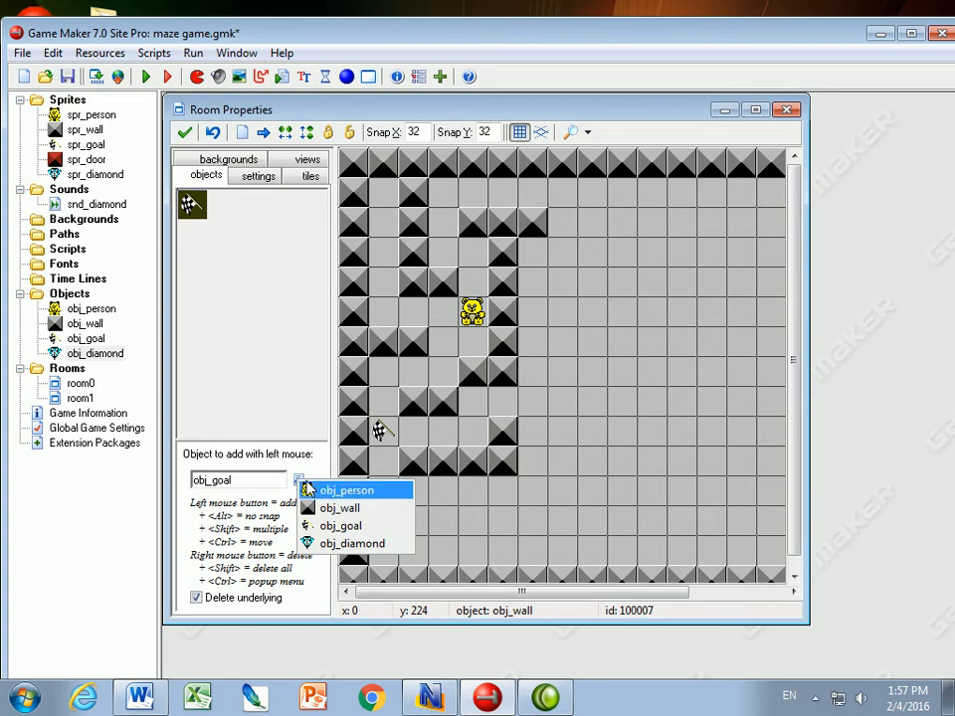
pyautogui.click(353, 543)
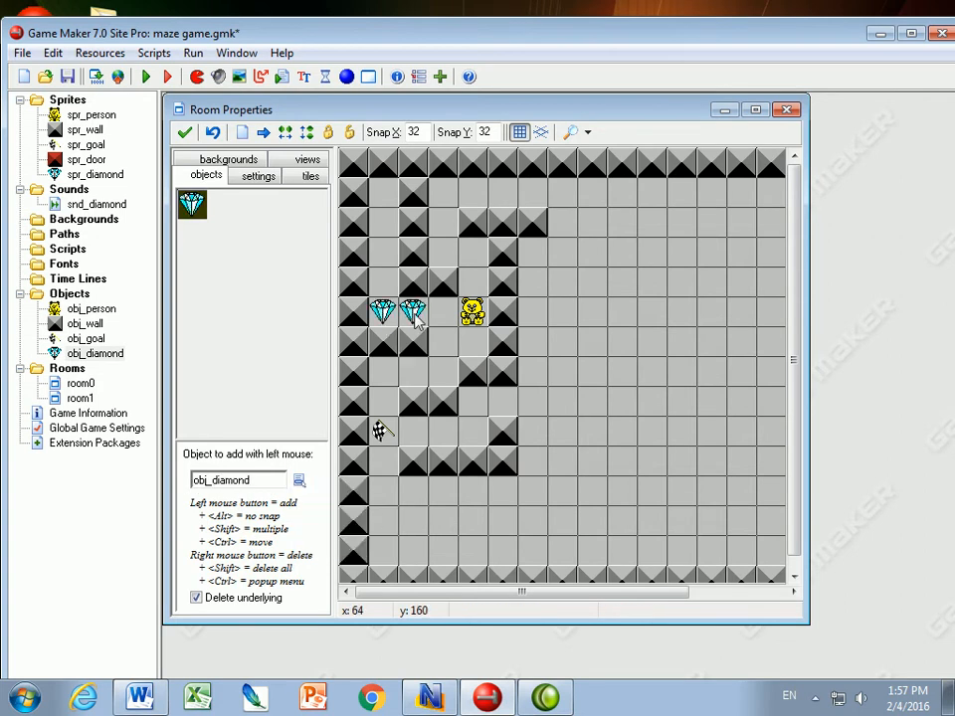
pyautogui.moveTo(461, 157)
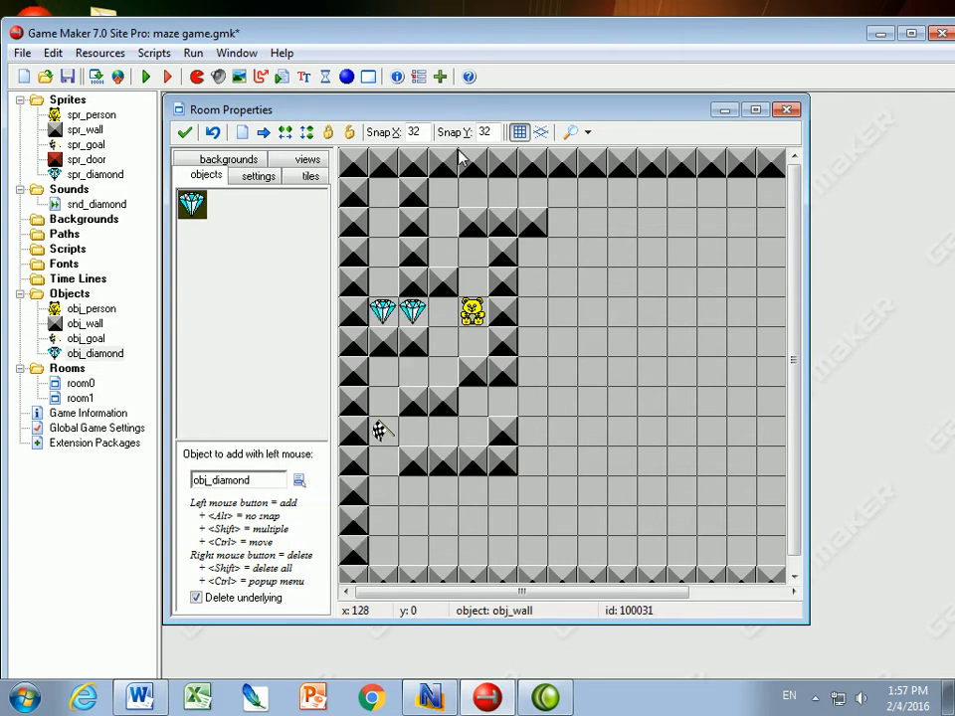
pyautogui.click(143, 76)
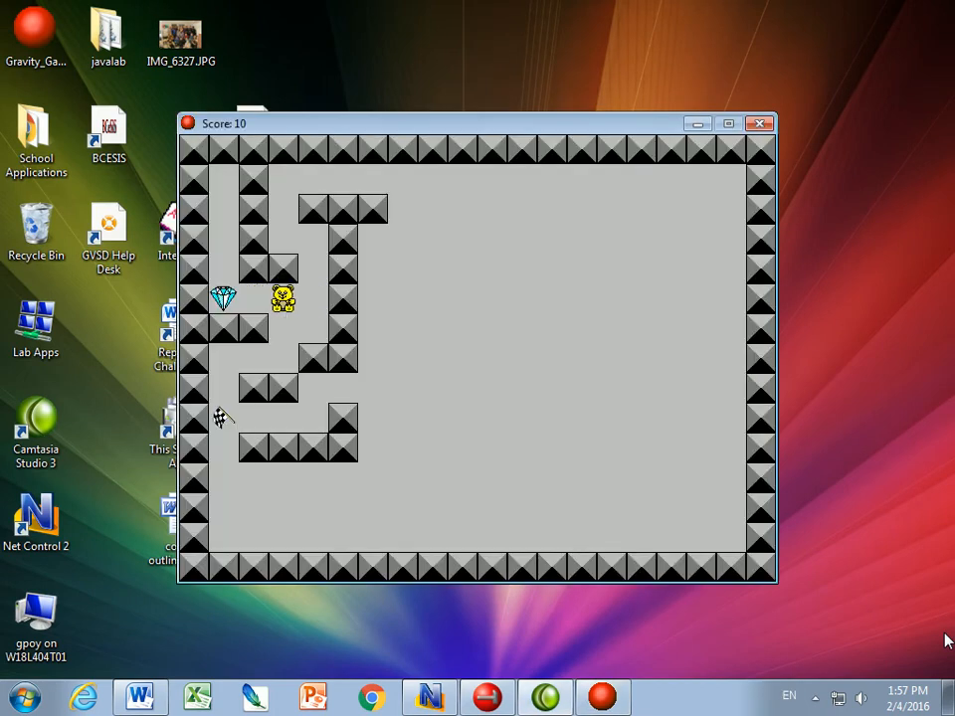
# - Quit the running maze game back to the room editor
pyautogui.press('Left')
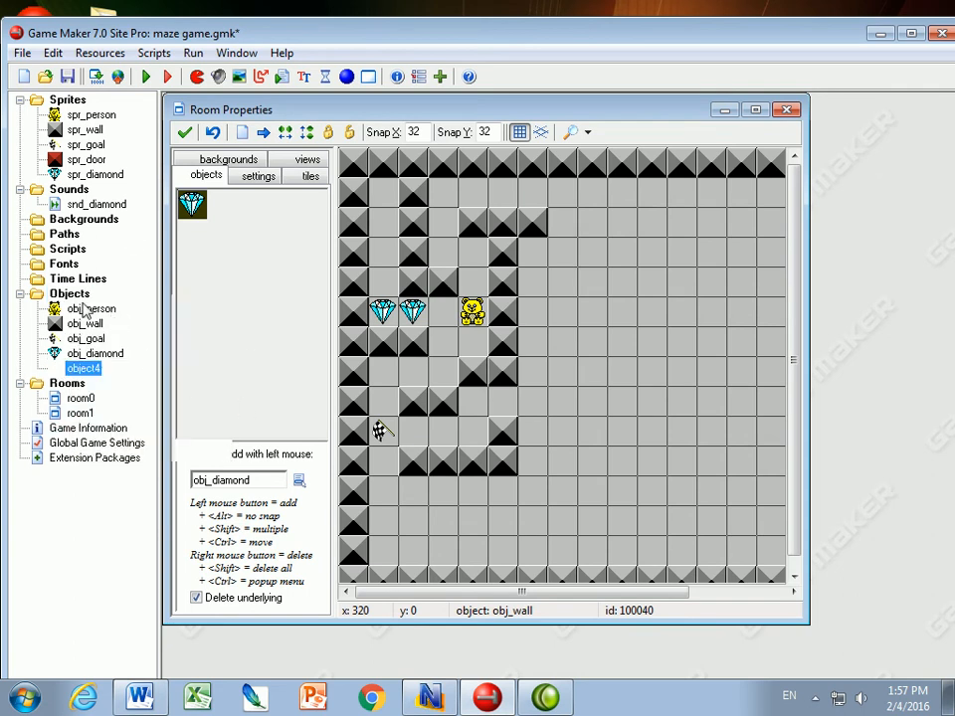
# - Name the new object obj_door with sprite spr_door, solid, and parent obj_wall
pyautogui.doubleClick(83, 368)
pyautogui.write('o')
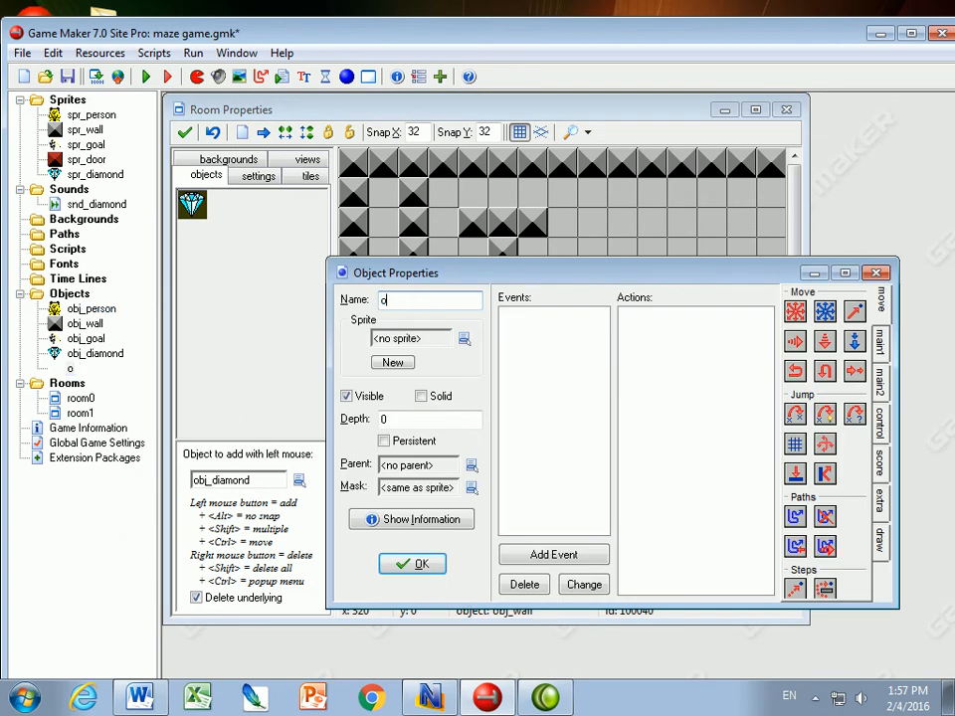
pyautogui.write('bj_door')
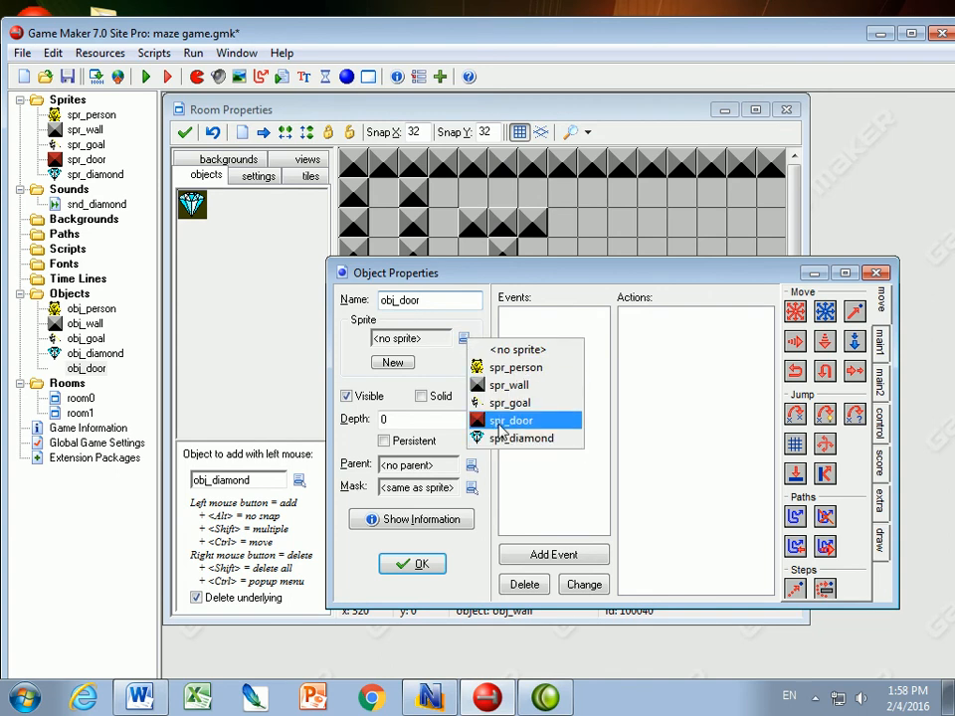
pyautogui.click(509, 418)
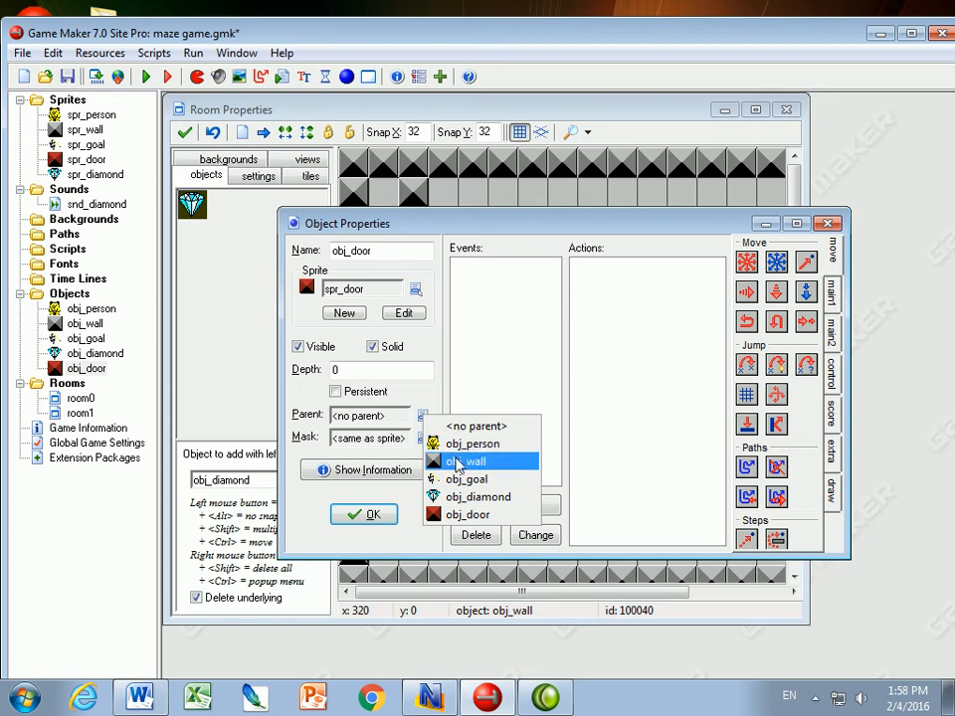
pyautogui.click(466, 461)
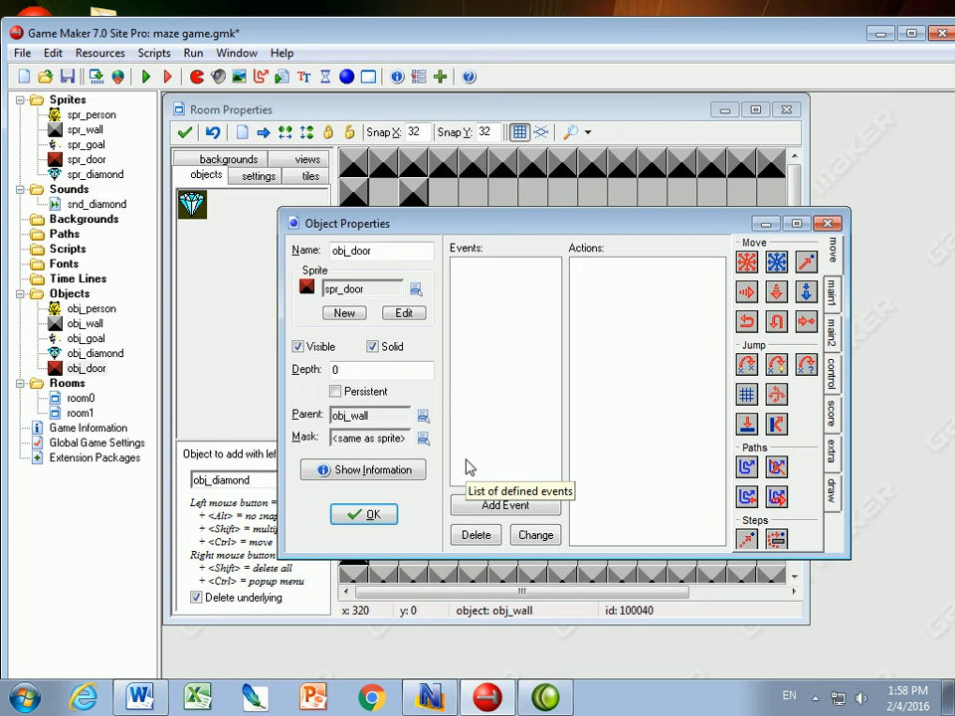
pyautogui.moveTo(143, 535)
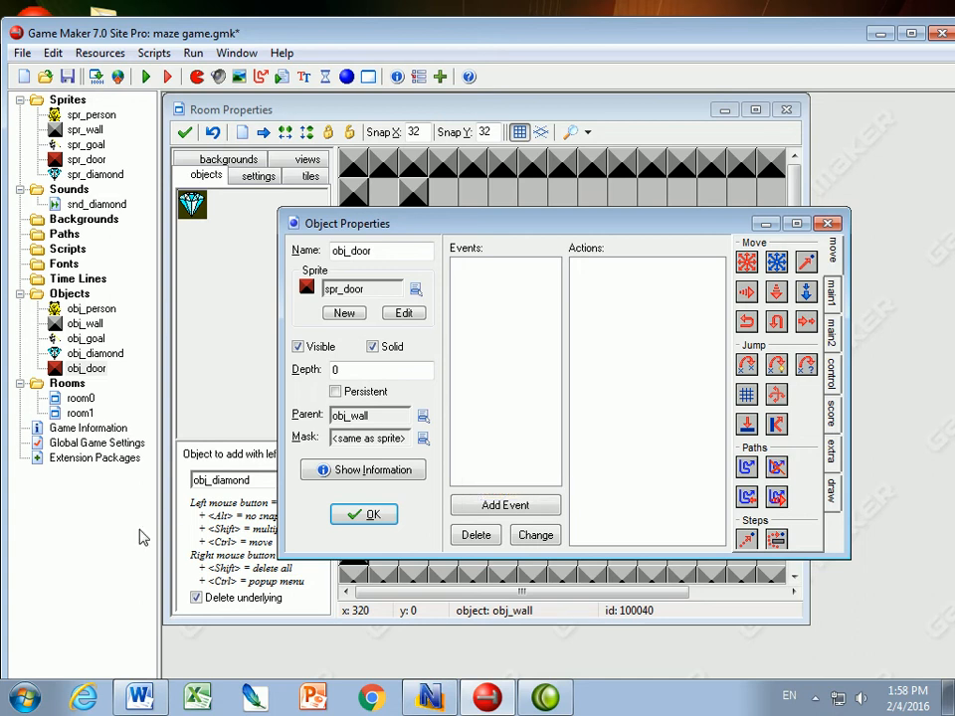
# - Bring up obj_person's properties alongside the door object
pyautogui.click(91, 308)
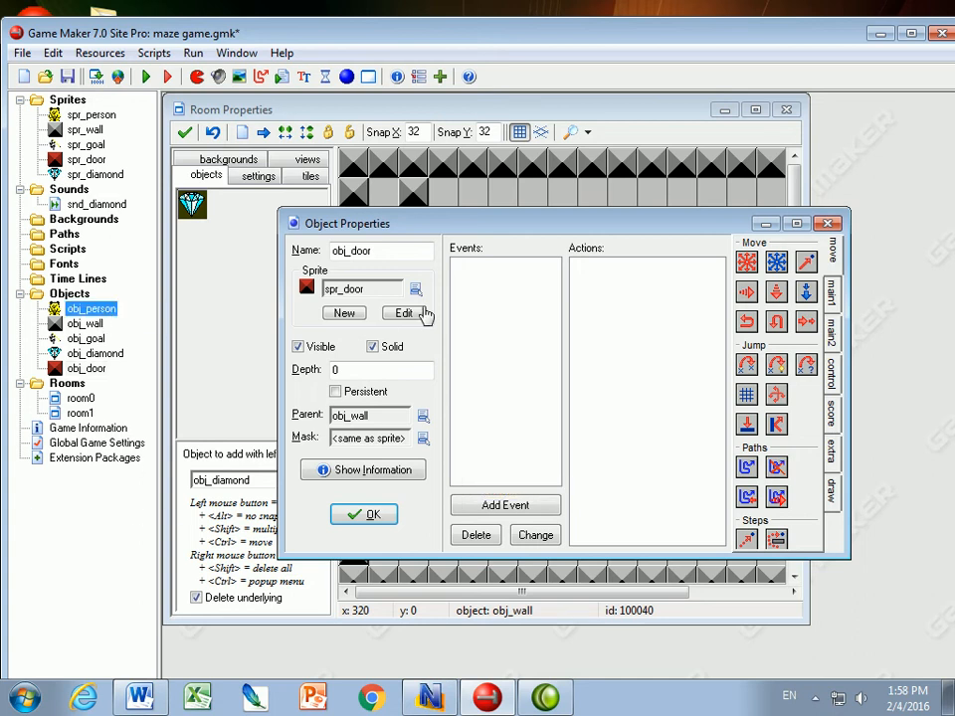
pyautogui.doubleClick(91, 308)
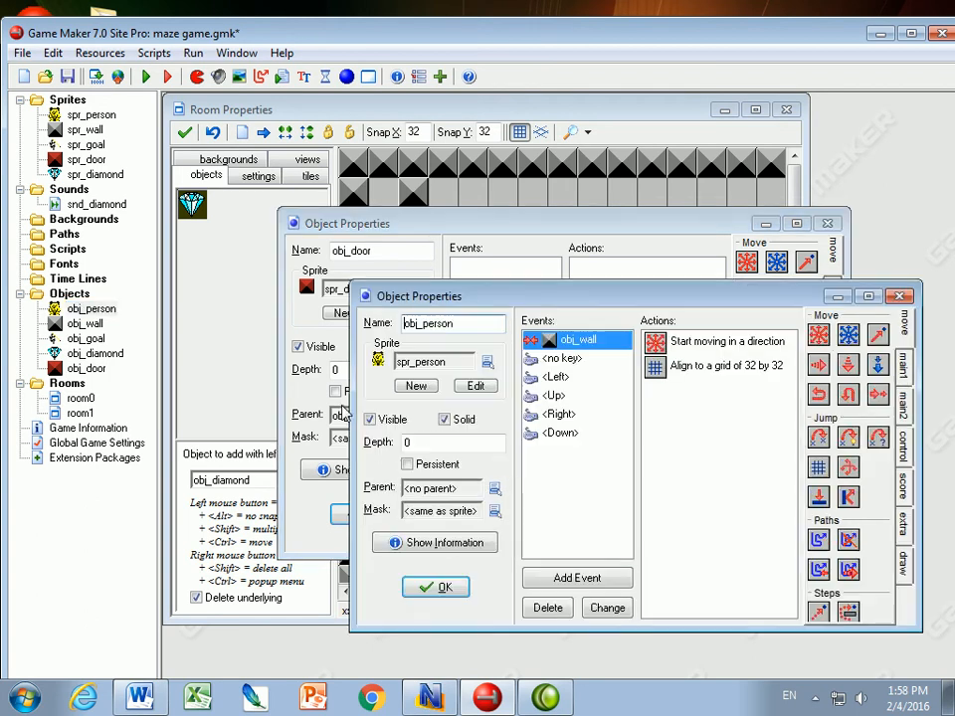
pyautogui.click(577, 340)
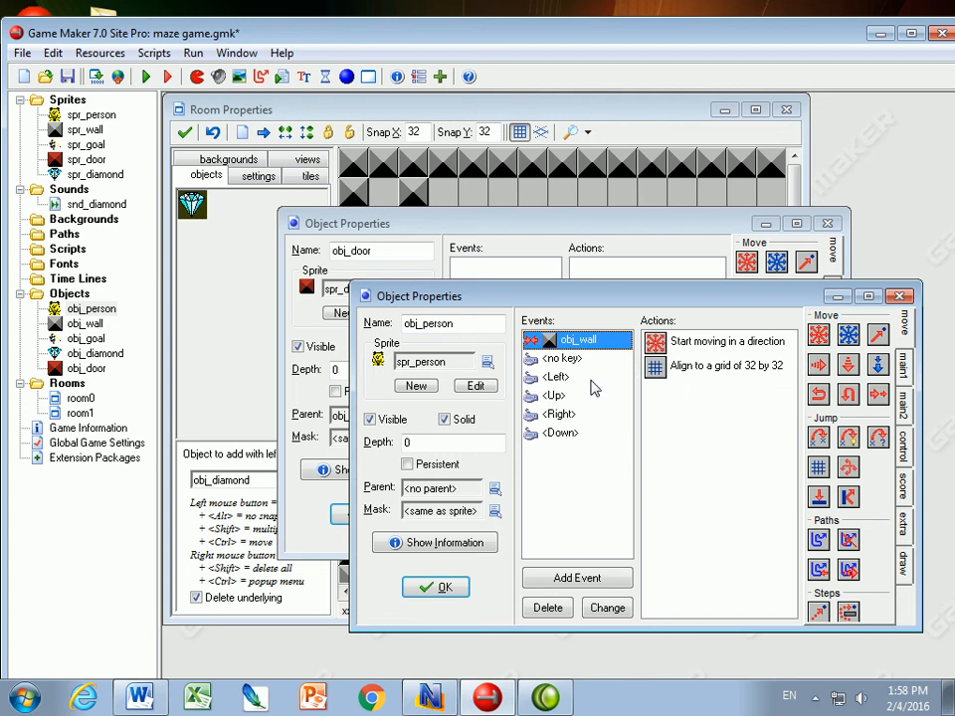
pyautogui.moveTo(497, 425)
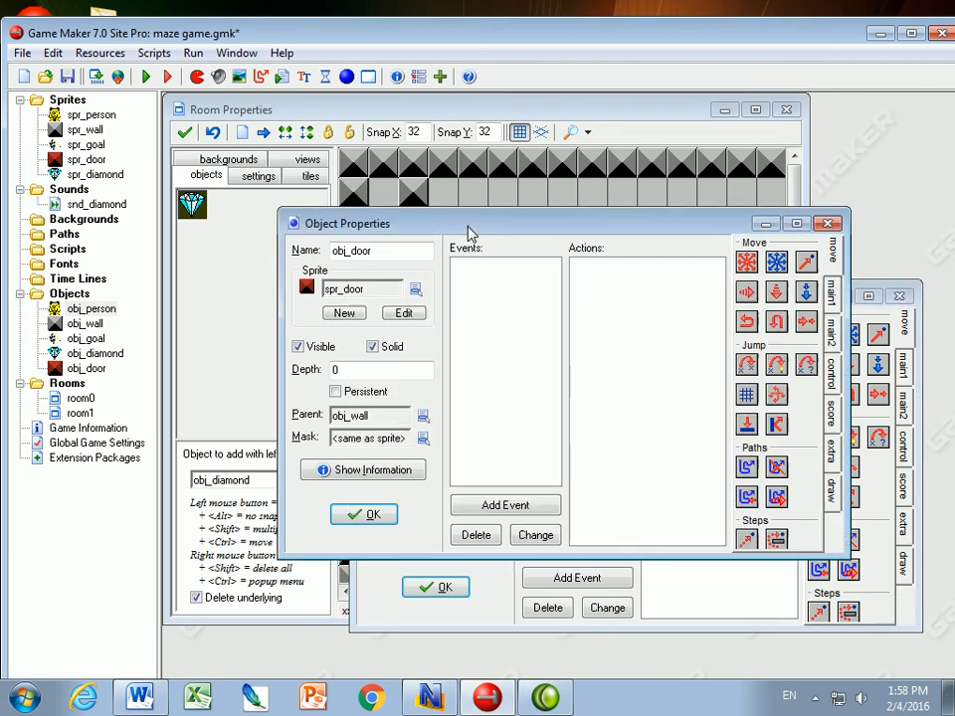
pyautogui.moveTo(435, 448)
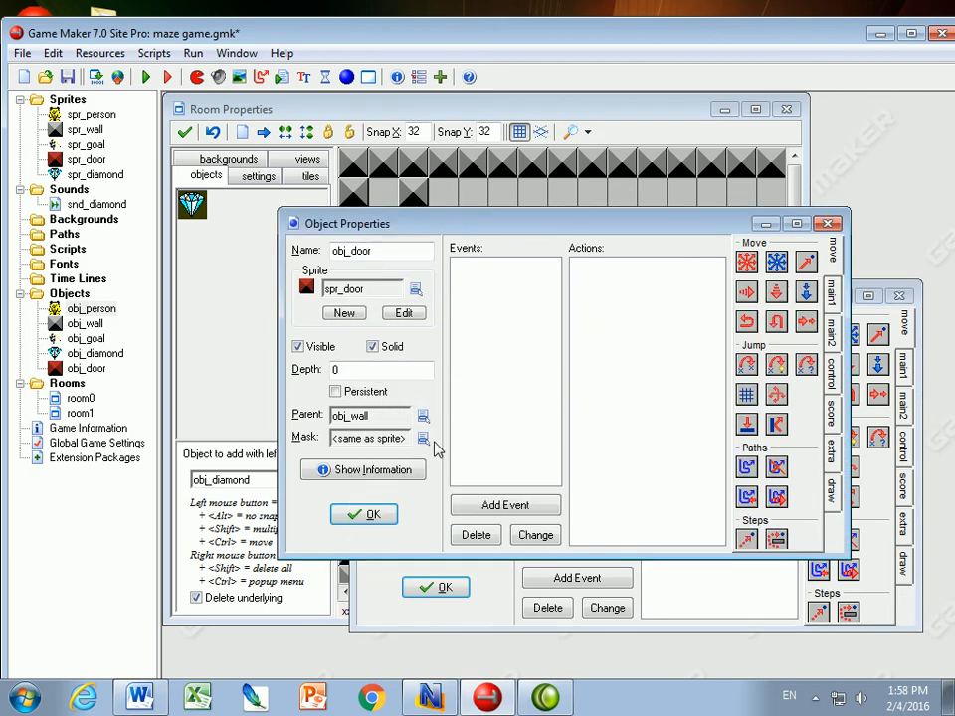
# - Add a Step event testing obj_diamond count equal to 0, then Destroy Instance on Self
pyautogui.click(503, 505)
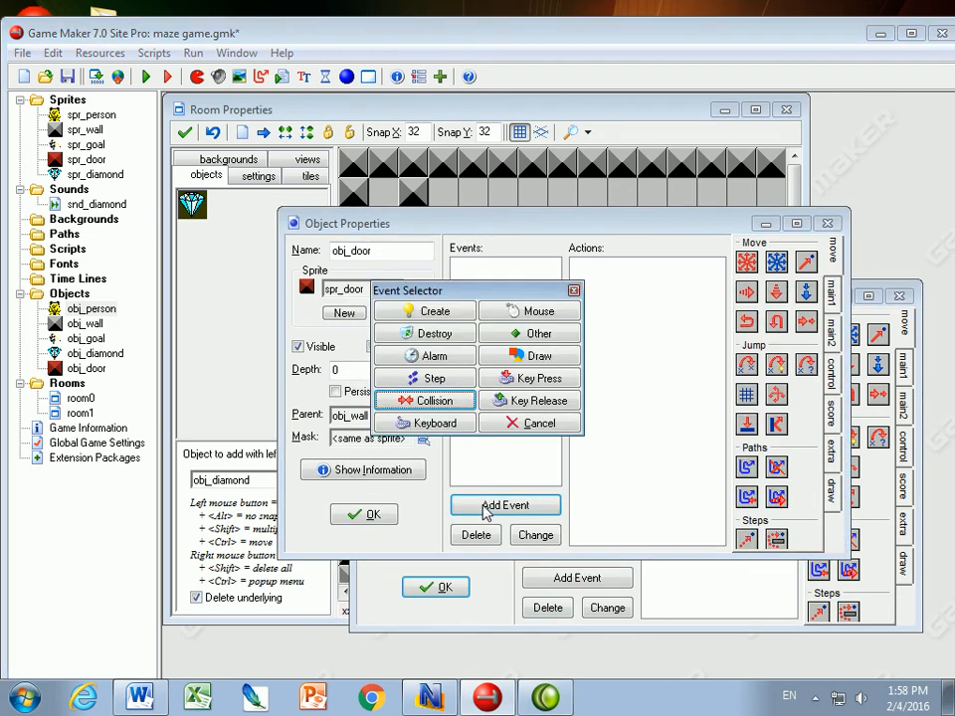
pyautogui.moveTo(423, 378)
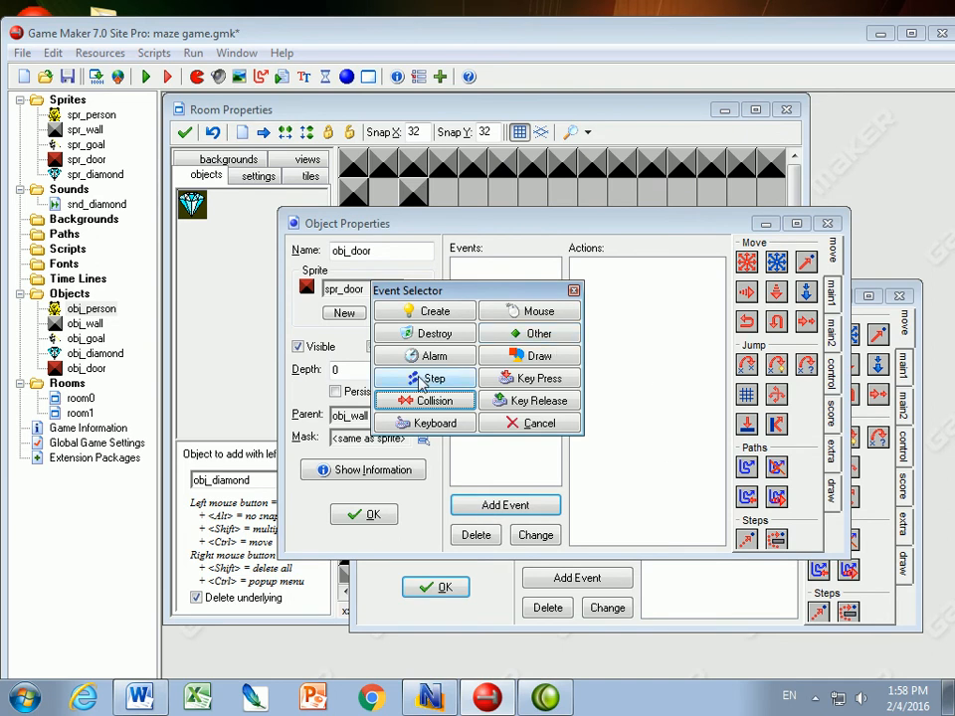
pyautogui.click(422, 378)
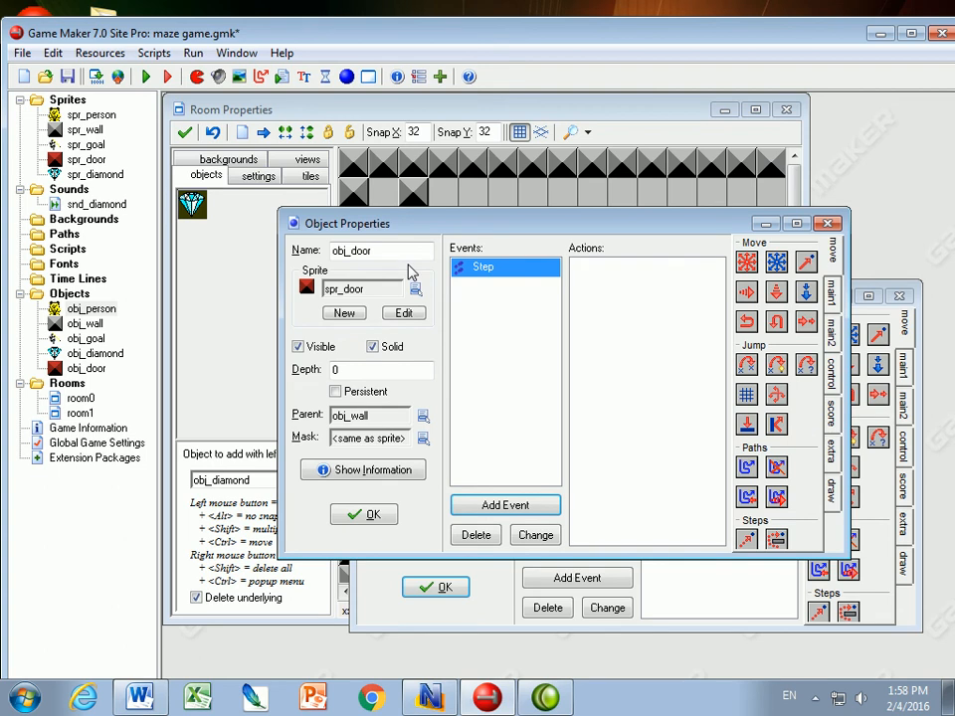
pyautogui.moveTo(469, 343)
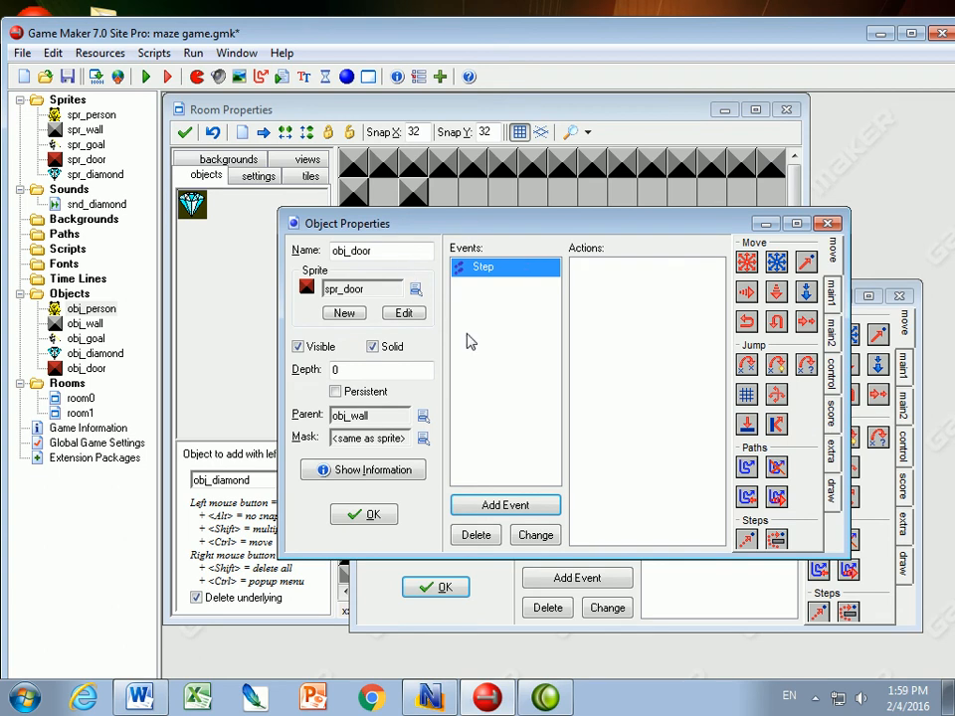
pyautogui.moveTo(477, 288)
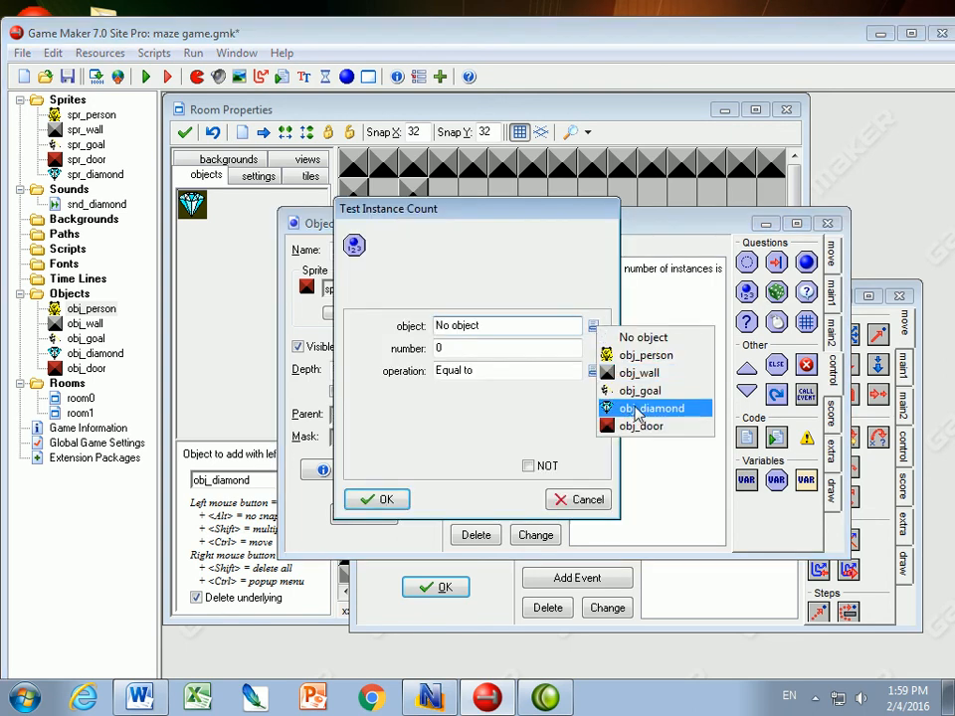
pyautogui.click(650, 408)
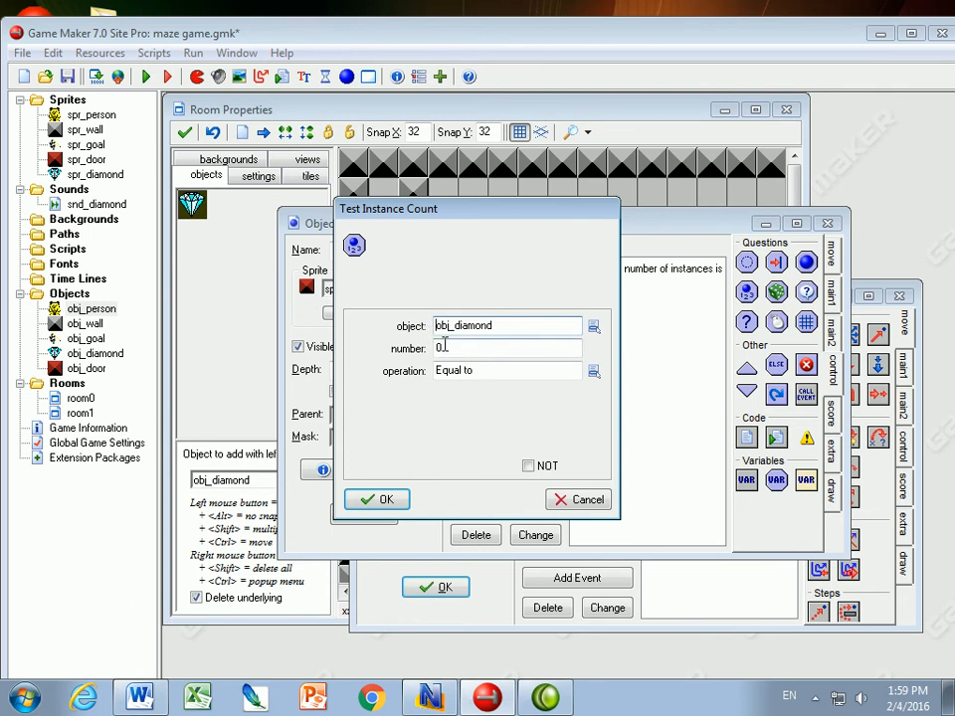
pyautogui.click(593, 370)
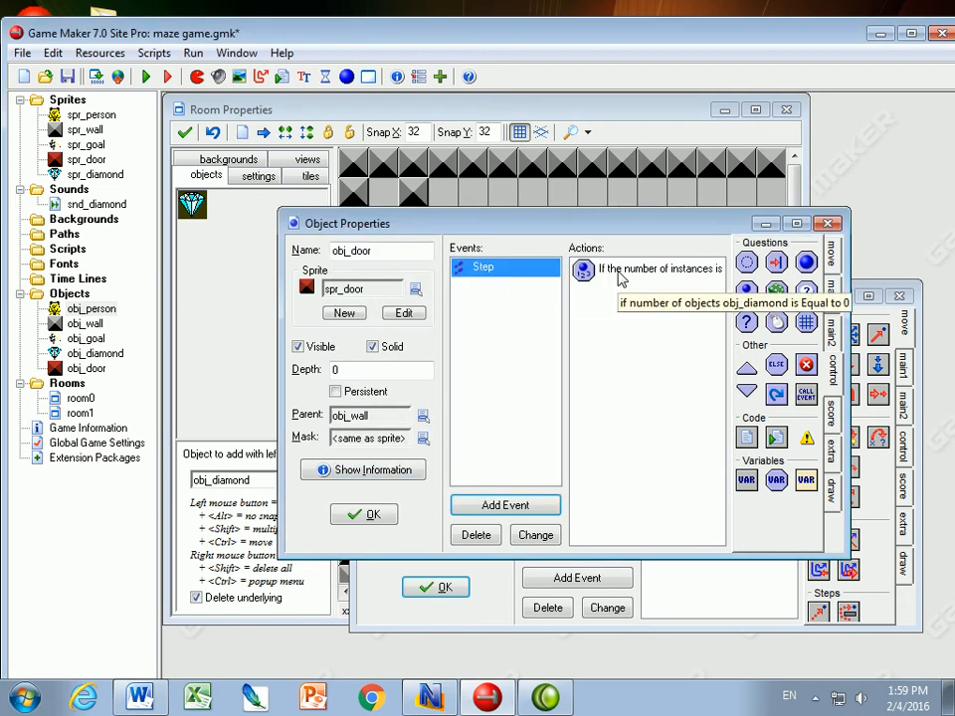
pyautogui.moveTo(825, 346)
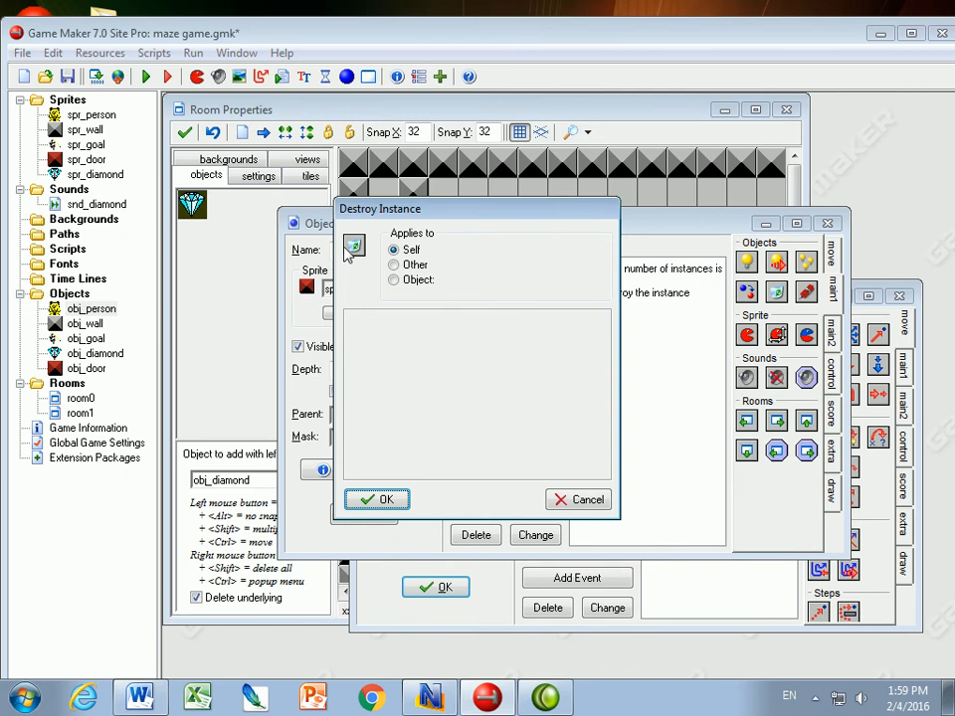
pyautogui.click(376, 497)
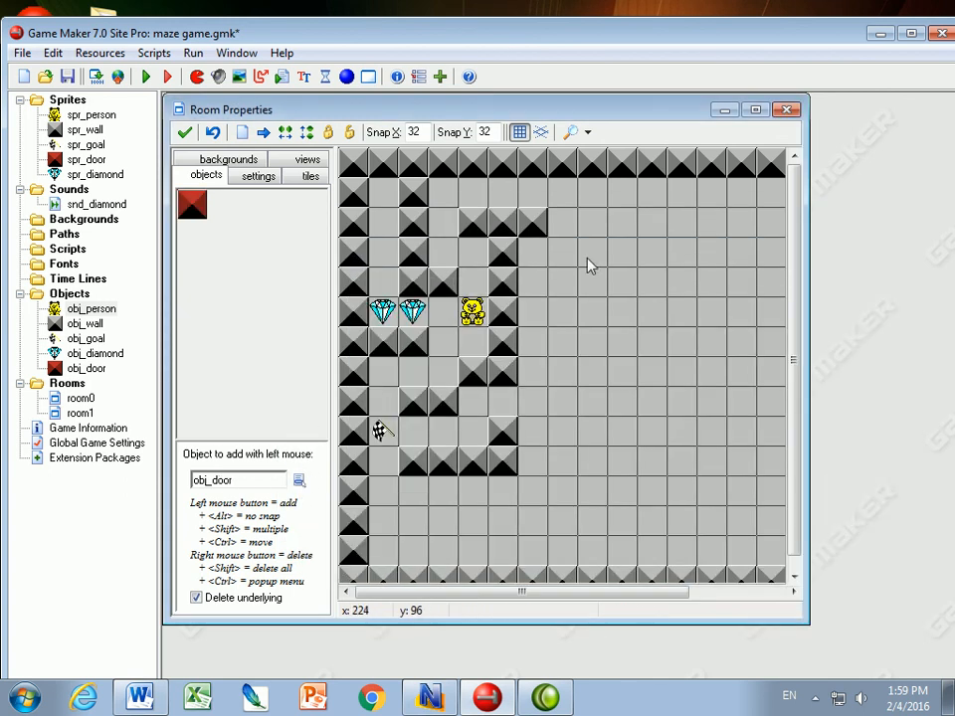
pyautogui.moveTo(505, 438)
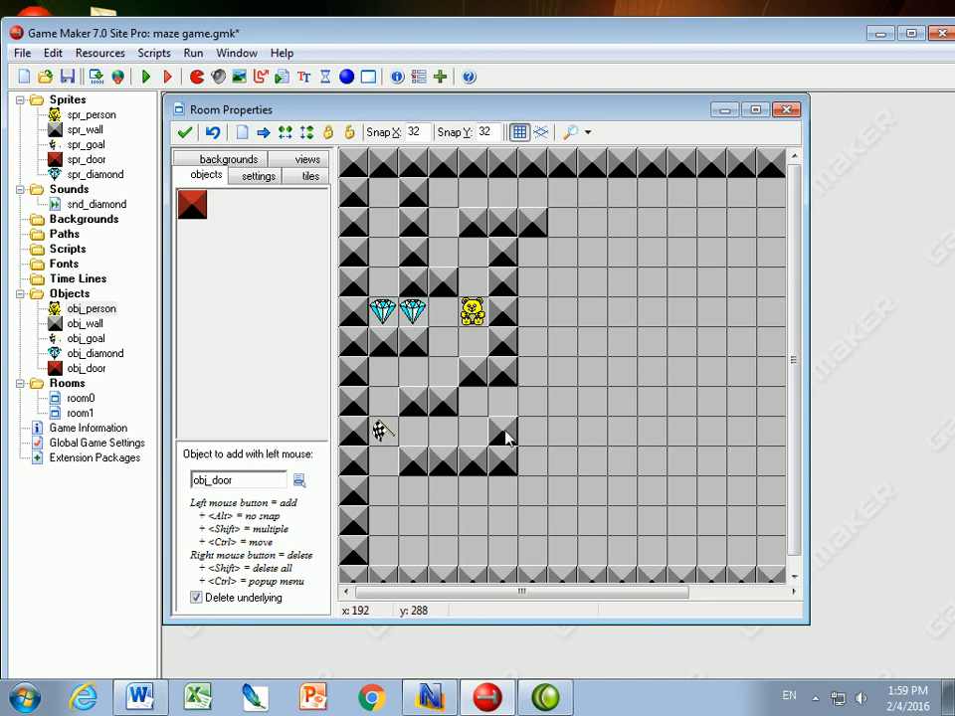
# - Place obj_door in the maze room and test-play, steering the person to a diamond
pyautogui.click(382, 252)
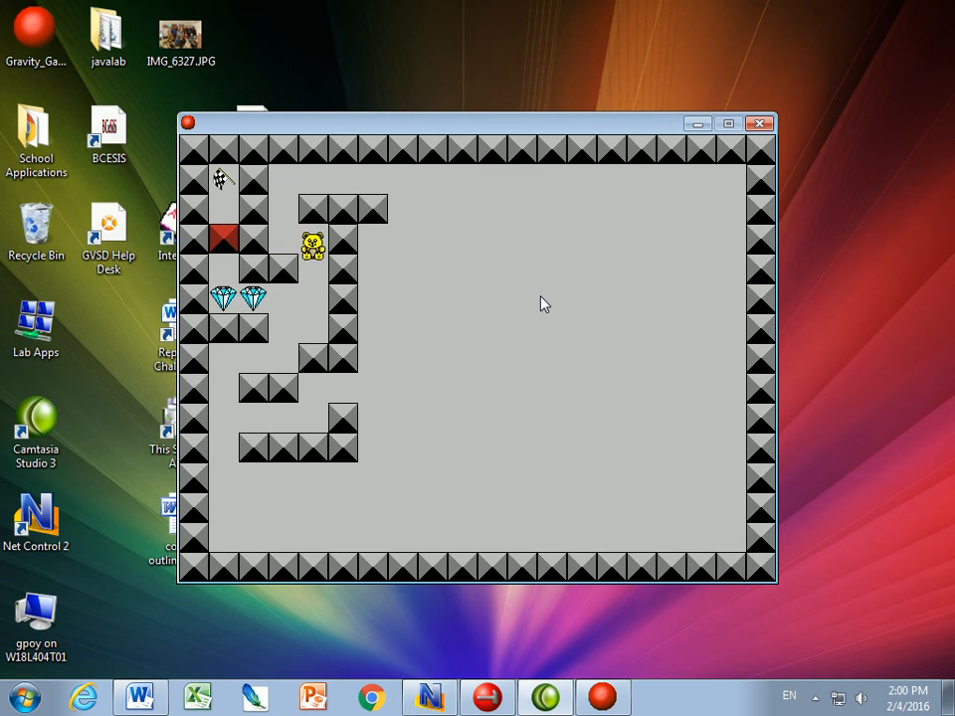
pyautogui.press('Down')
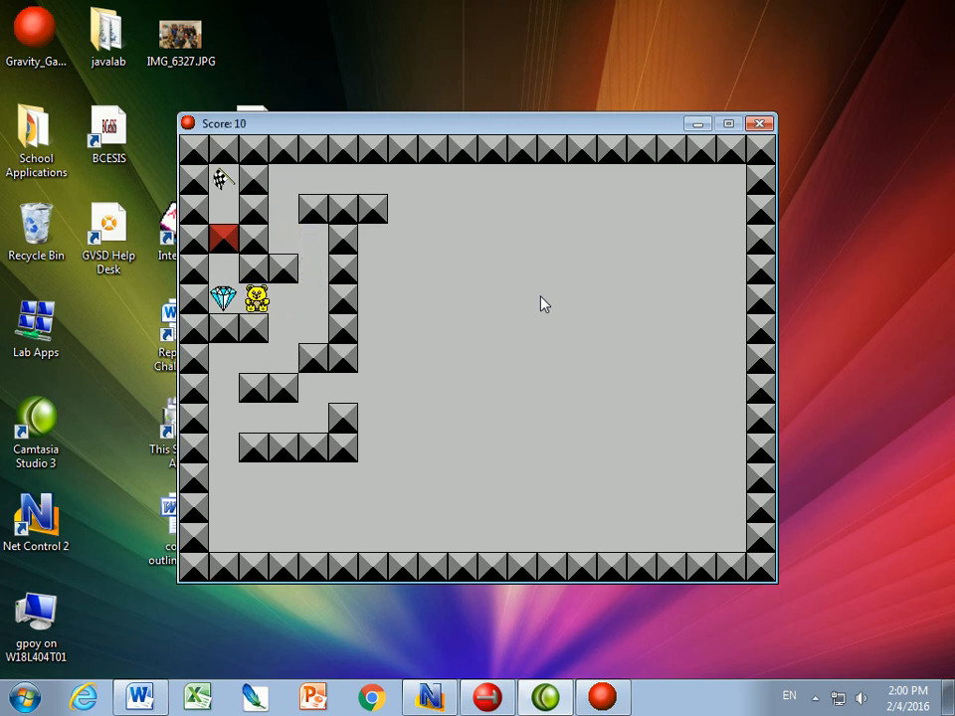
pyautogui.press('Up')
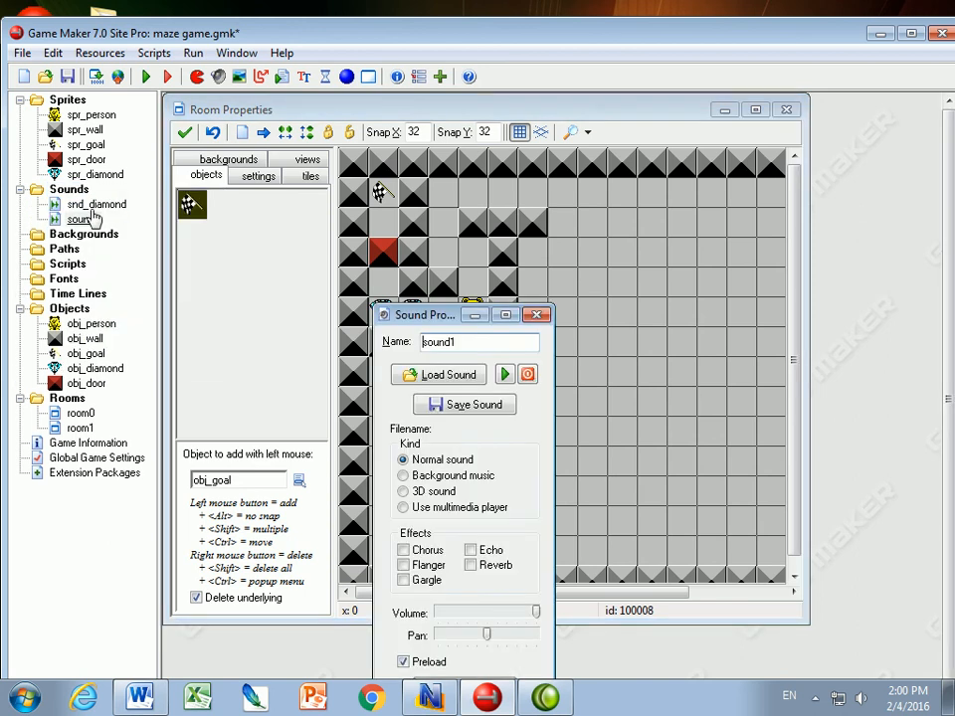
# - Name the sound snd_door and load door.wav from Game maker maze game > Resources
pyautogui.write('sn')
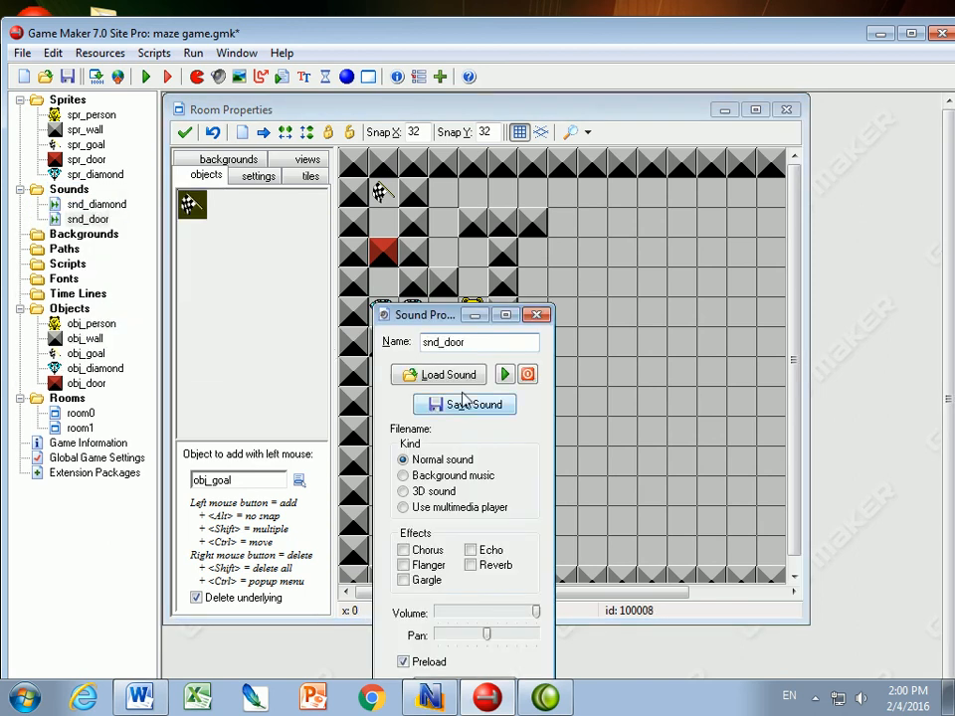
pyautogui.click(438, 374)
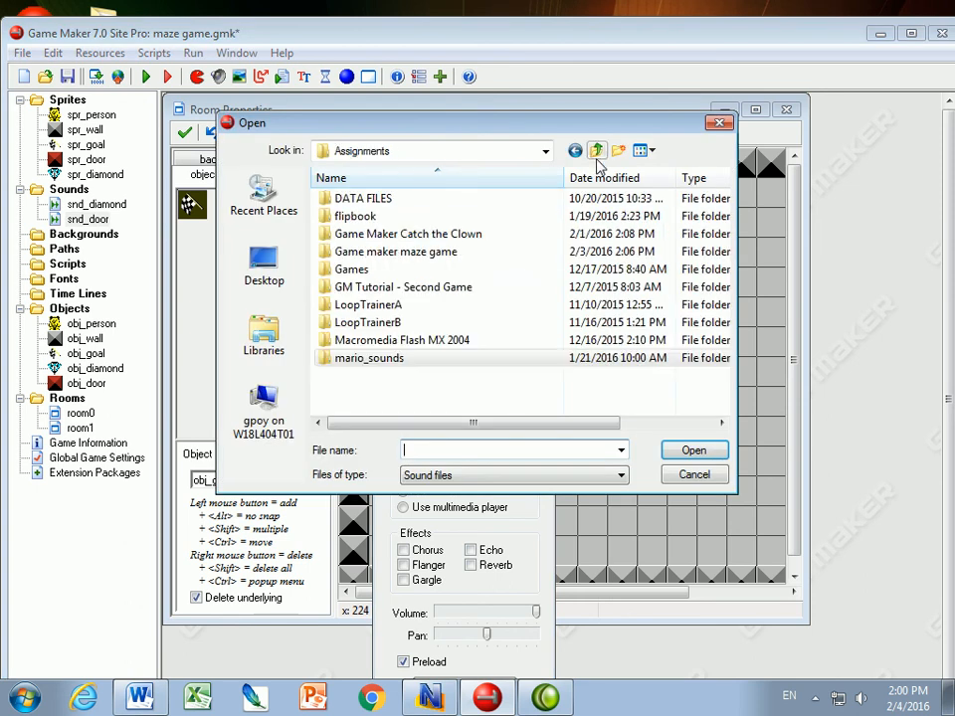
pyautogui.click(597, 151)
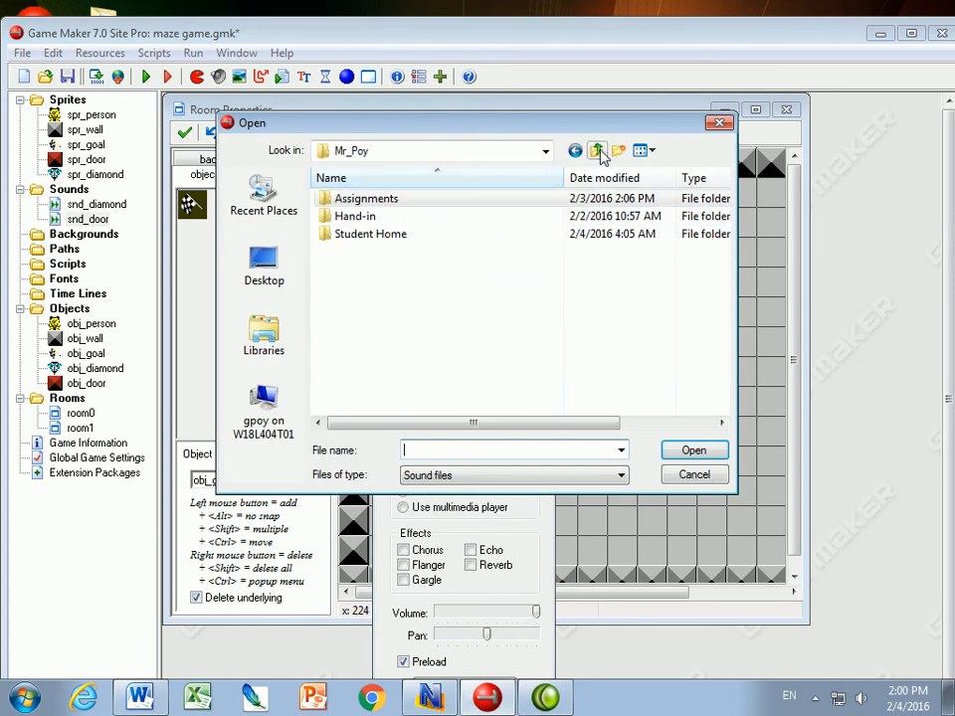
pyautogui.click(597, 151)
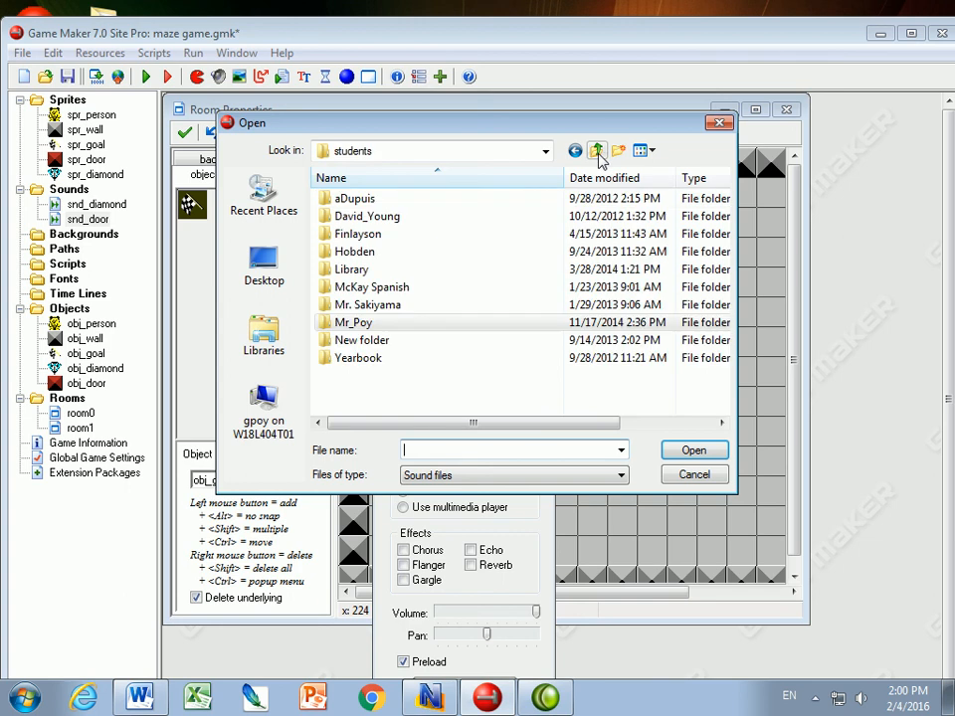
pyautogui.click(597, 151)
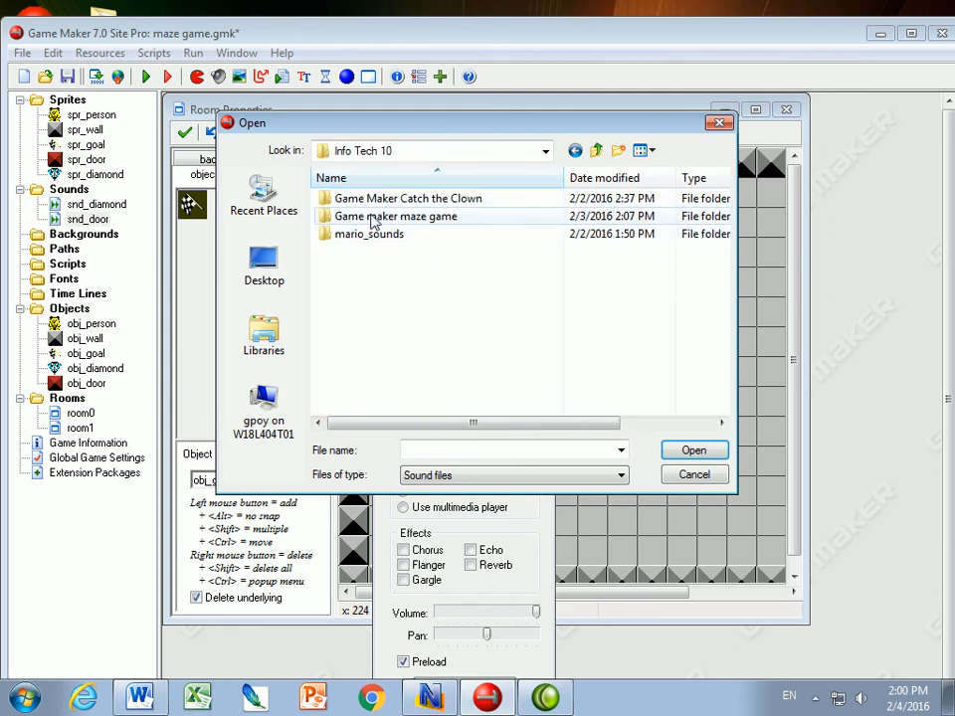
pyautogui.doubleClick(396, 214)
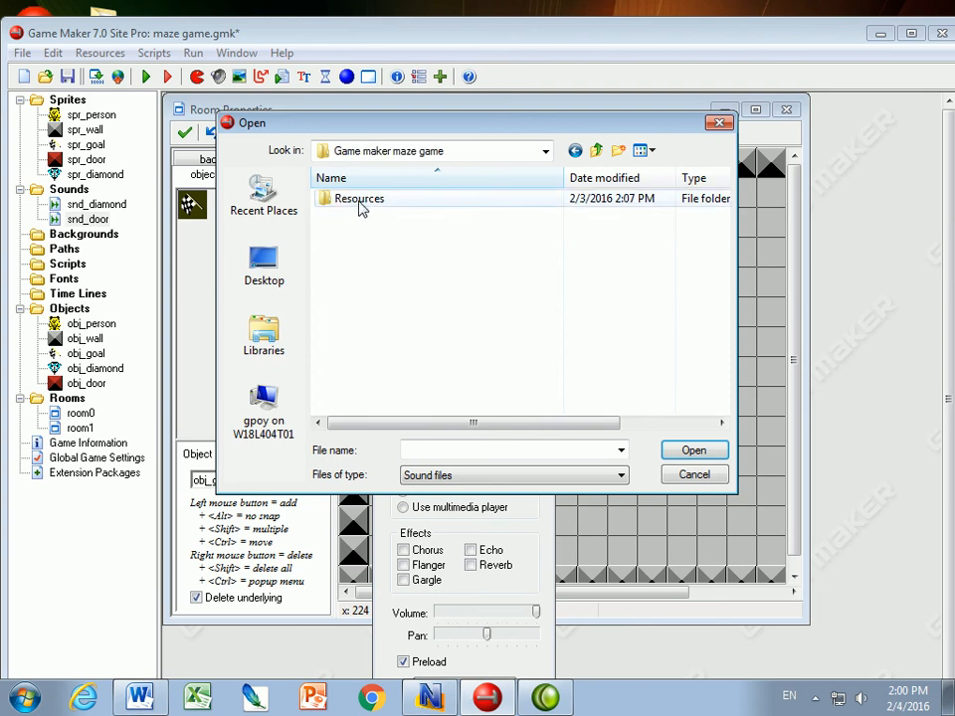
pyautogui.doubleClick(358, 199)
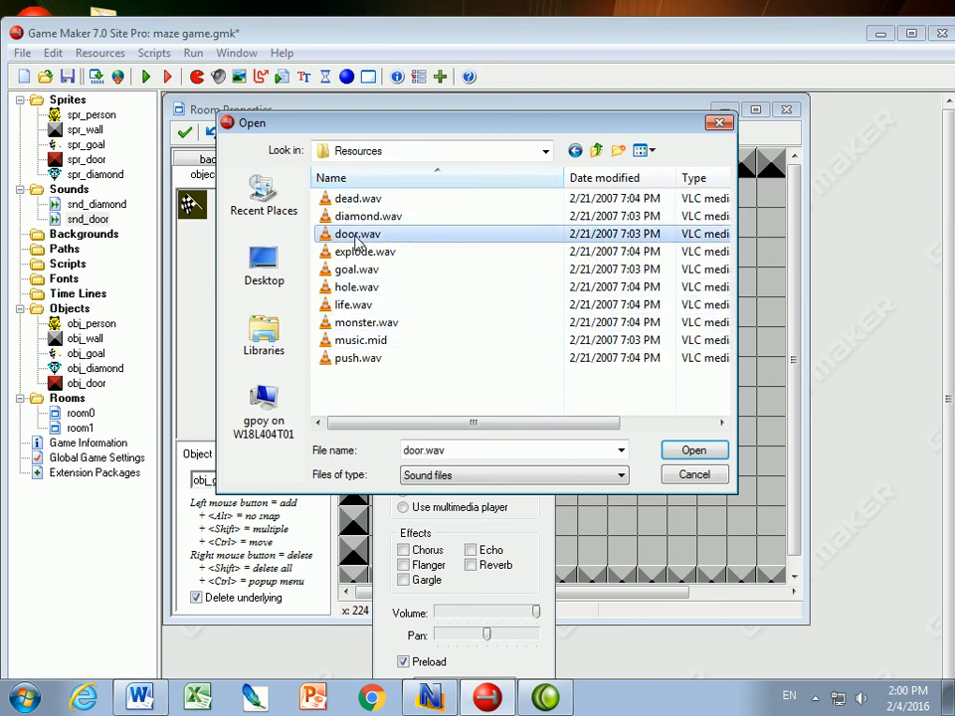
pyautogui.click(692, 450)
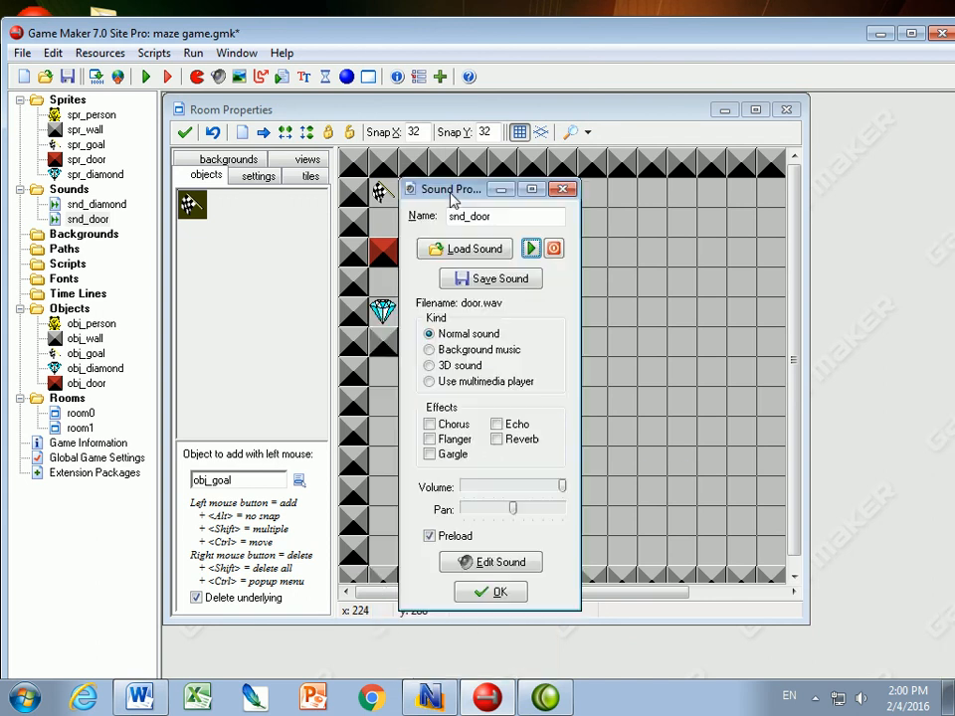
pyautogui.click(490, 591)
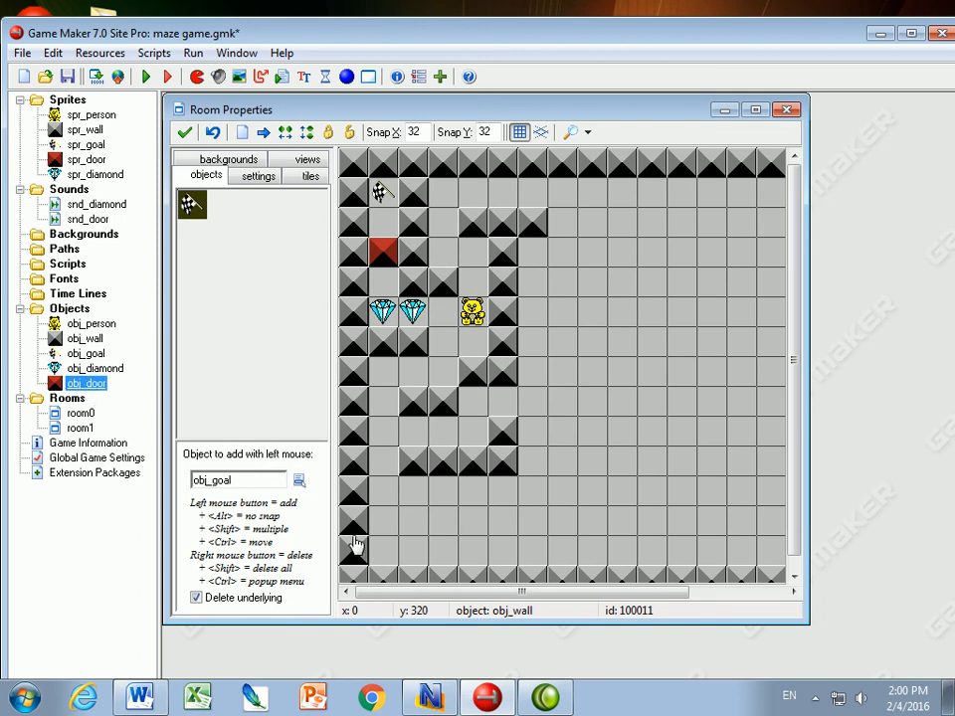
# - Add a Play Sound snd_door action to obj_door's Step event
pyautogui.doubleClick(83, 382)
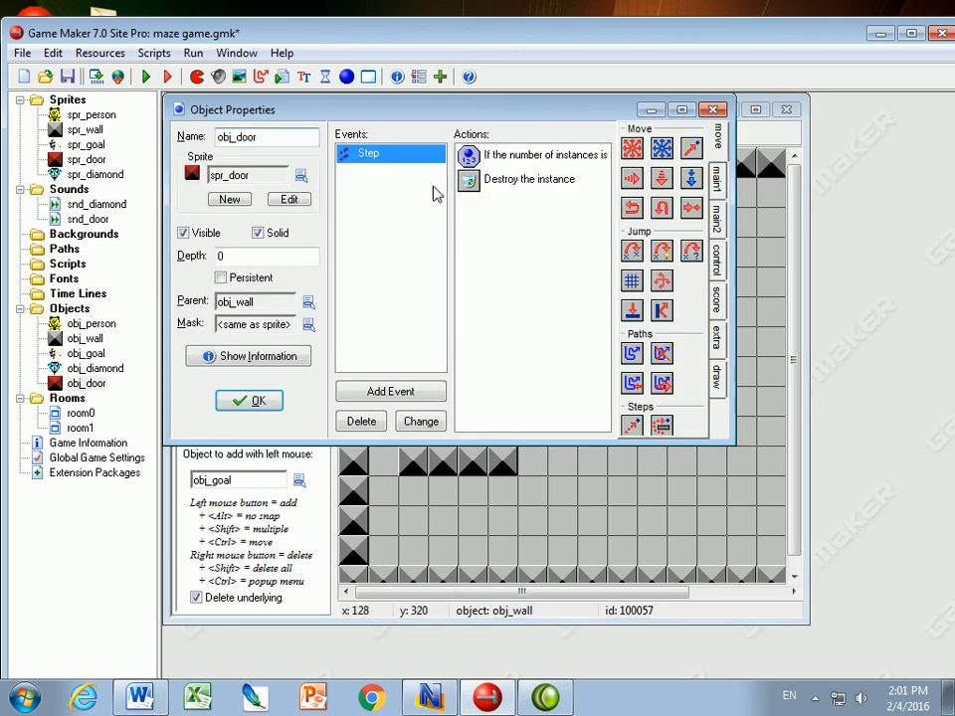
pyautogui.click(718, 260)
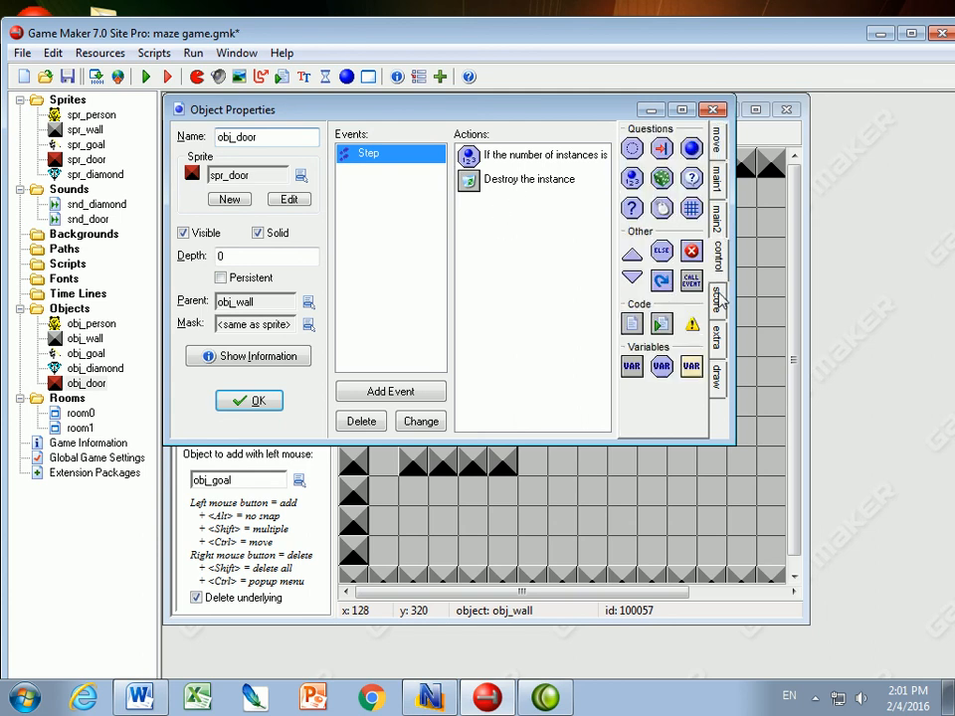
pyautogui.click(718, 179)
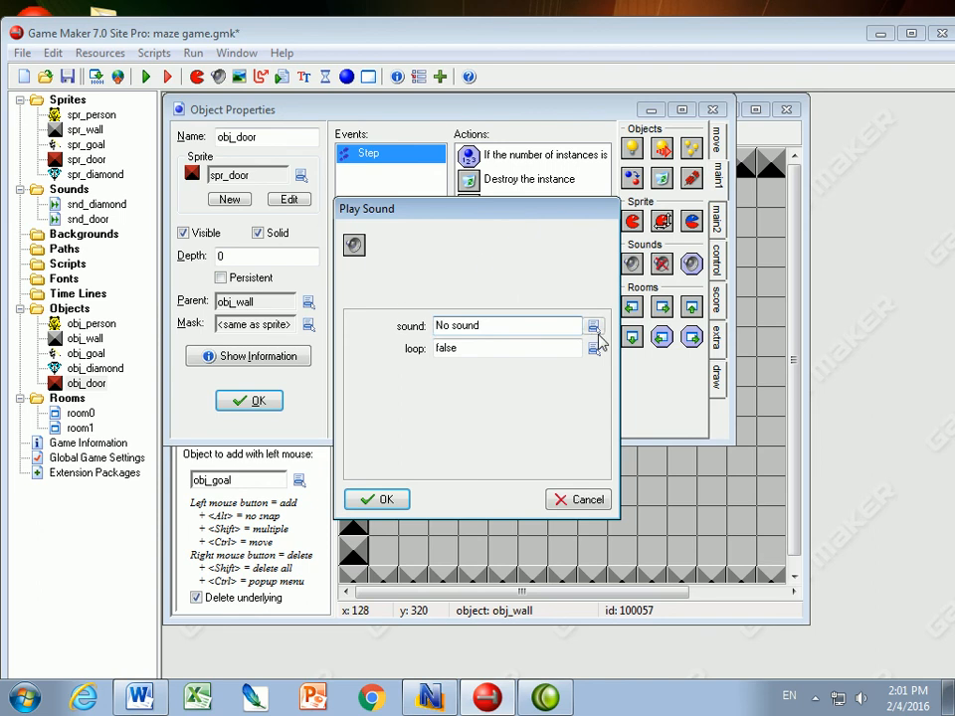
pyautogui.click(376, 497)
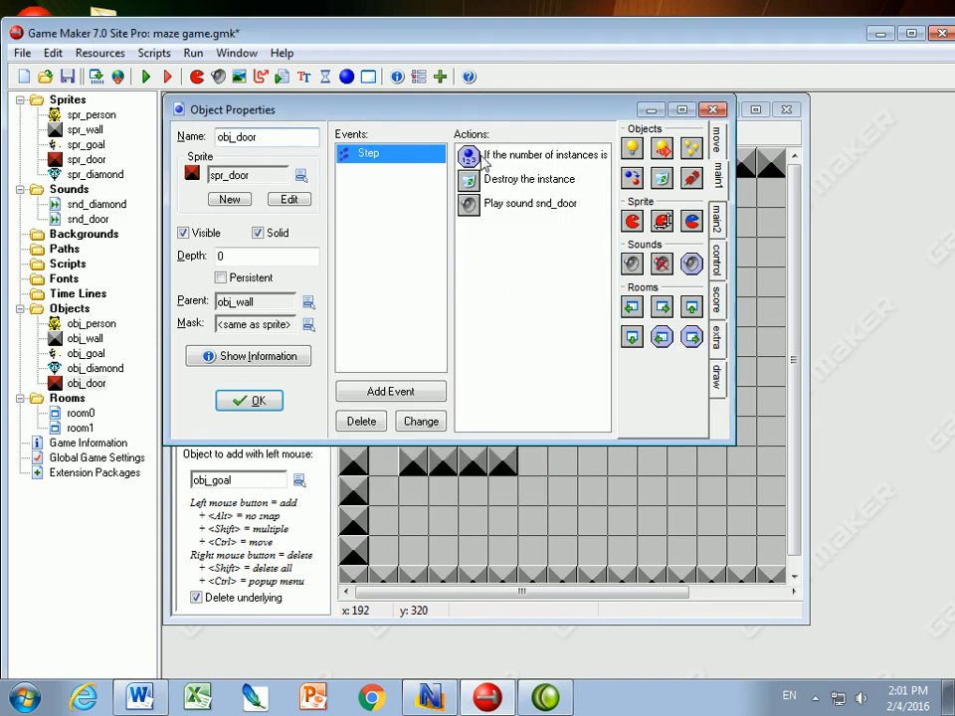
# - Wrap Destroy and Play Sound in Start/End of Block under the diamond-count check
pyautogui.click(537, 155)
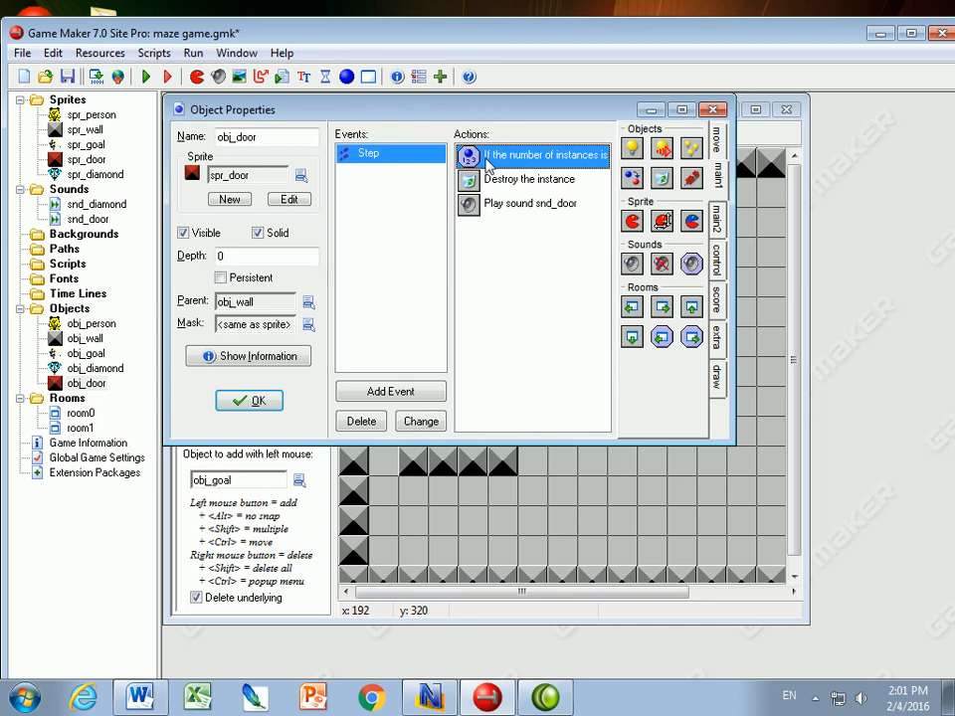
pyautogui.moveTo(593, 164)
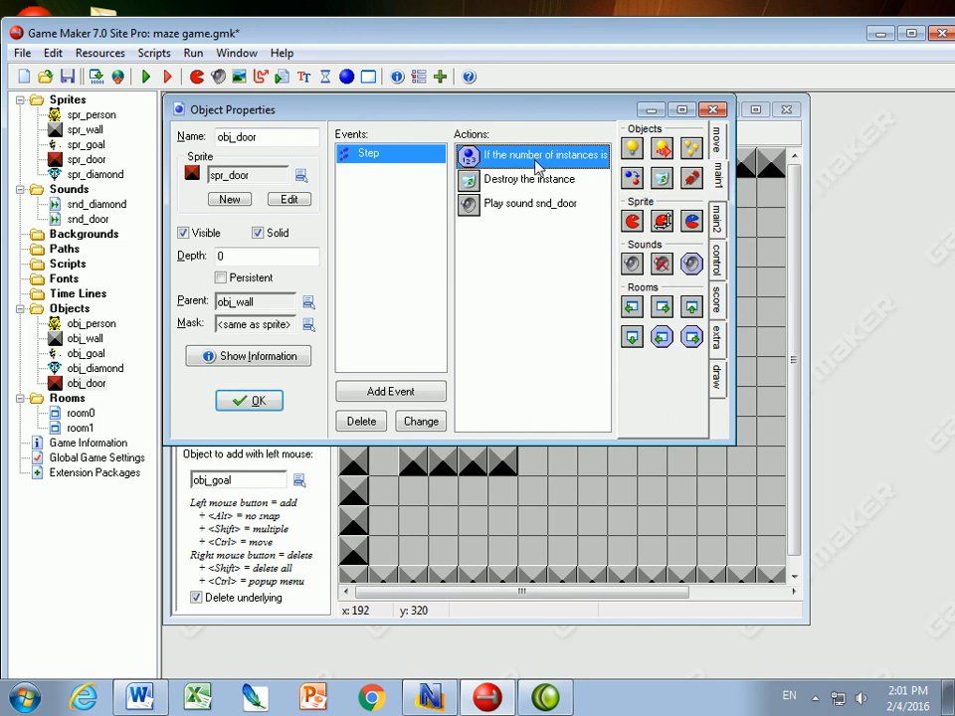
pyautogui.click(530, 179)
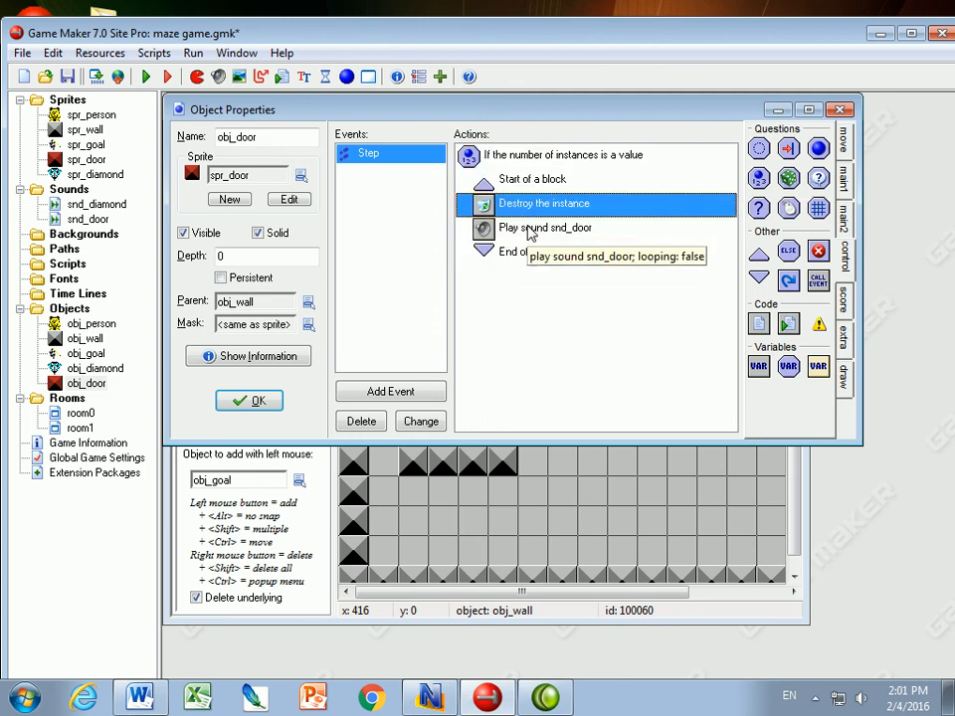
pyautogui.click(546, 227)
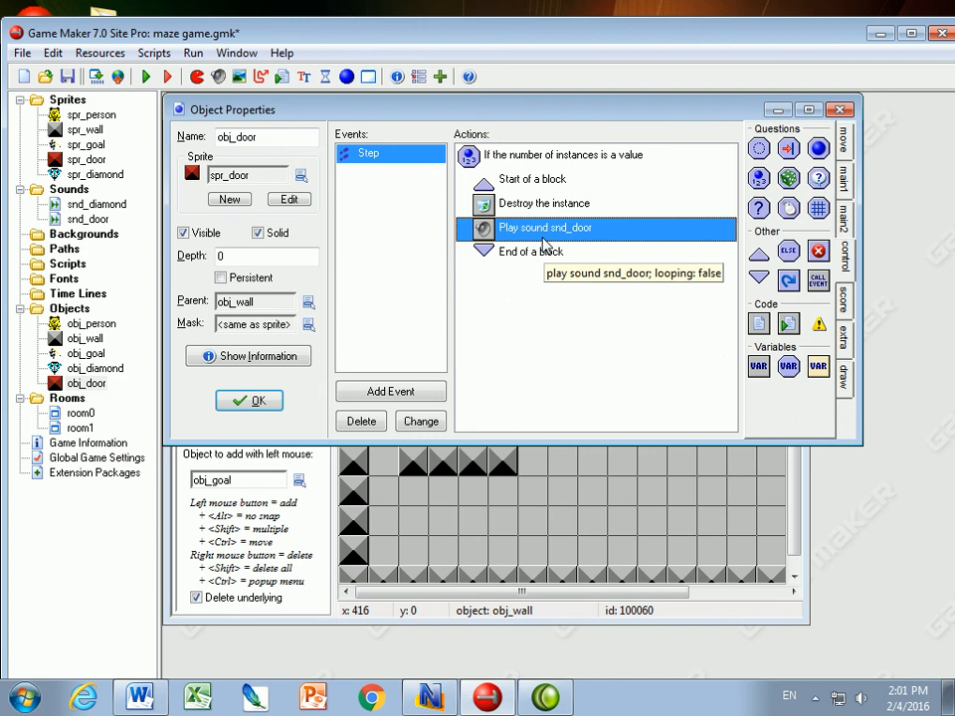